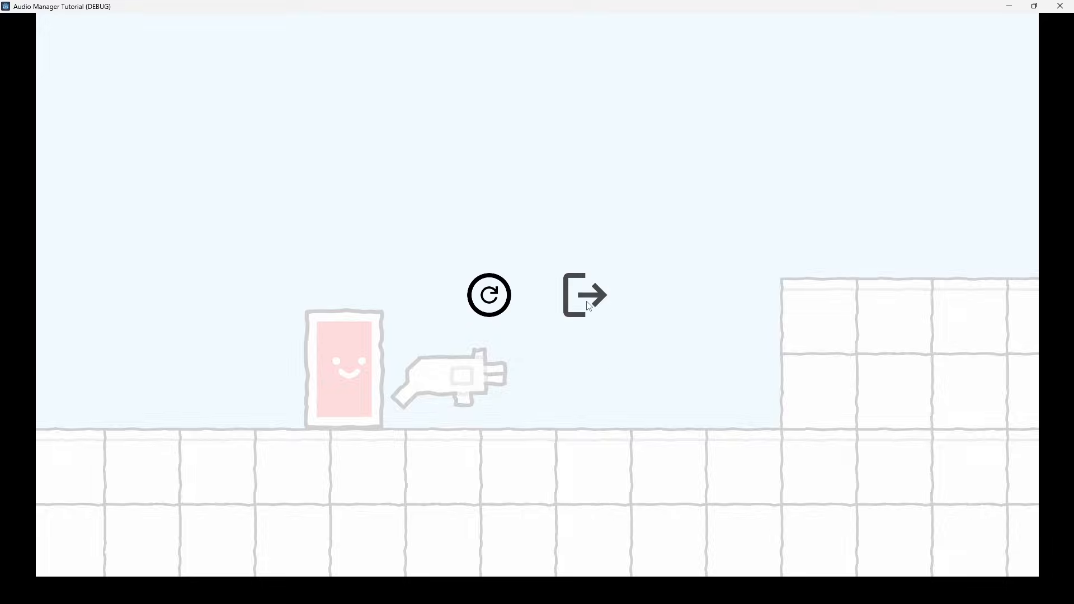
Quit the running game and scroll through the player script's movement and attack code
click(943, 26)
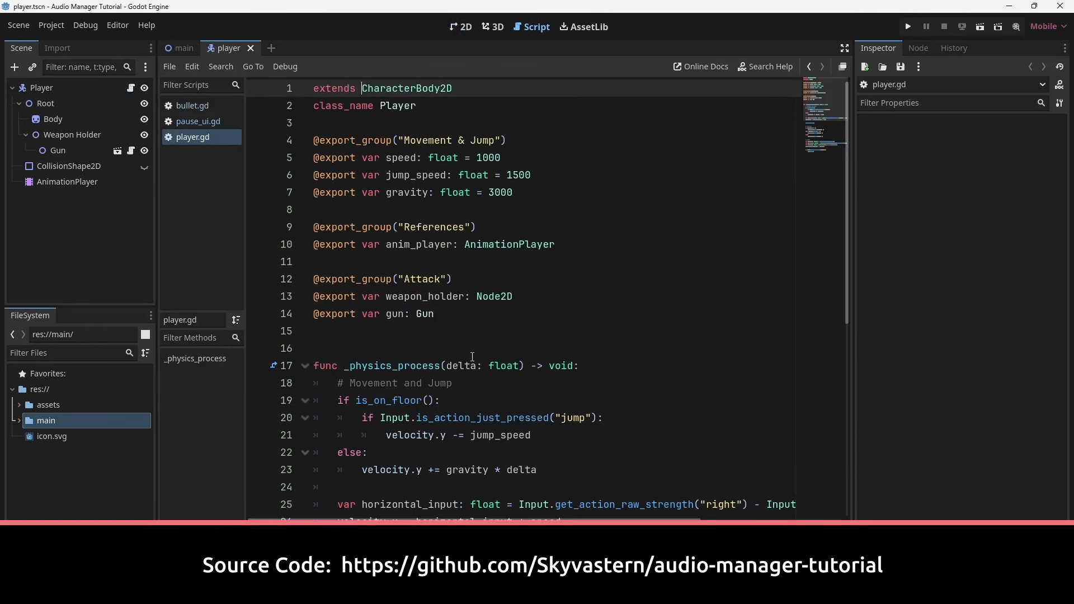
scroll(down, 3)
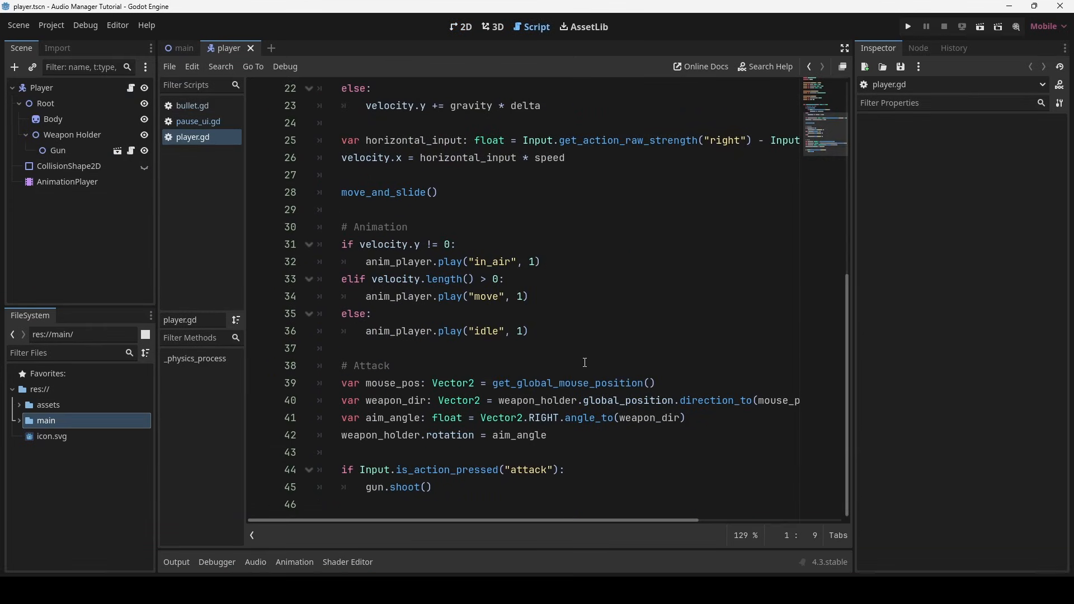
Start a new scene with a plain Node root renamed Audio Manager
click(271, 48)
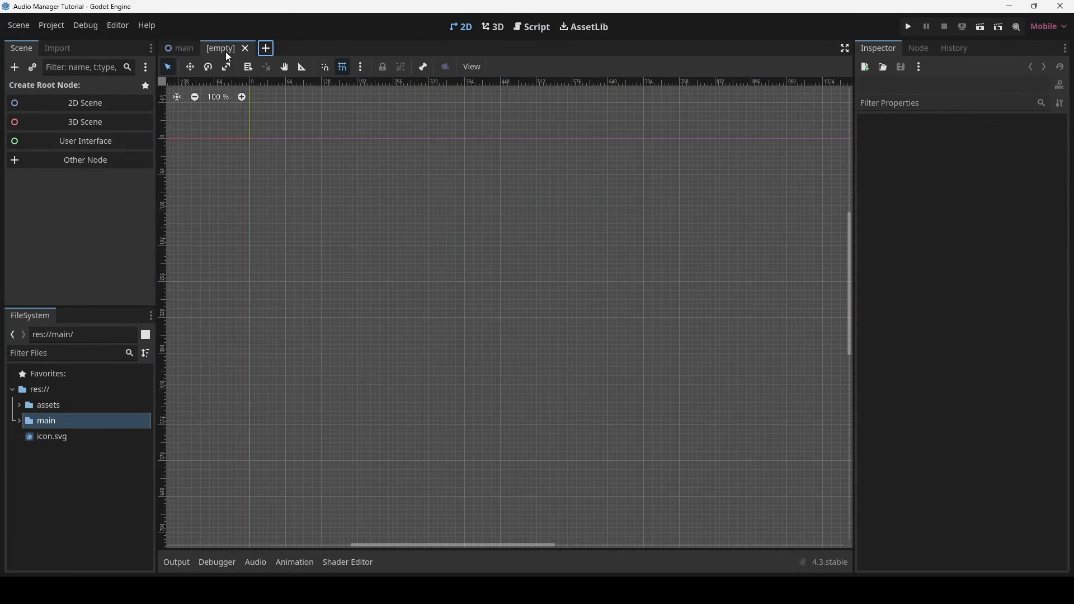
click(84, 160)
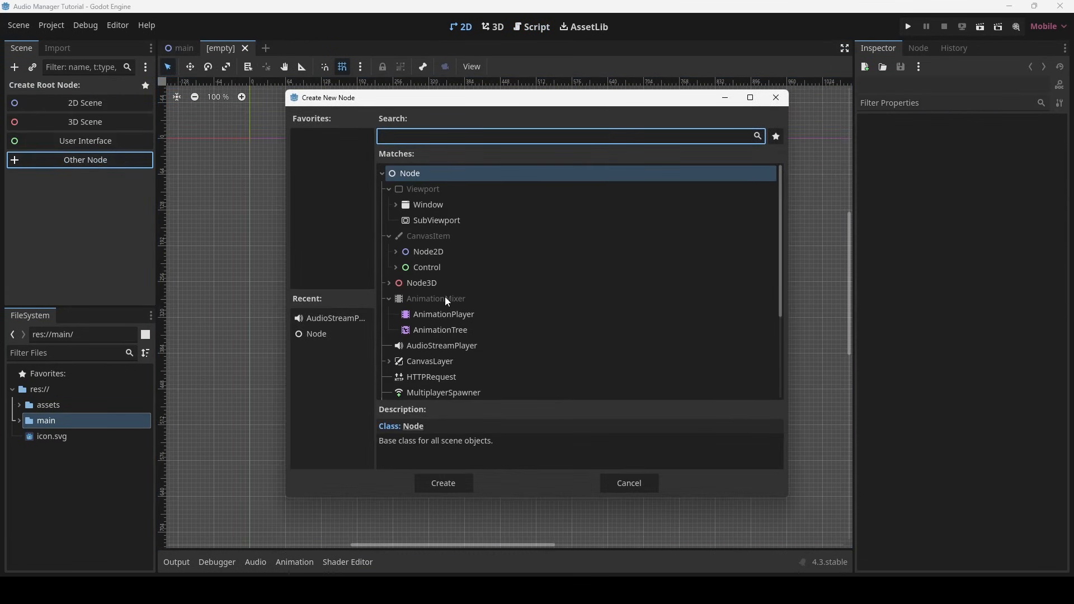
click(442, 484)
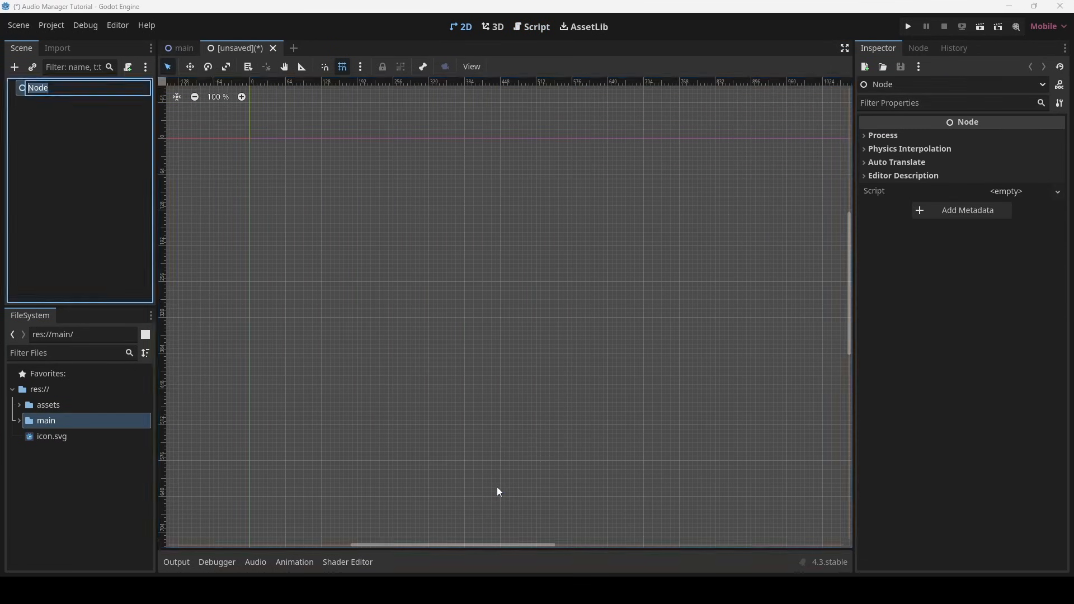
text(Audio Manager)
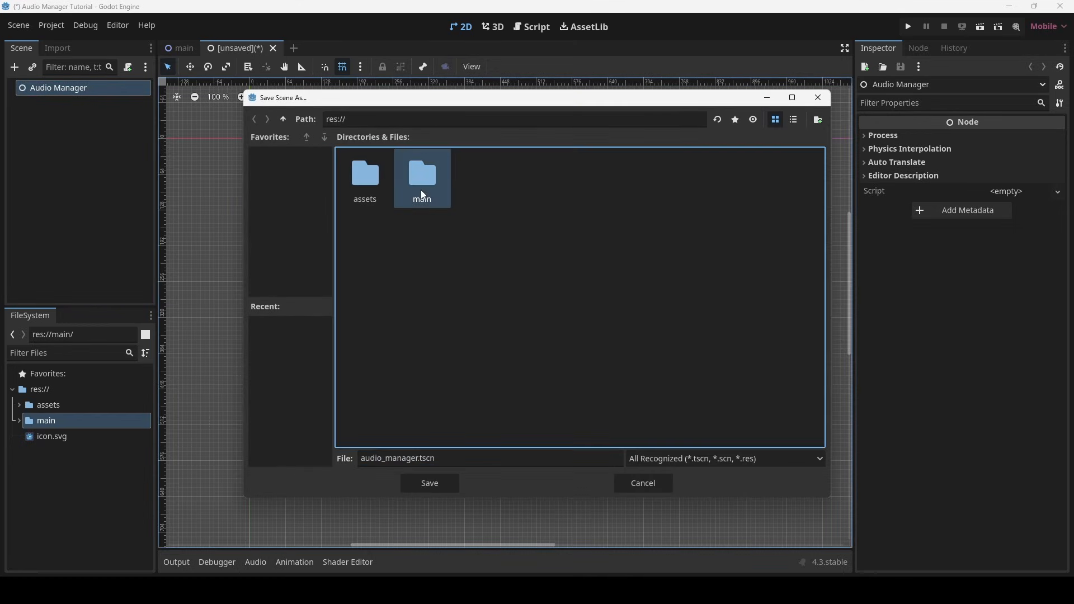
Save it as audio_manager.tscn in a new audio_manager folder under singletons, with a script attached
double_click(421, 177)
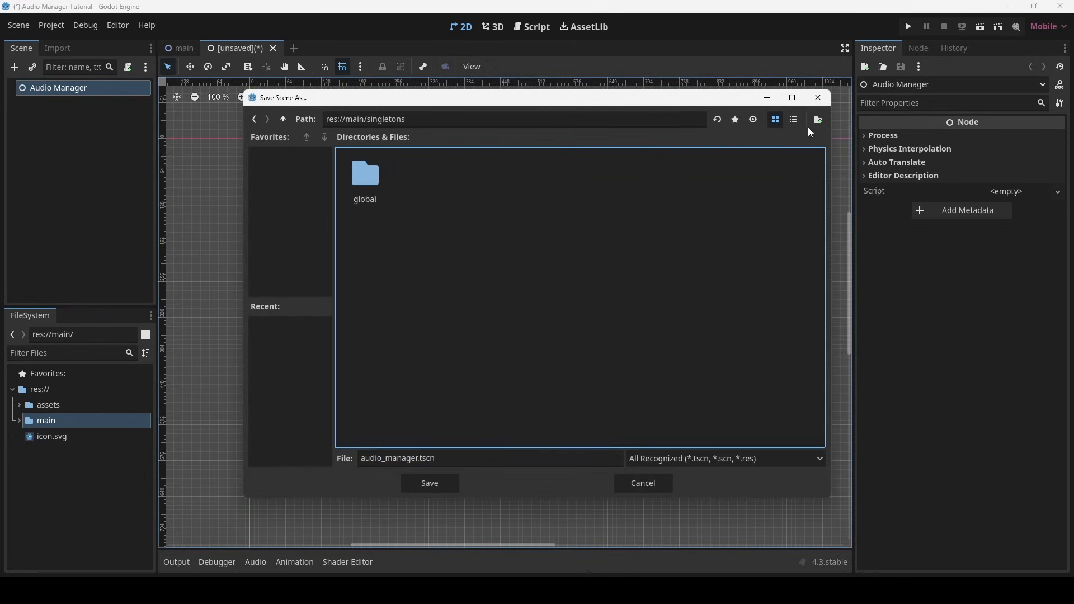
click(816, 119)
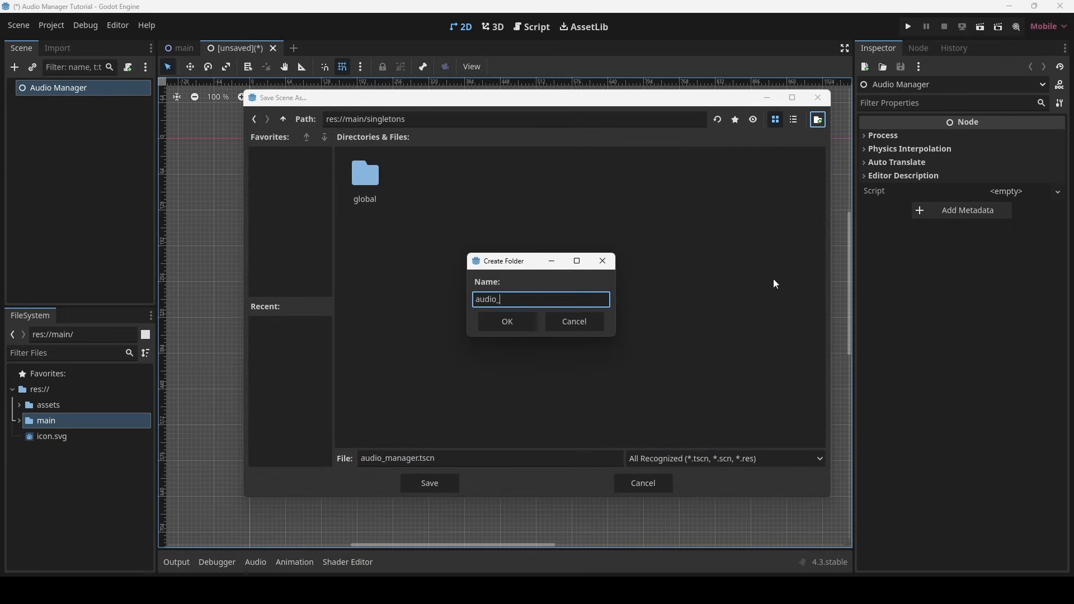
click(505, 321)
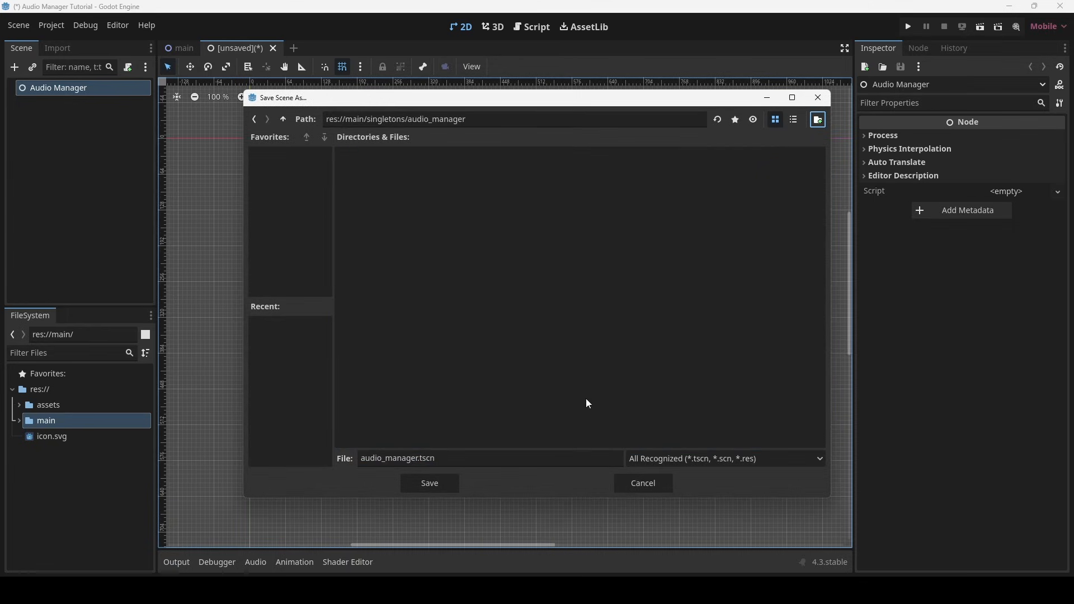
click(428, 483)
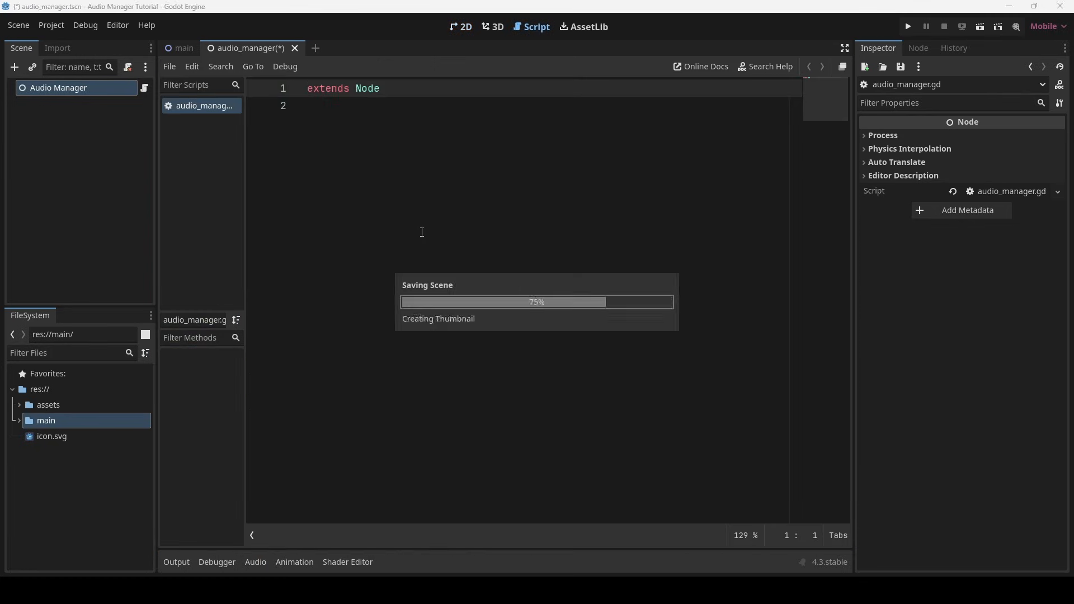
Add audio_manager.tscn as the AudioManager autoload in Project Settings > Globals, next to Global
click(50, 25)
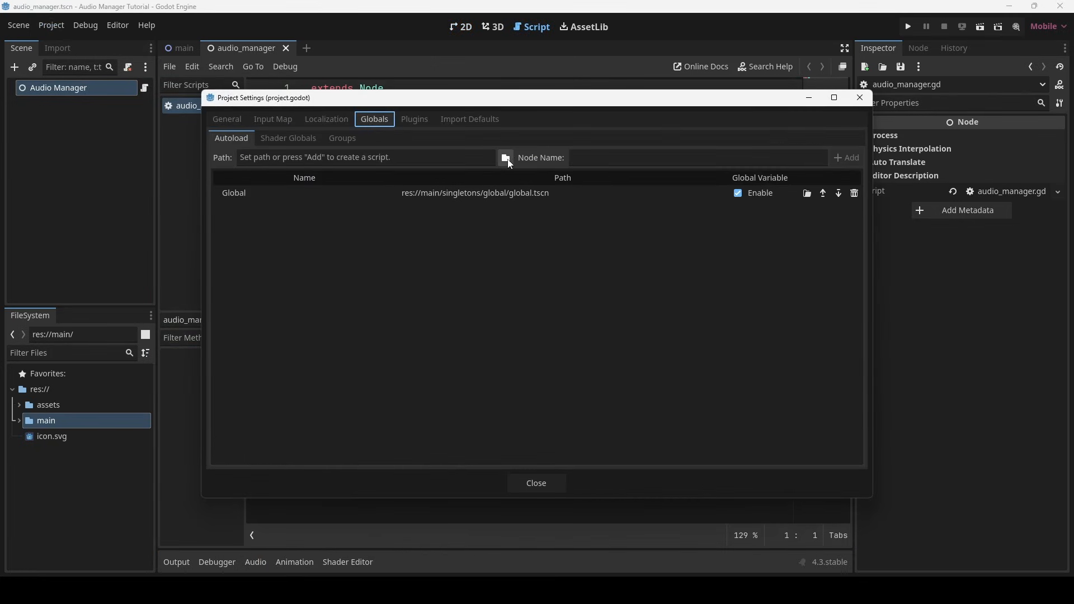
click(506, 158)
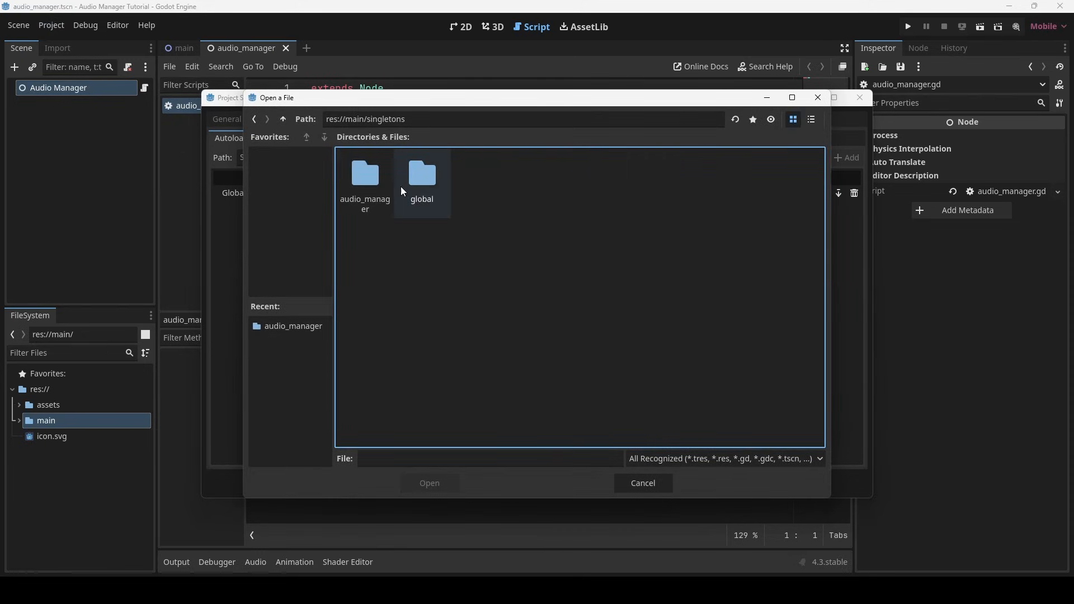
double_click(365, 173)
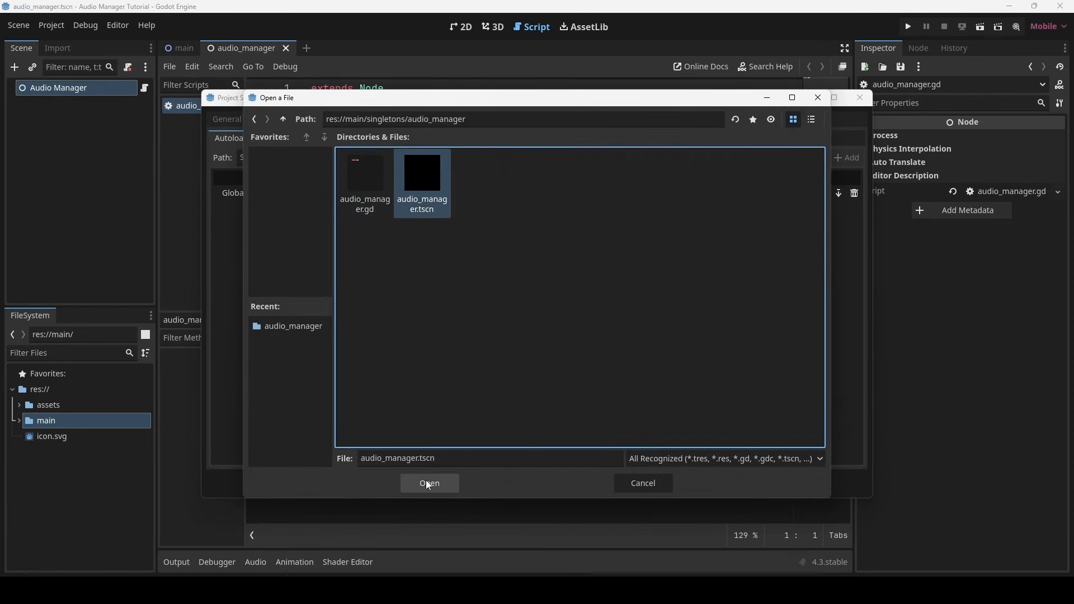
click(429, 484)
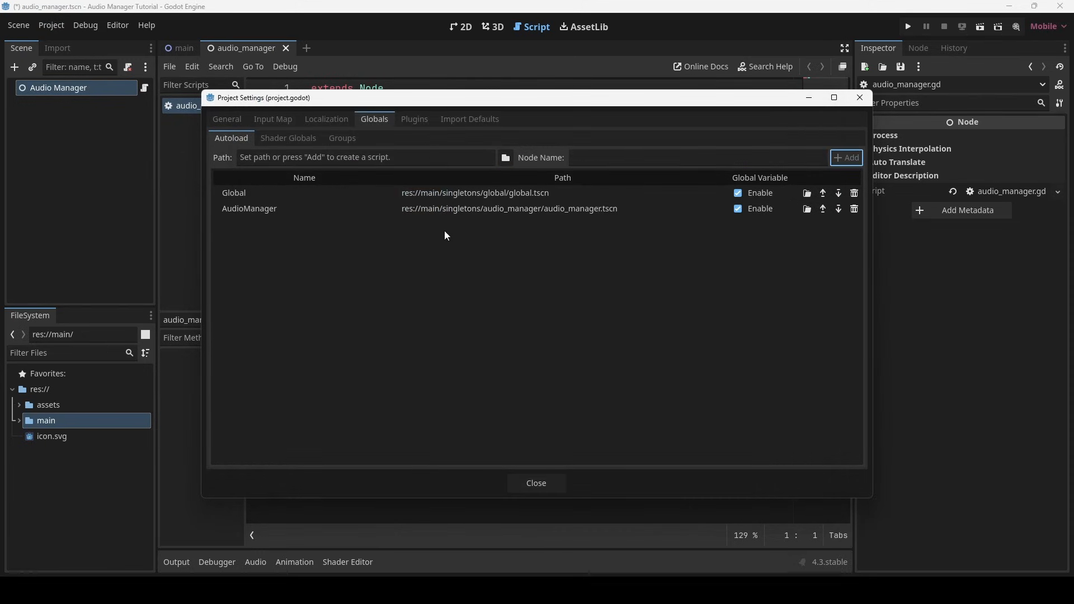
click(536, 483)
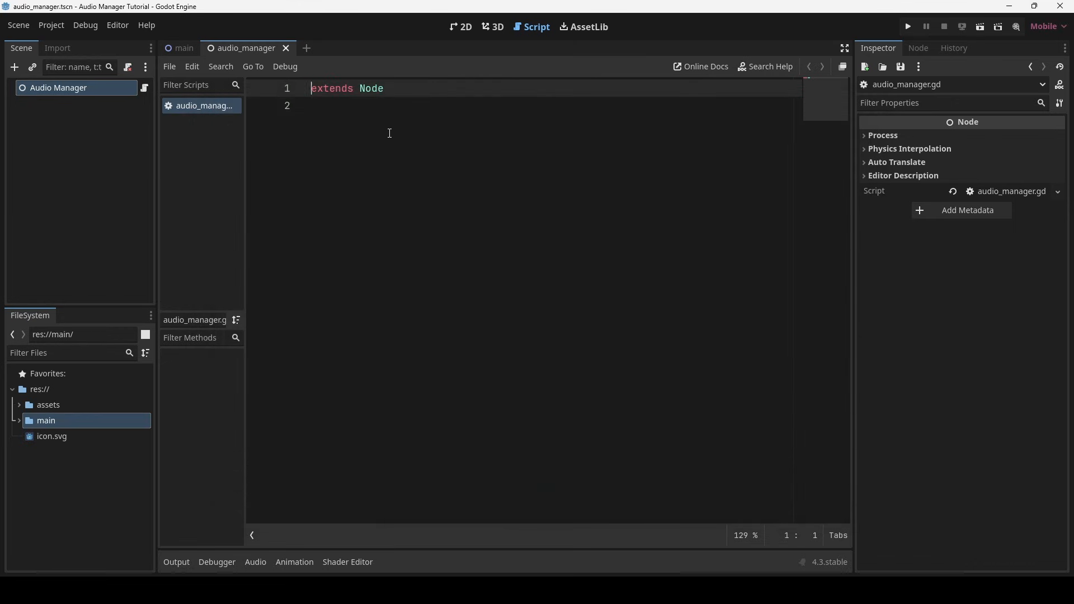
key(enter)
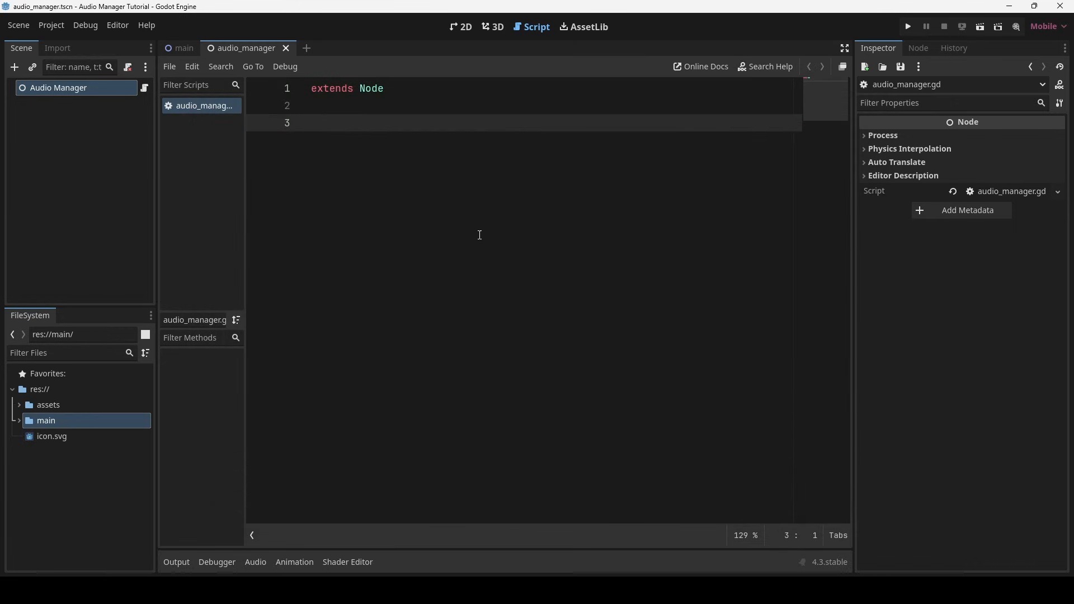
text(var active_music_stream: AudioStreamPlayer)
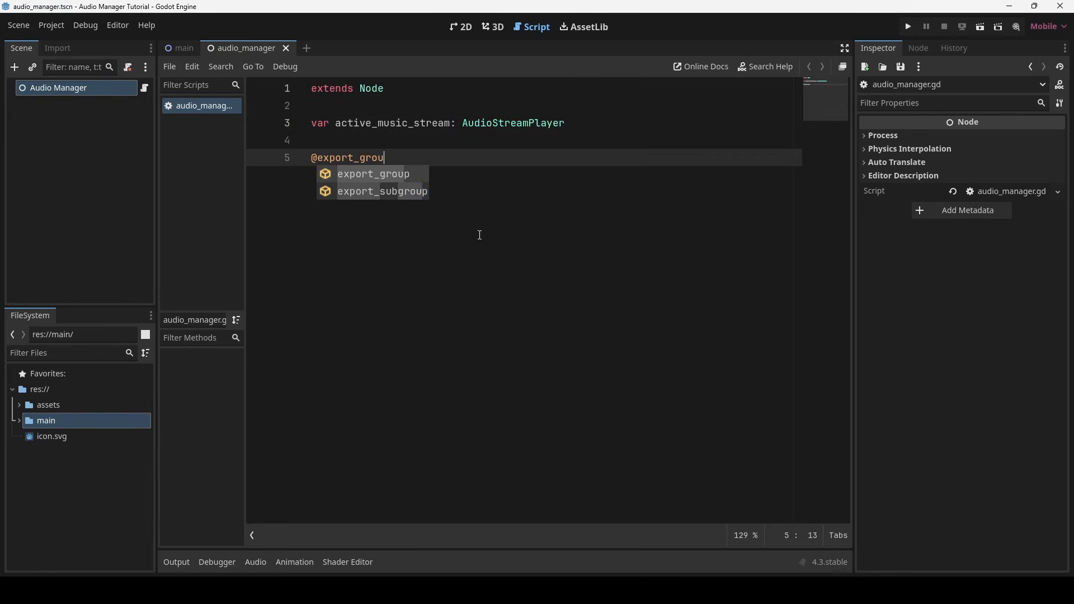
text(p("Main"))
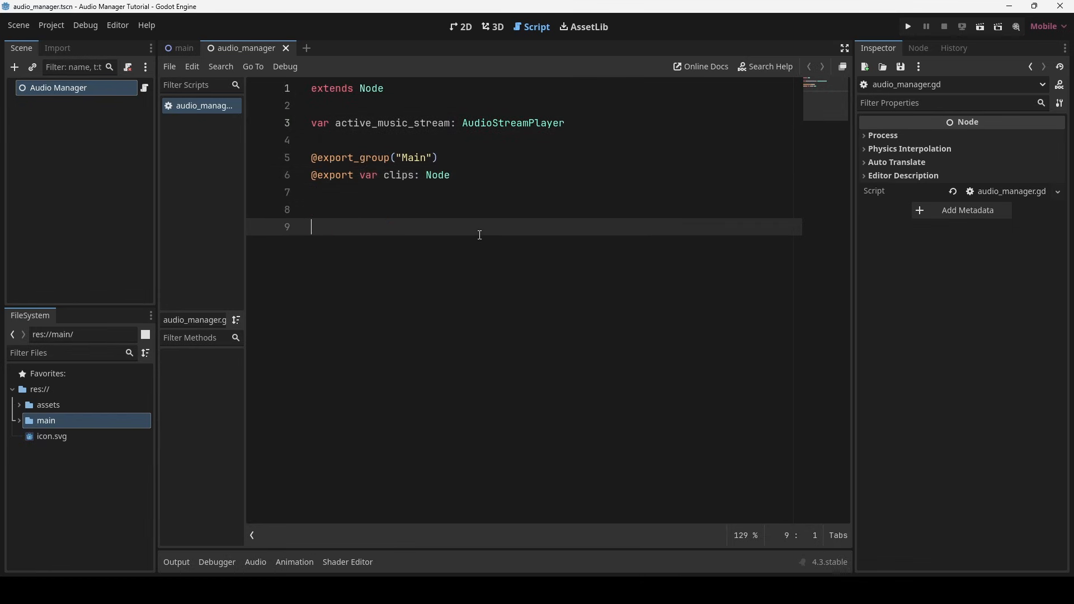
Write func play(audio_name, from_position = 0.0) that gets the named clip node and plays it
text(func play(audio_mn)
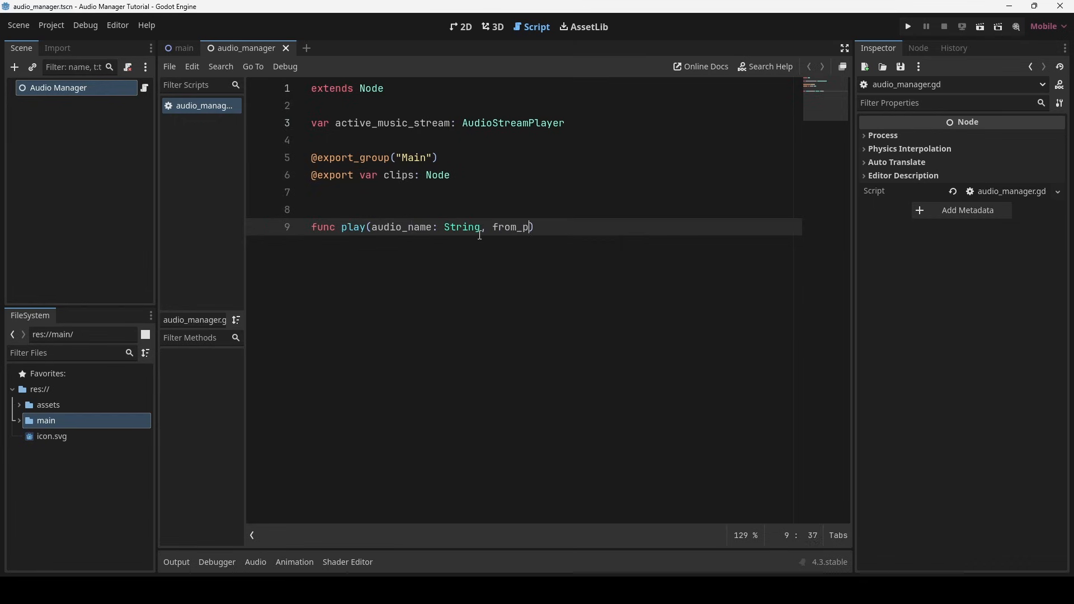
text(osition: float = 0.0))
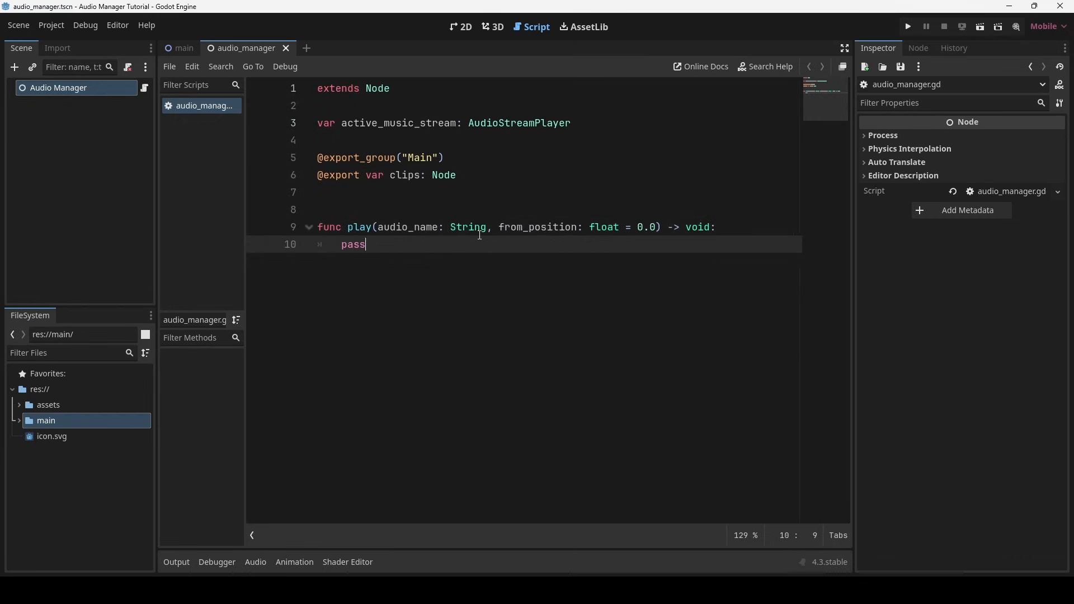
text(ac)
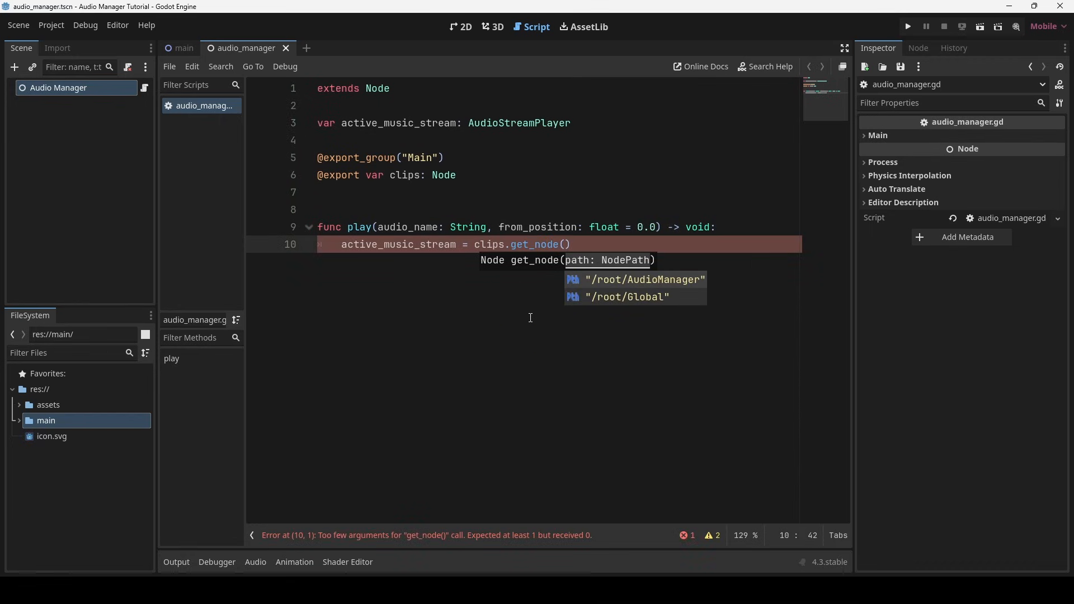
text(audio_name))
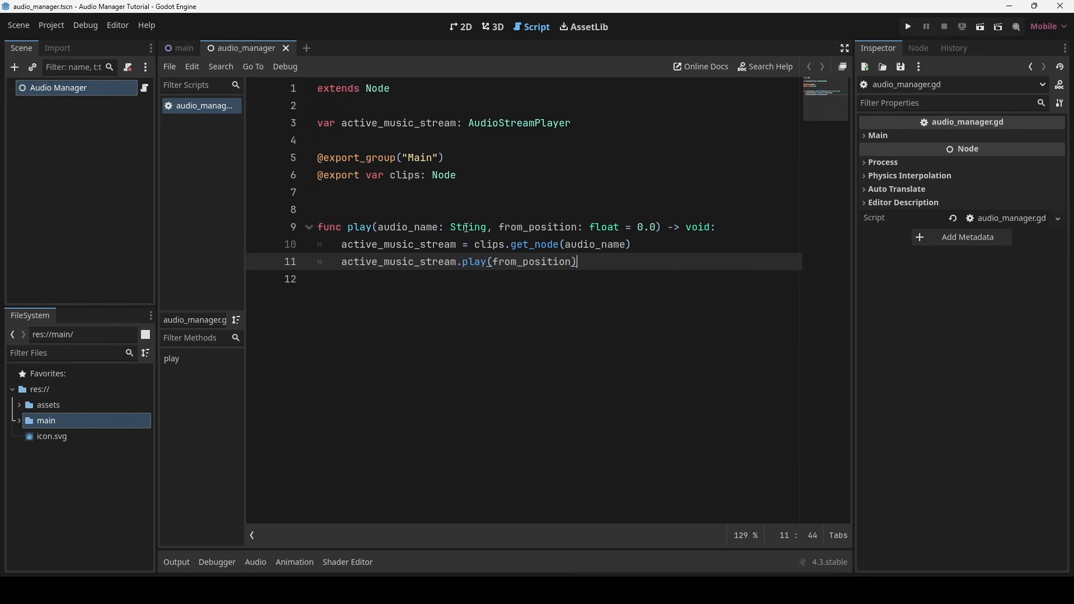
click(58, 87)
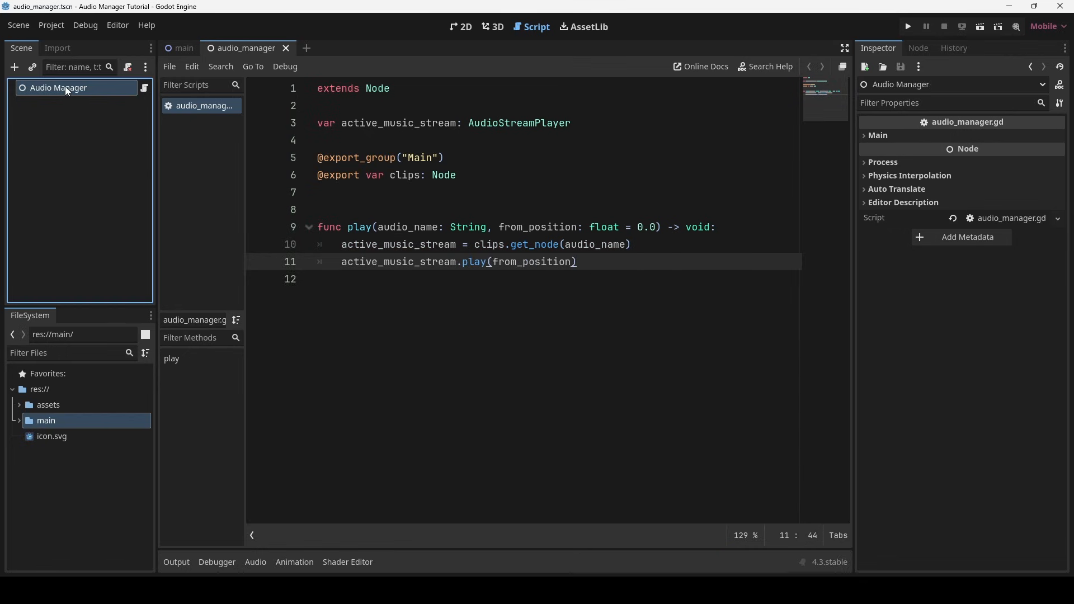
Add a child Node named Clips under Audio Manager and assign it to the exported clips property
click(461, 27)
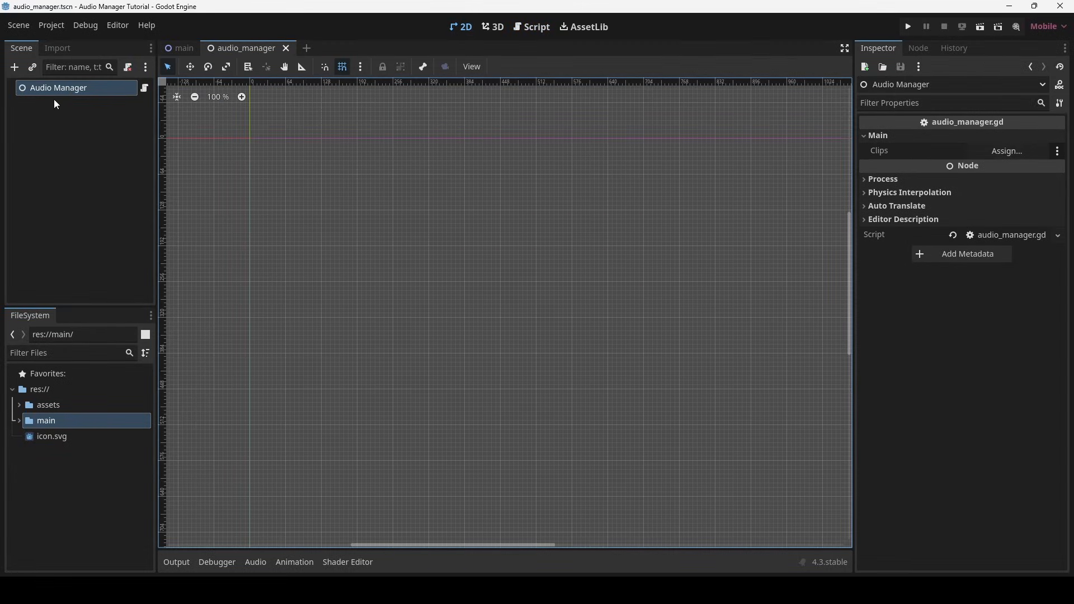
click(14, 67)
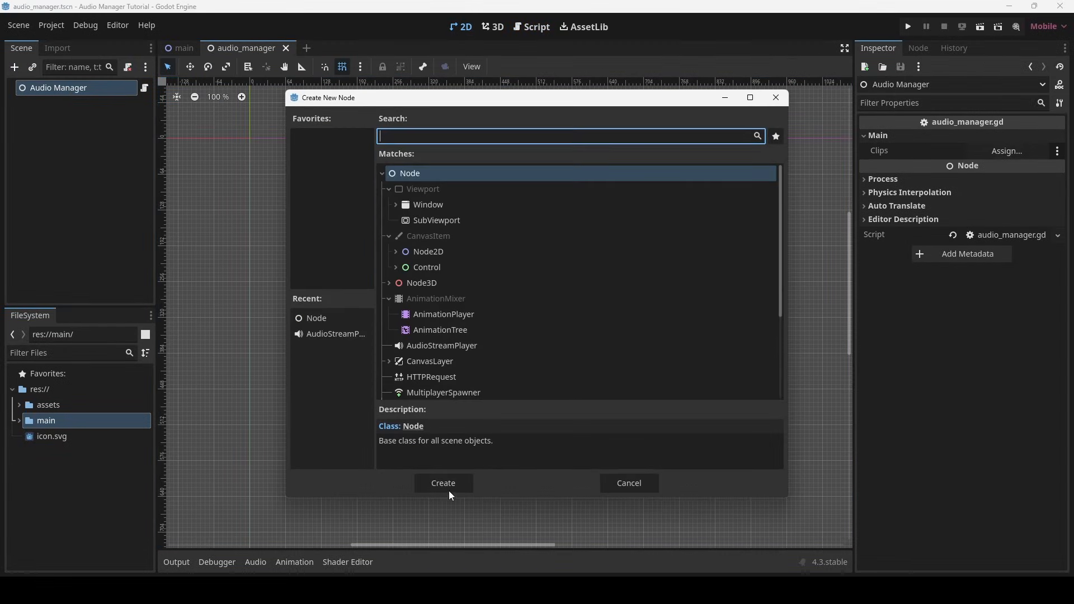
click(443, 483)
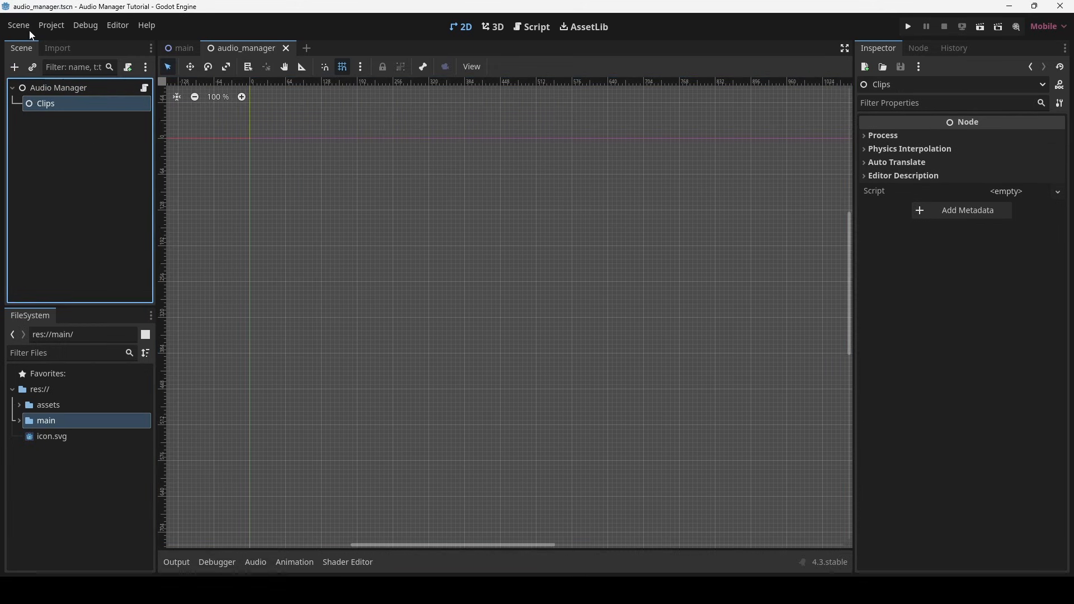
click(60, 87)
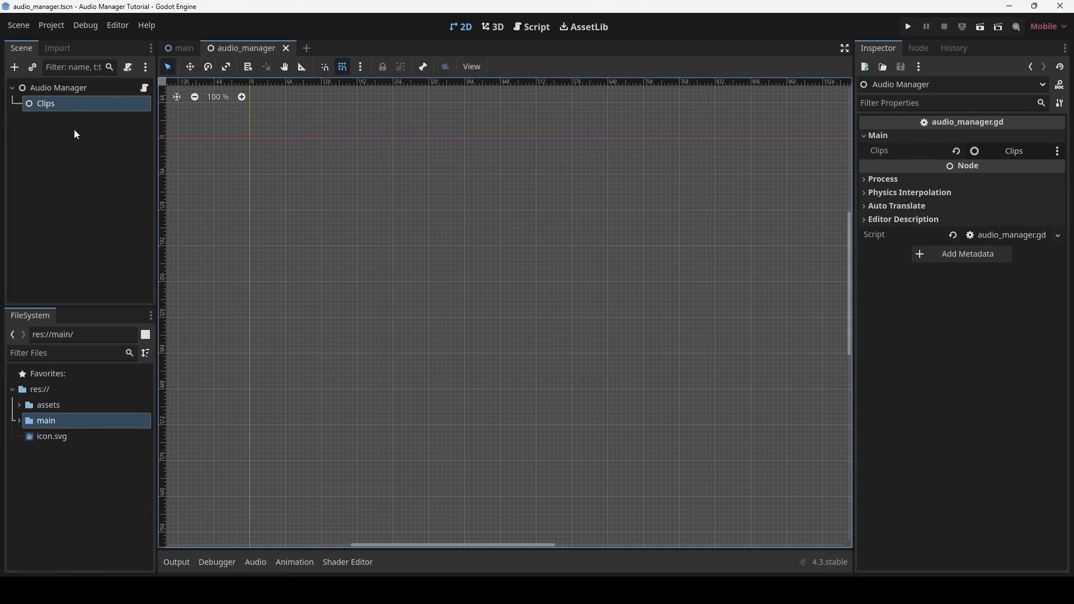
Add an AudioStreamPlayer named Main under Clips
click(15, 66)
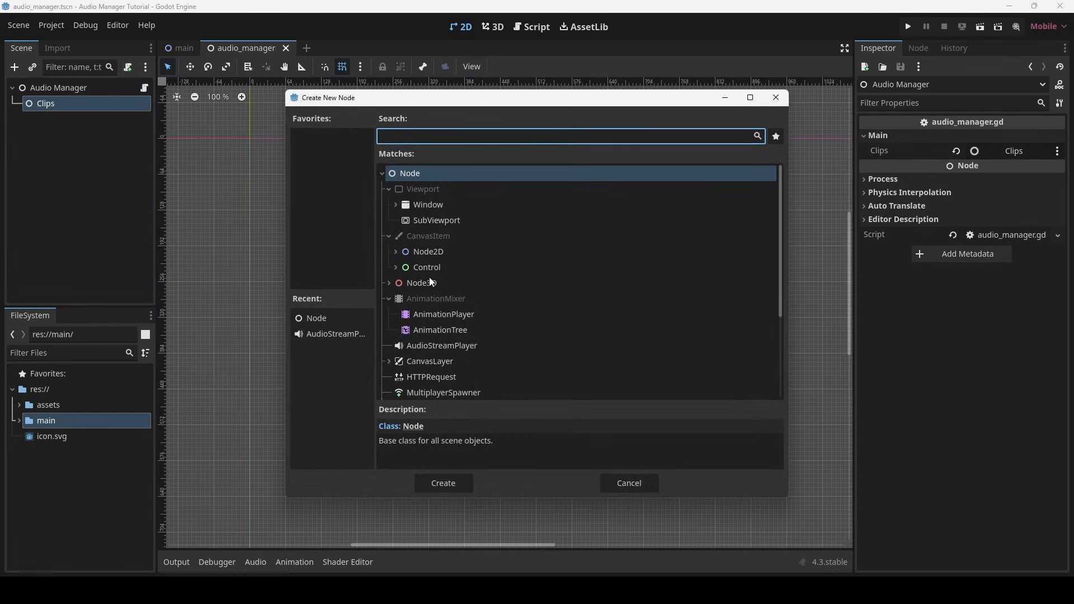
text(audiostreamplayer)
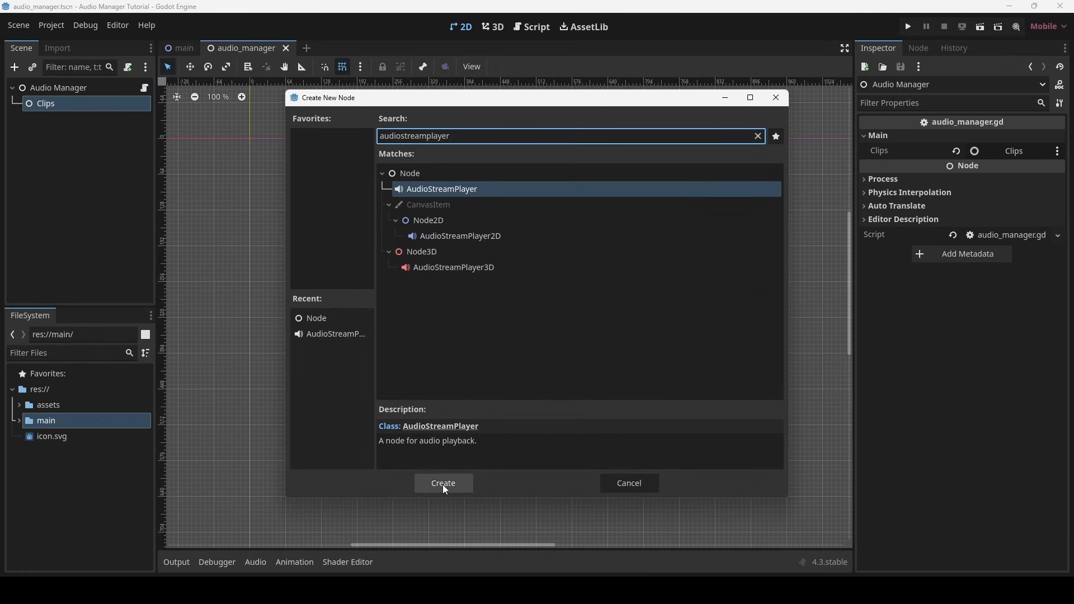
click(443, 483)
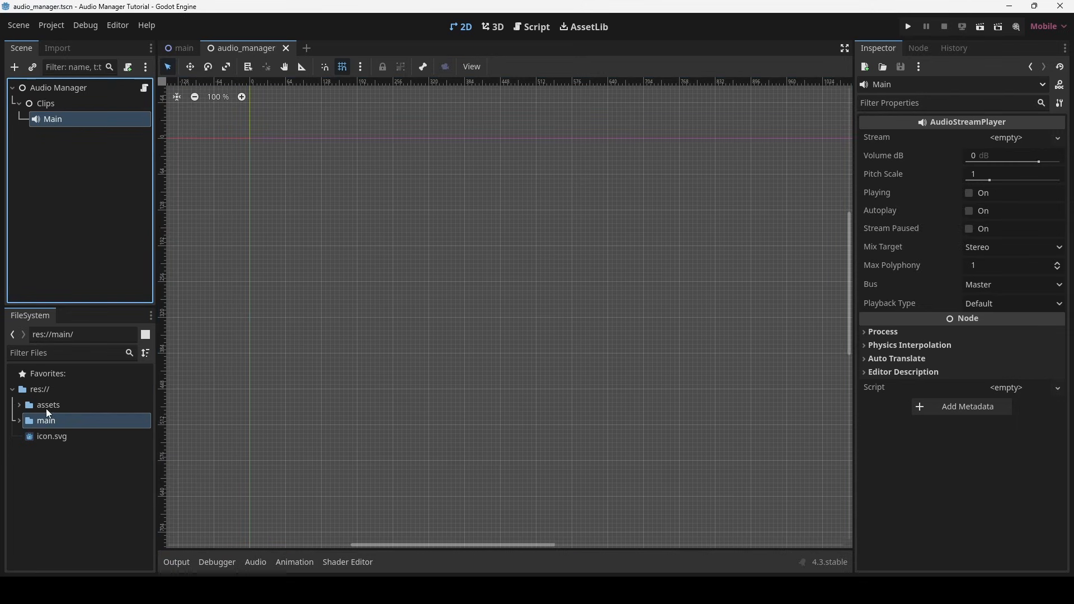
Load Silly Fun.mp3 from assets/audio/music into Main's Stream and set Volume dB to -15
click(54, 419)
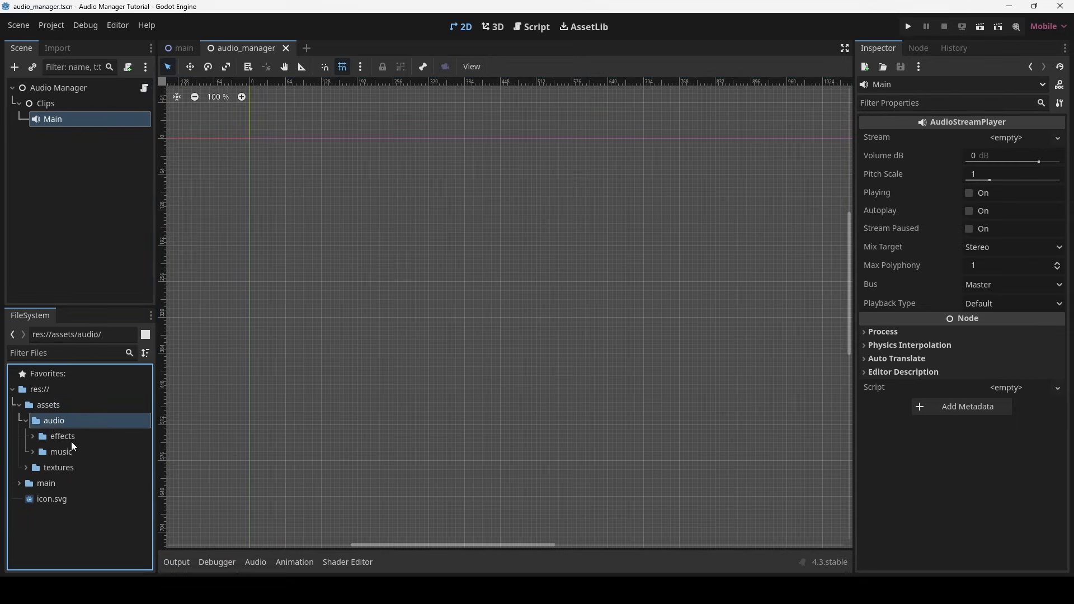
click(60, 451)
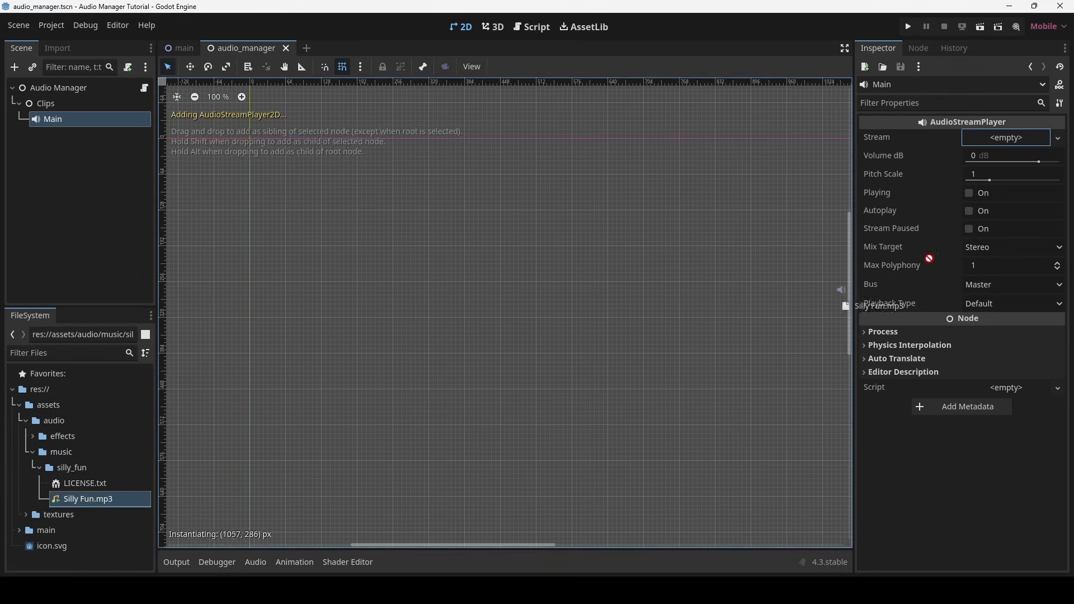
drag(87, 499, 1006, 145)
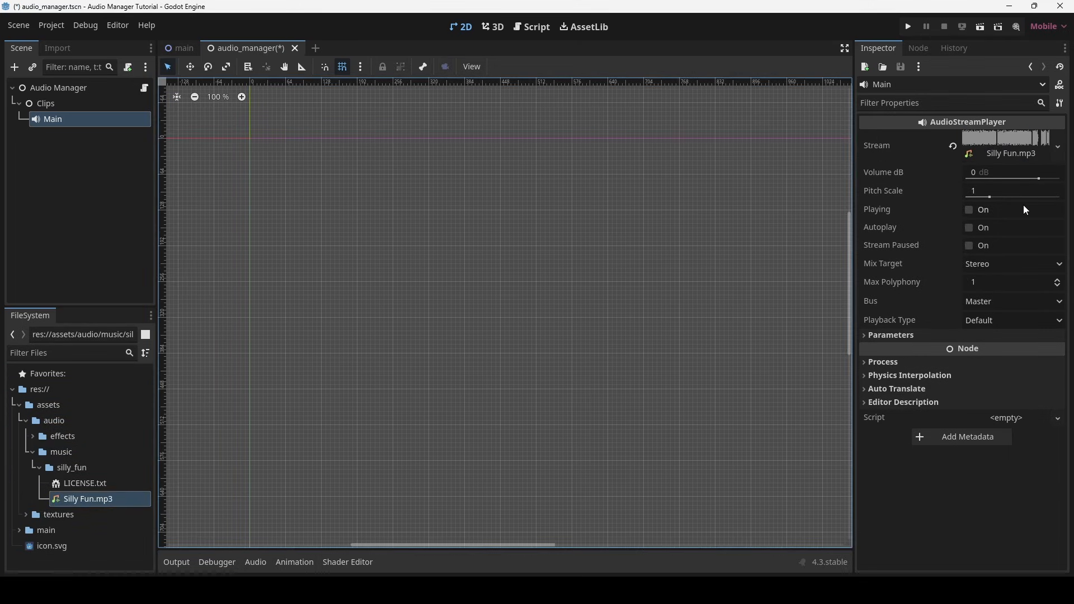
click(1013, 172)
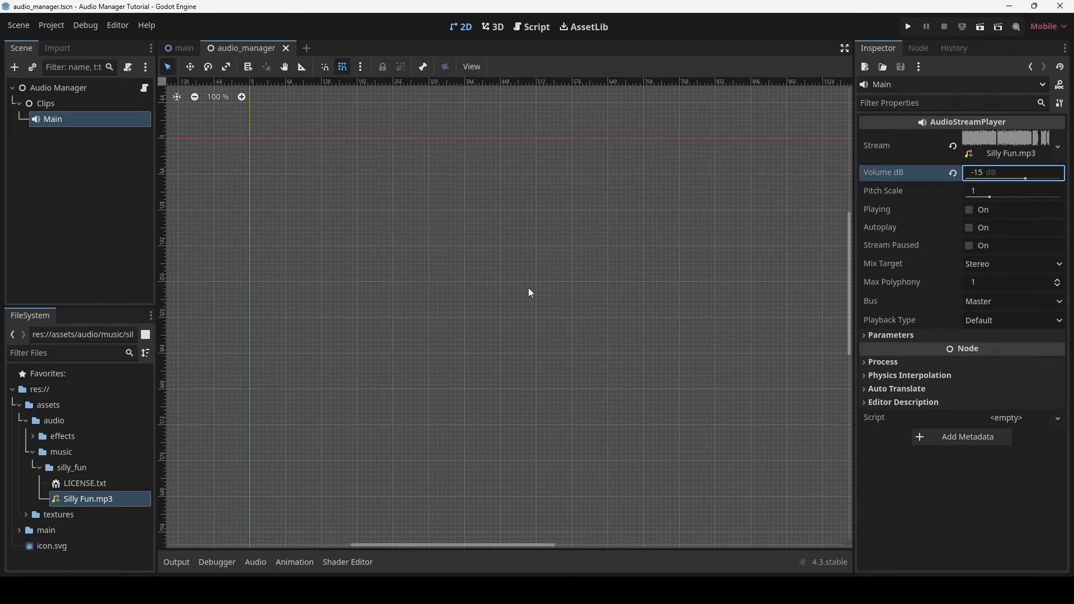
Switch to main.tscn's script and start a new line for the _ready function
click(183, 48)
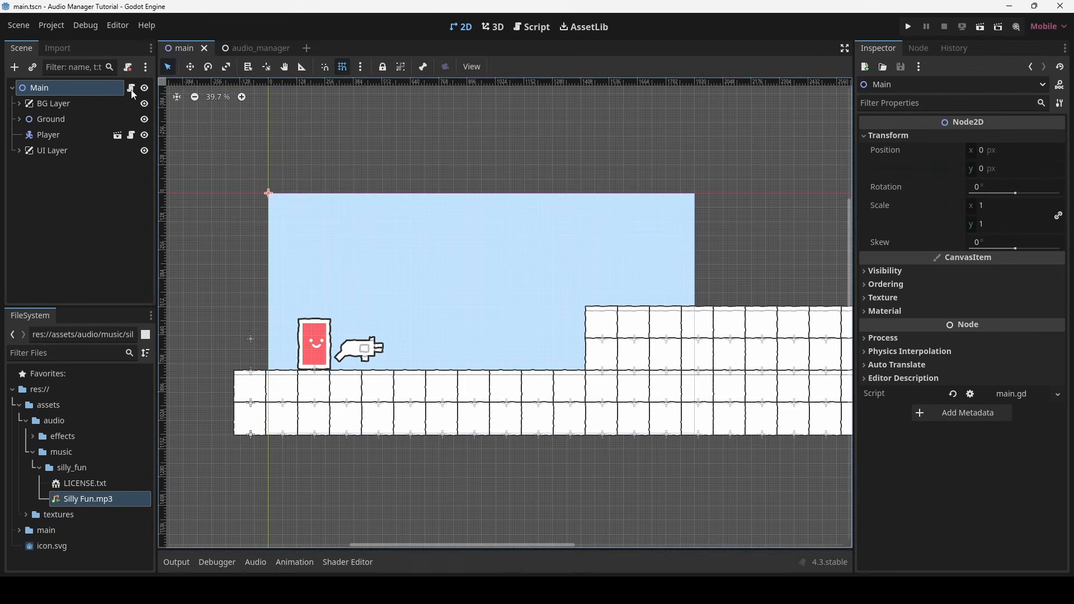
click(536, 27)
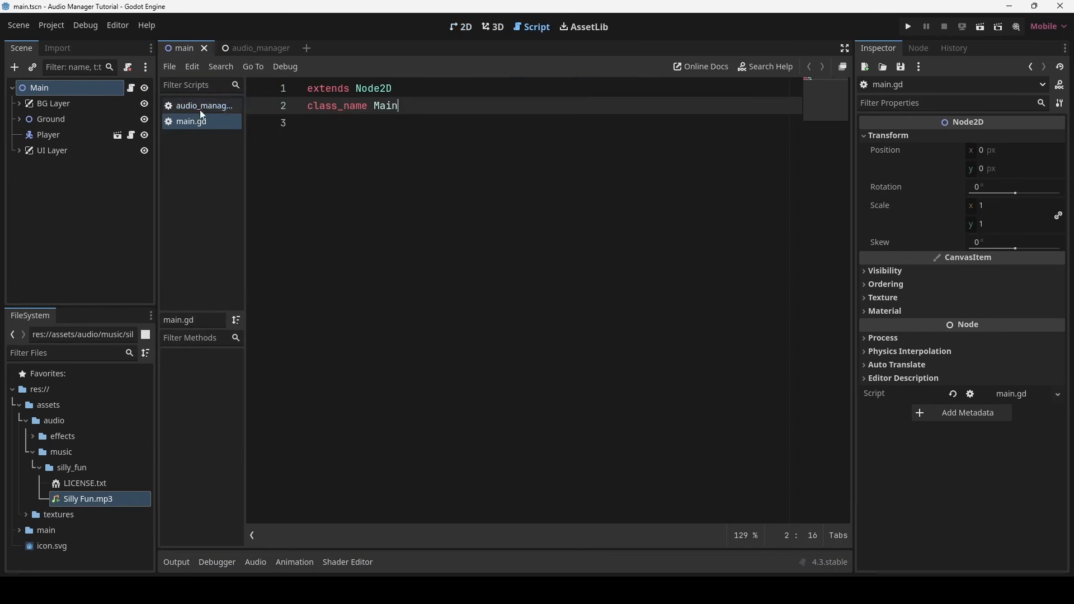
key(enter)
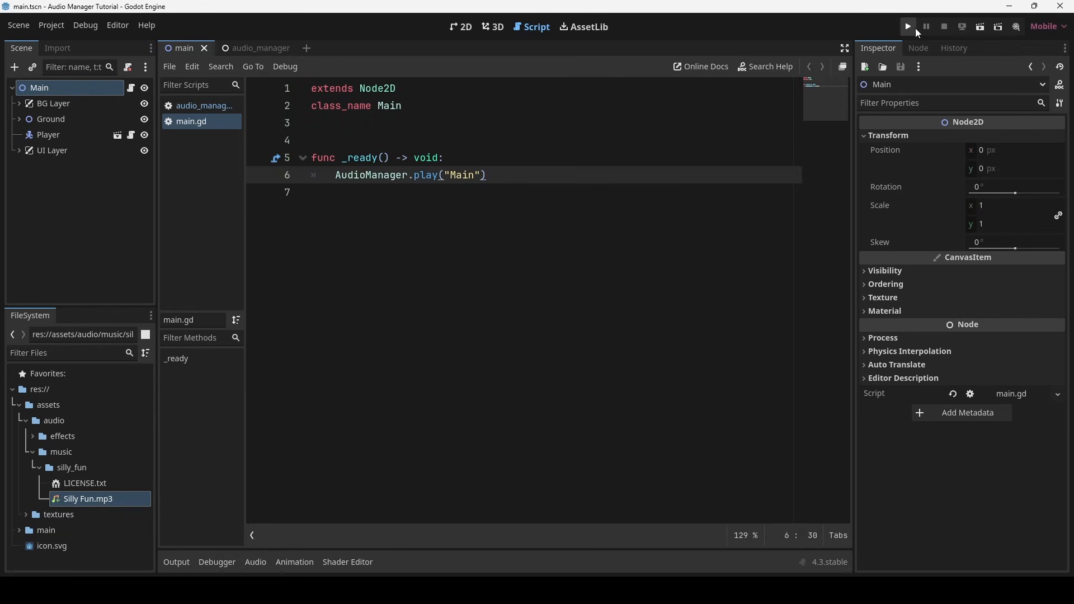
Run the game to hear the Main music track start from main.gd's _ready
click(907, 27)
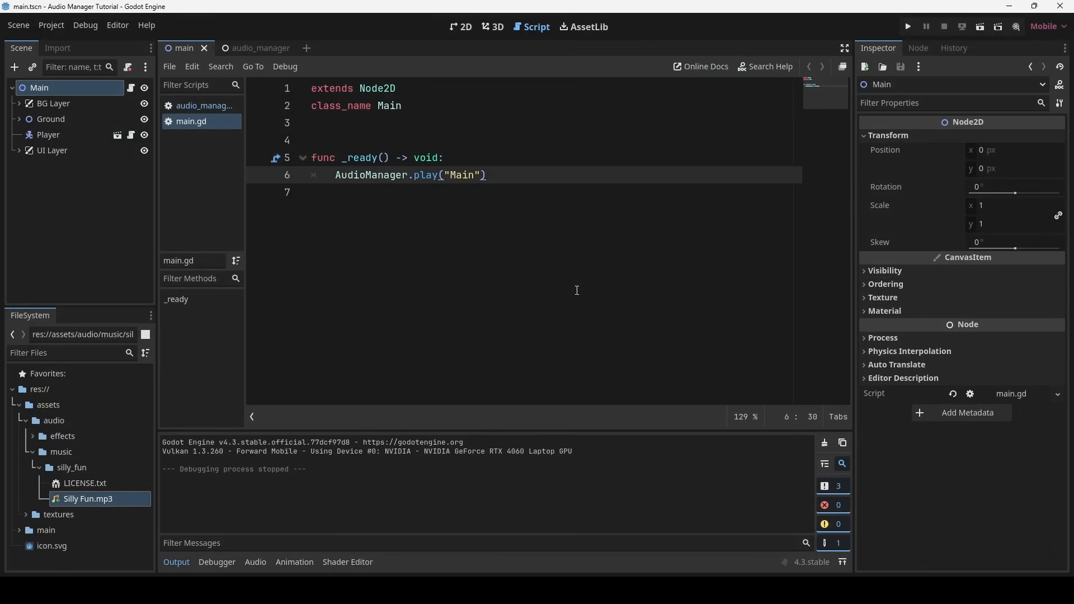
Set the Audio Manager root's Node > Process > Mode to Always so music plays while paused
click(261, 48)
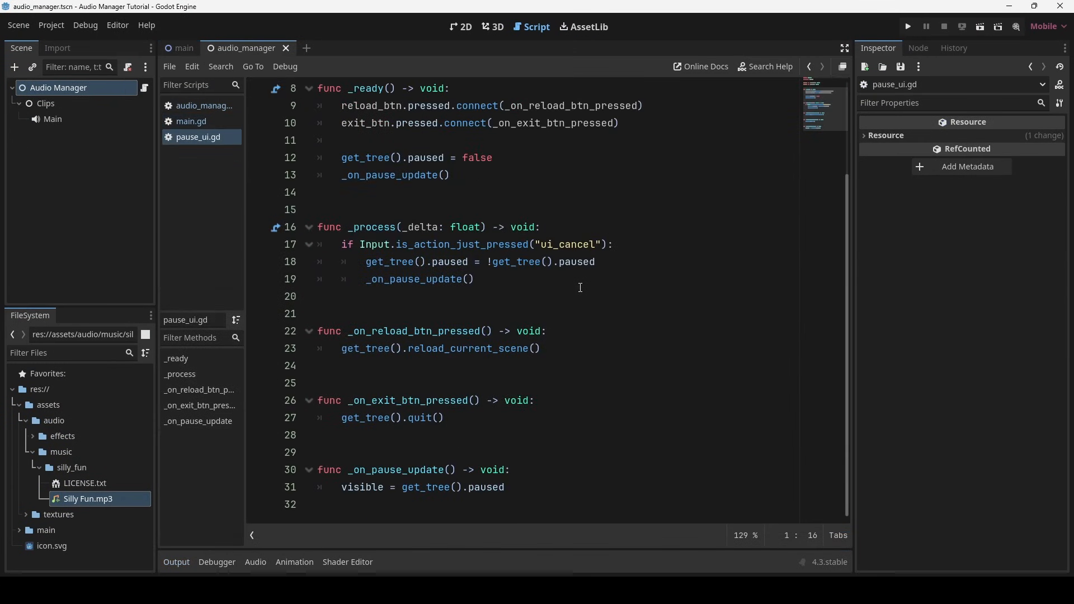
triple_click(480, 261)
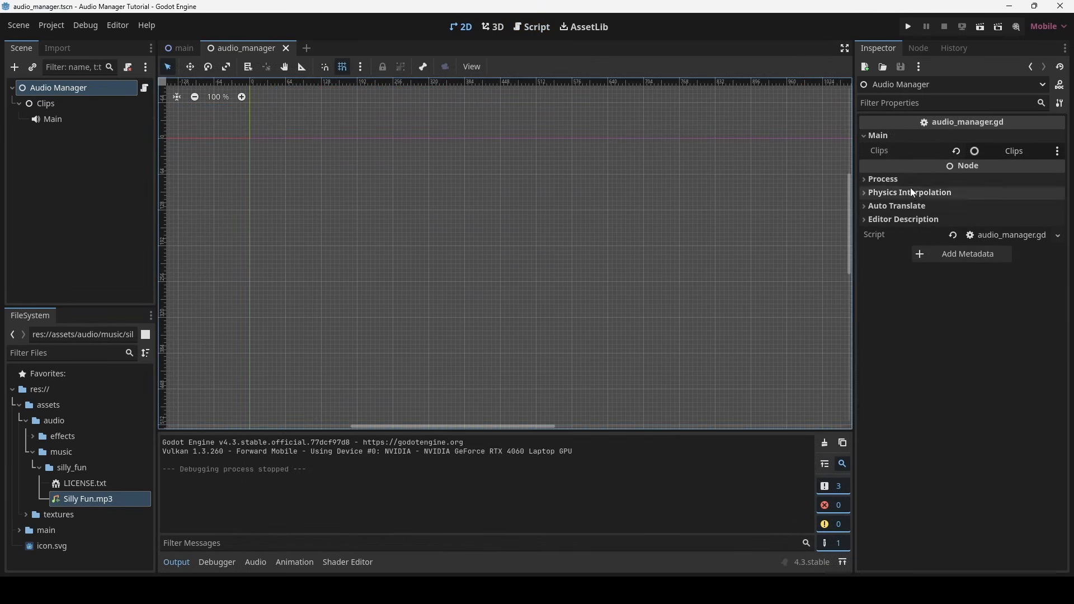
click(883, 179)
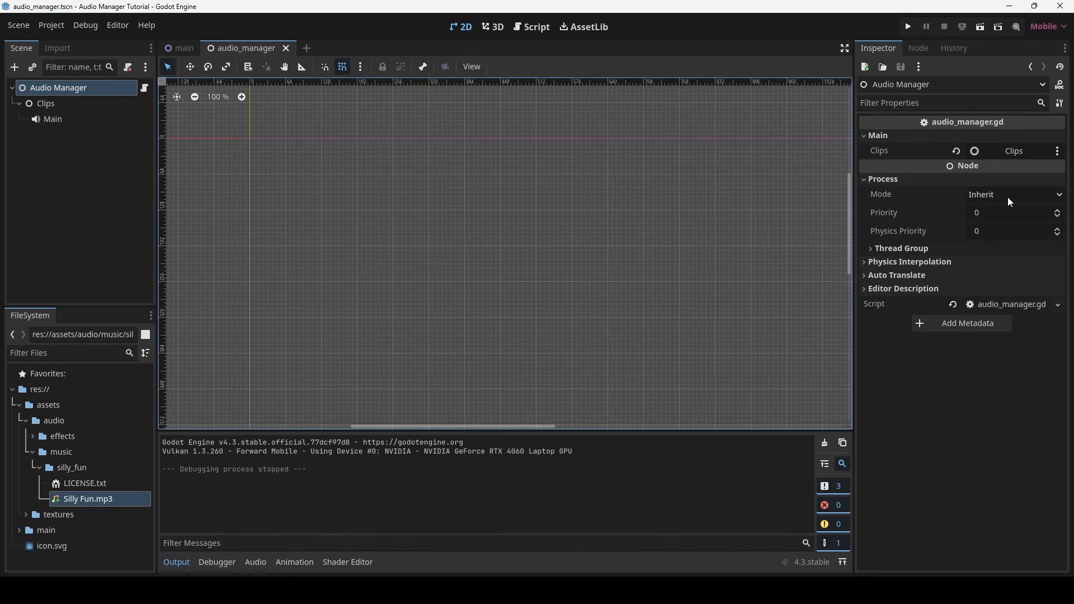
mouse_move(880, 193)
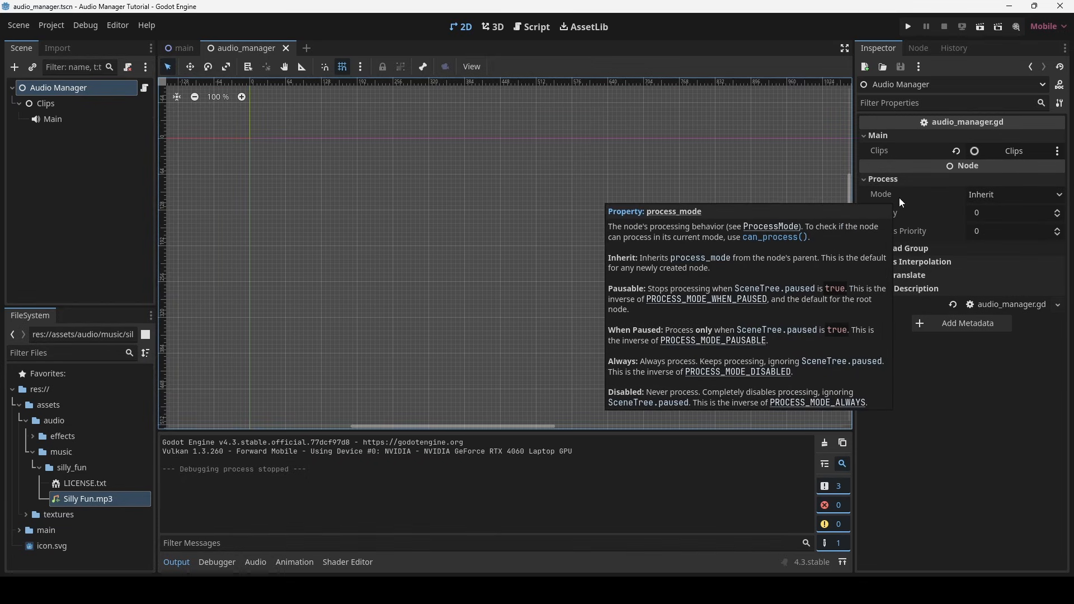
click(1013, 193)
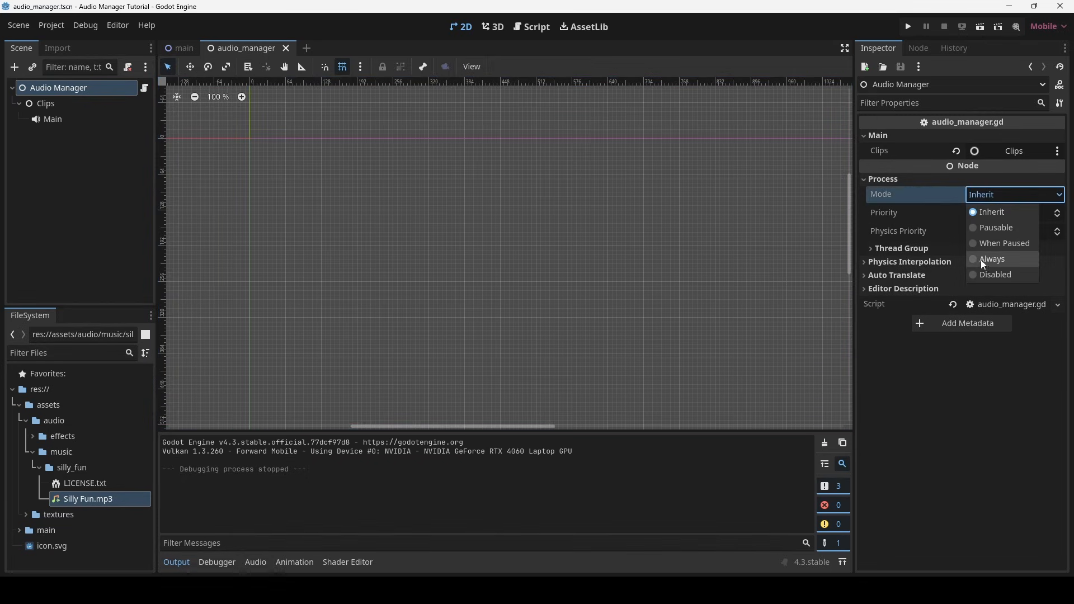
click(992, 258)
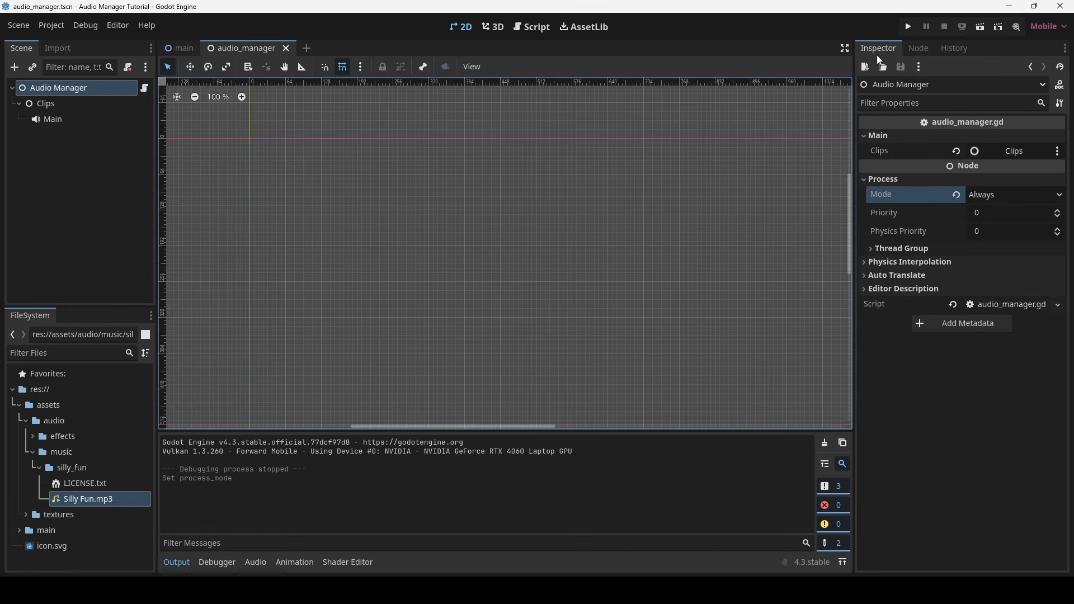
Test-run the game, then reopen audio_manager.gd showing the play function
click(908, 25)
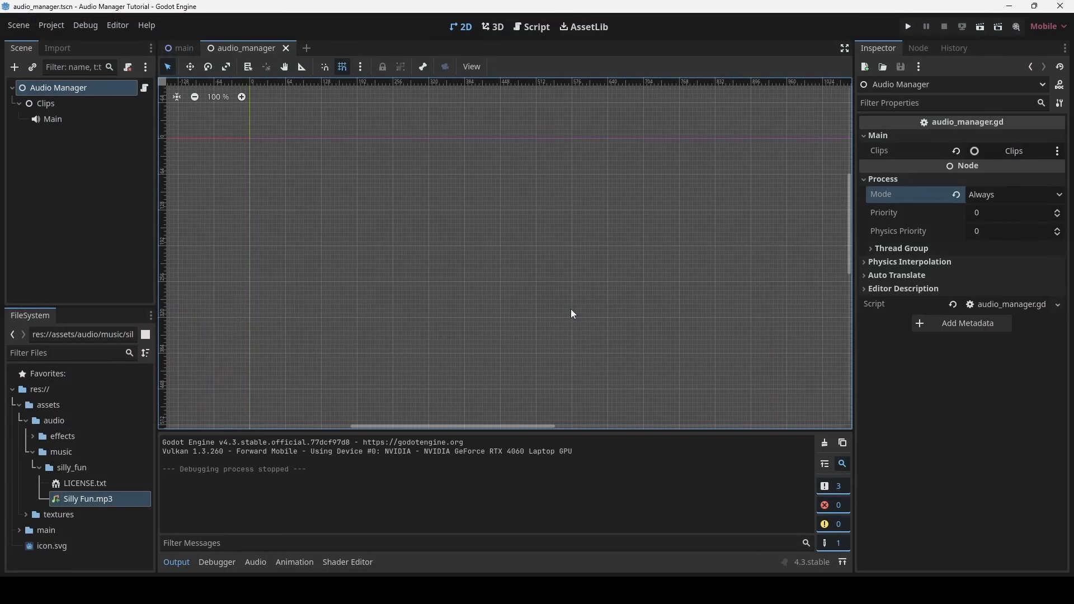
click(536, 27)
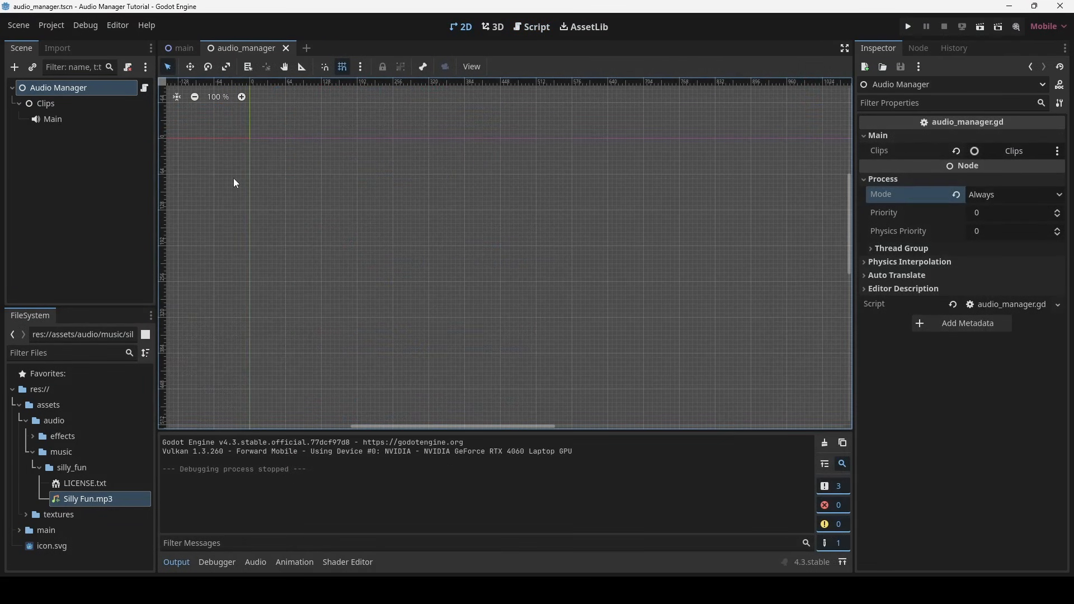
click(530, 27)
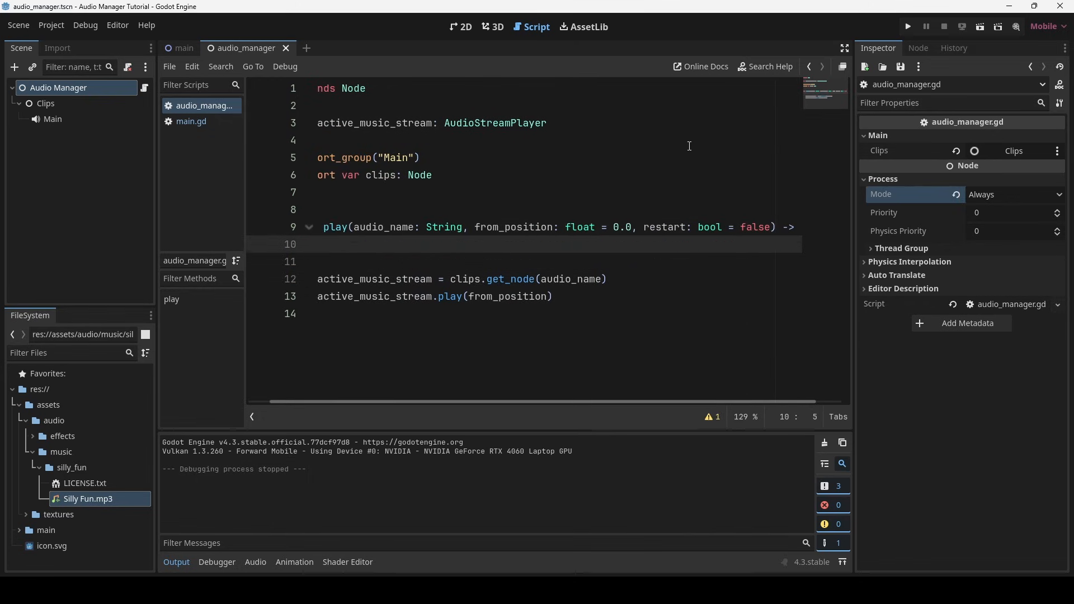
Add 'if restart and active_music_stream and active_music_stream.name == audio_name: return' to play()
text(if)
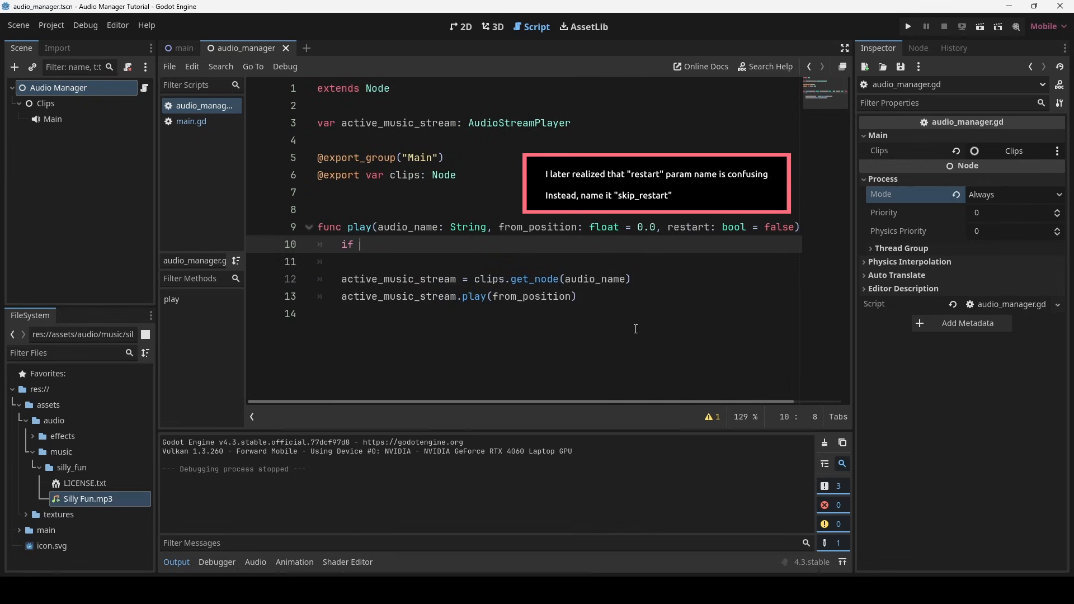
text(restart and :)
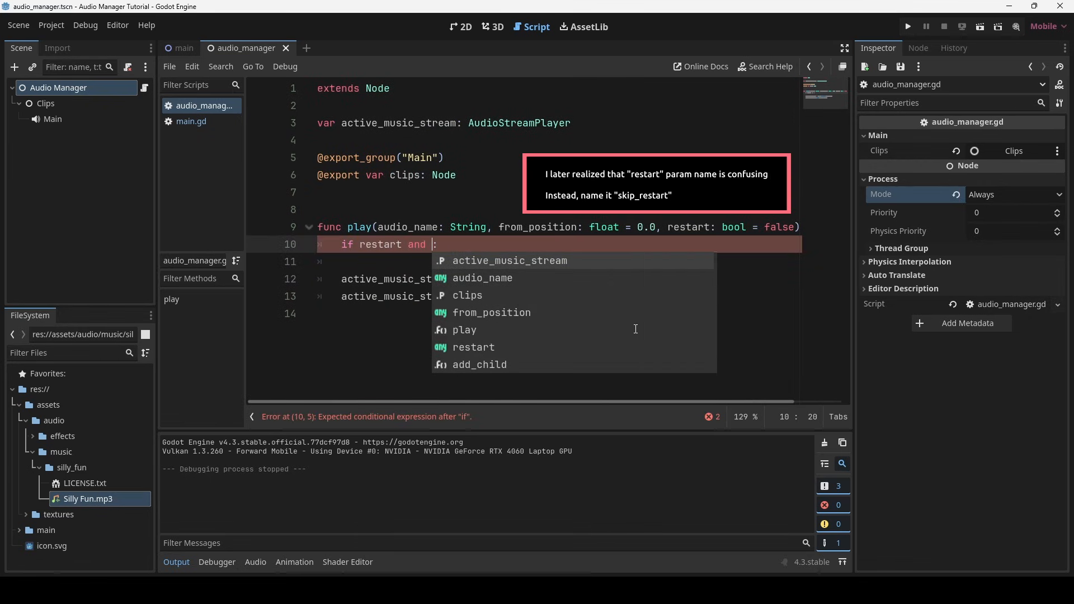
text(active_music_stream and active_music_stream.nam)
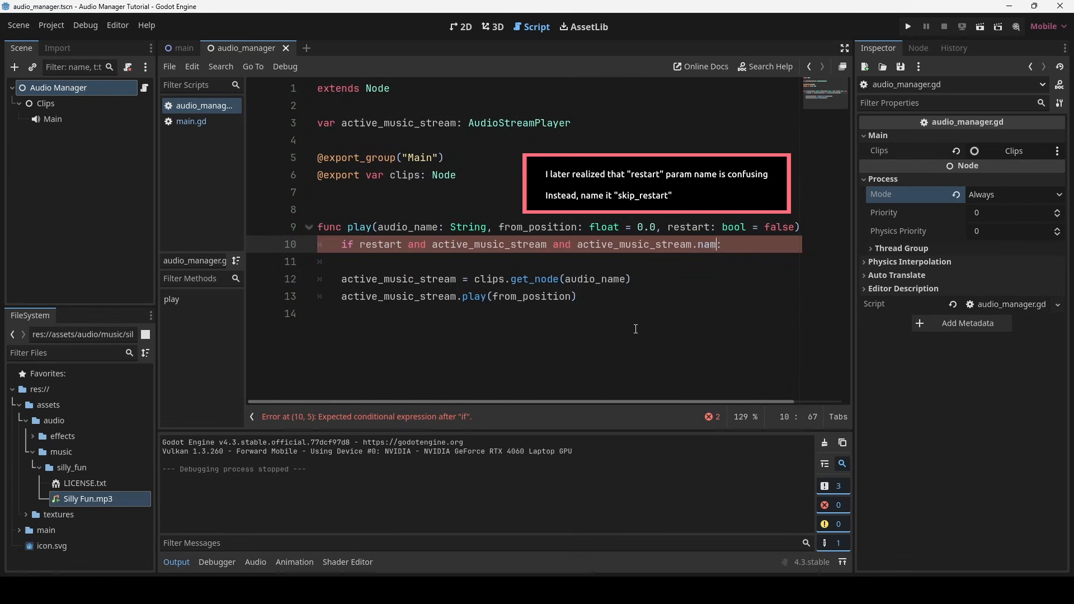
text(== audio_name:)
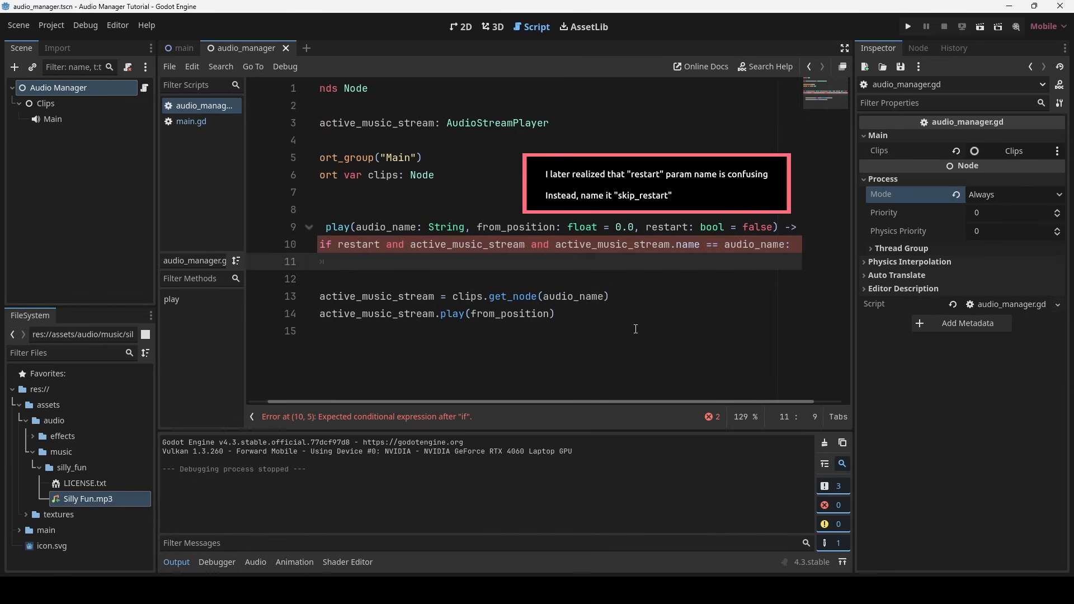
text(return)
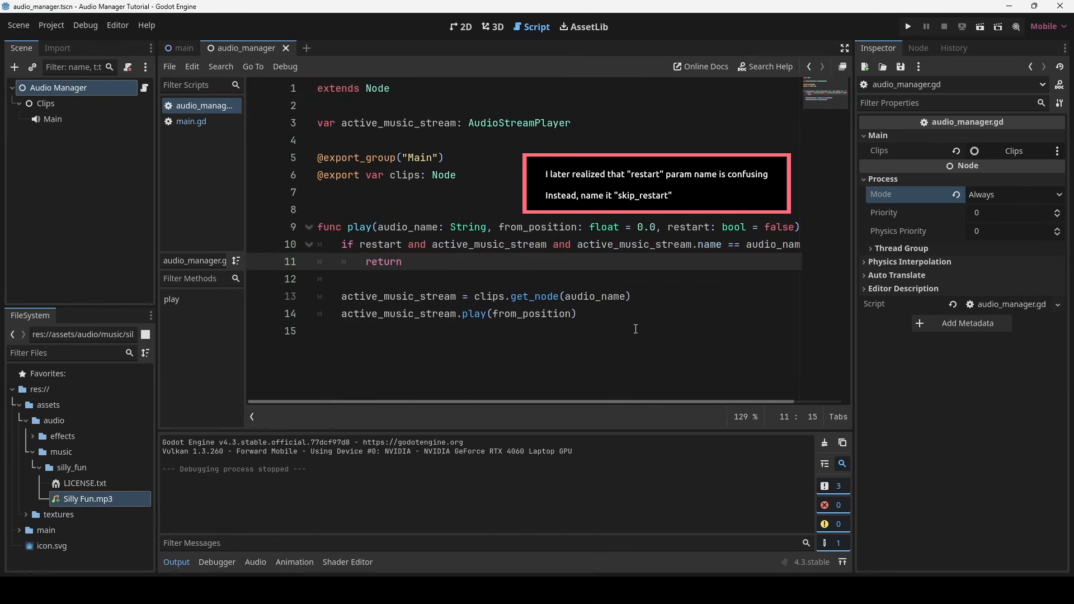
Change main.gd's call to AudioManager.play("Main", 0, true) and run the game
click(191, 121)
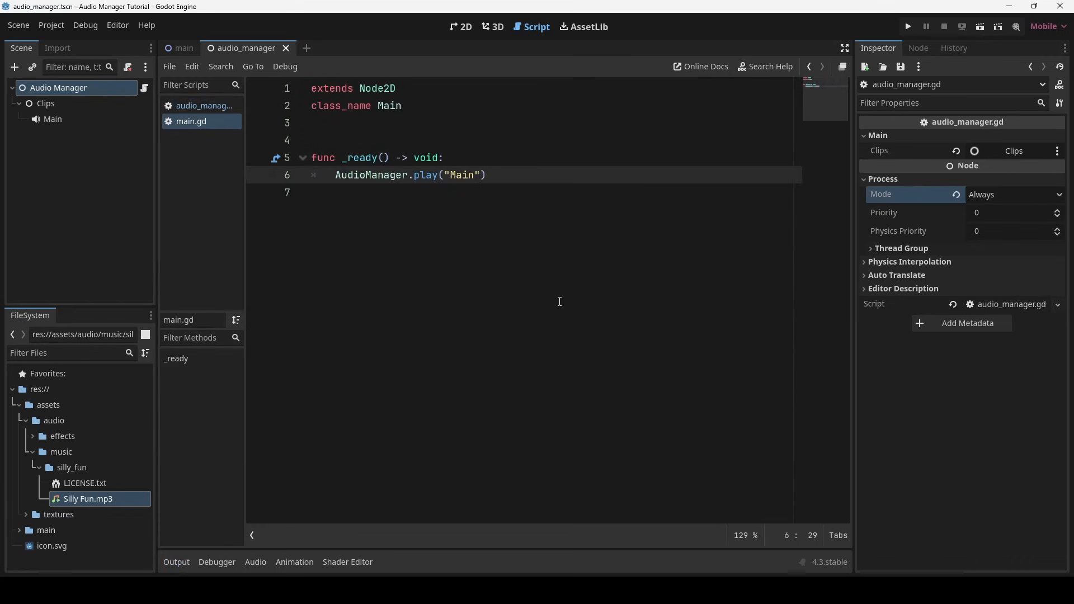
text(, 0)
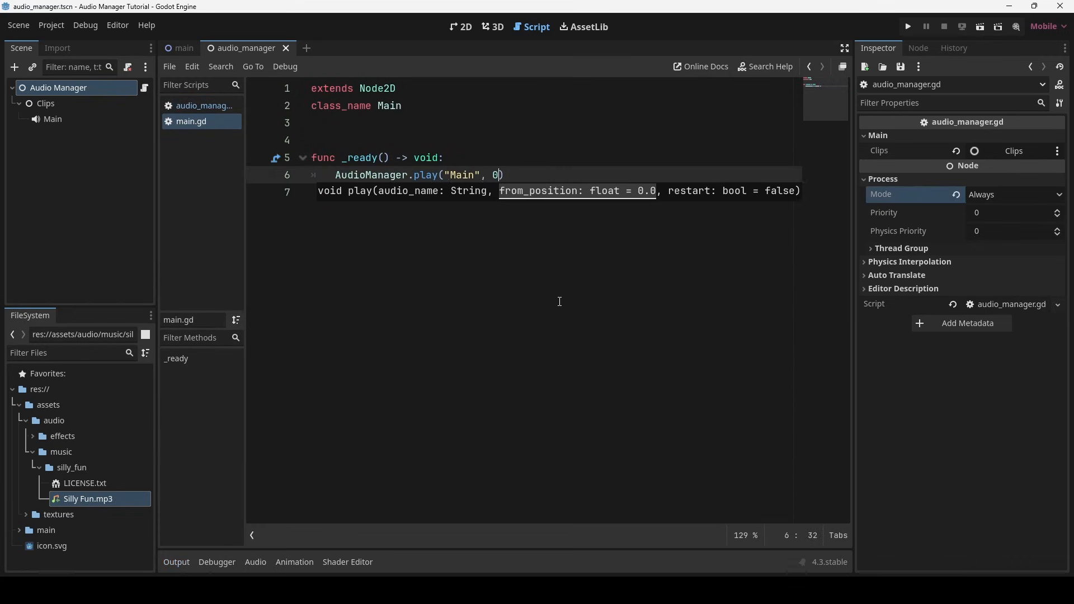
text(, true)
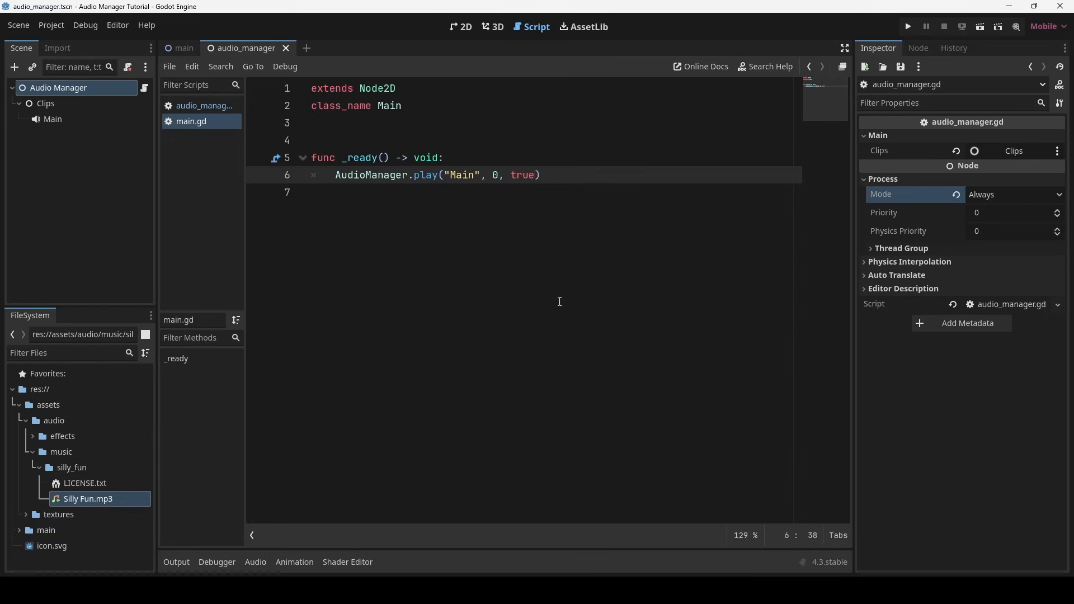
click(906, 26)
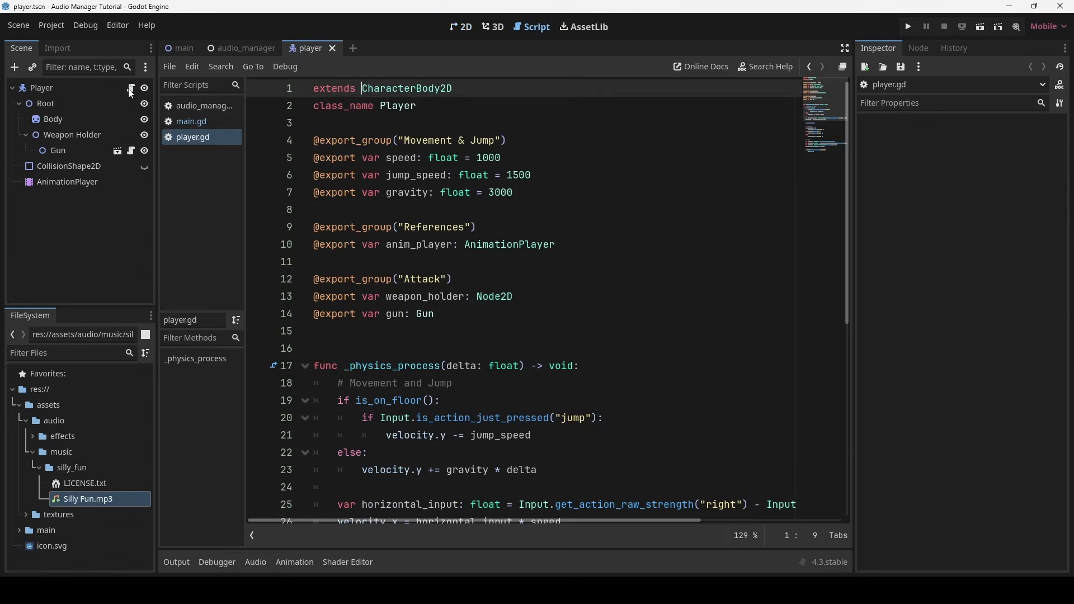
Review gun.gd's shoot function, then show the shoot animation's launch_bullet track in the AnimationPlayer
scroll(down, 3)
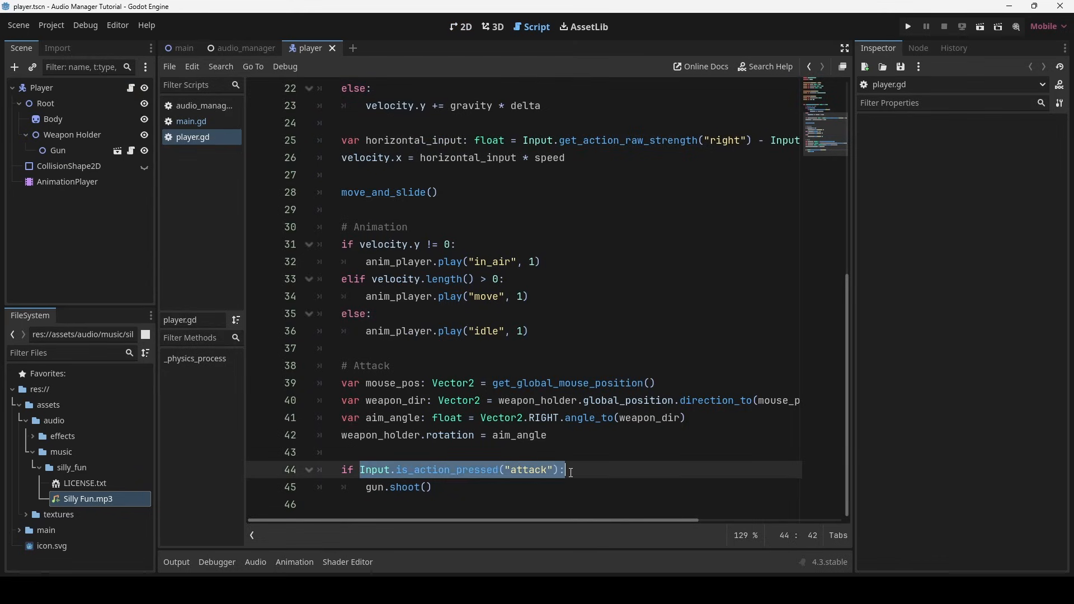
click(189, 121)
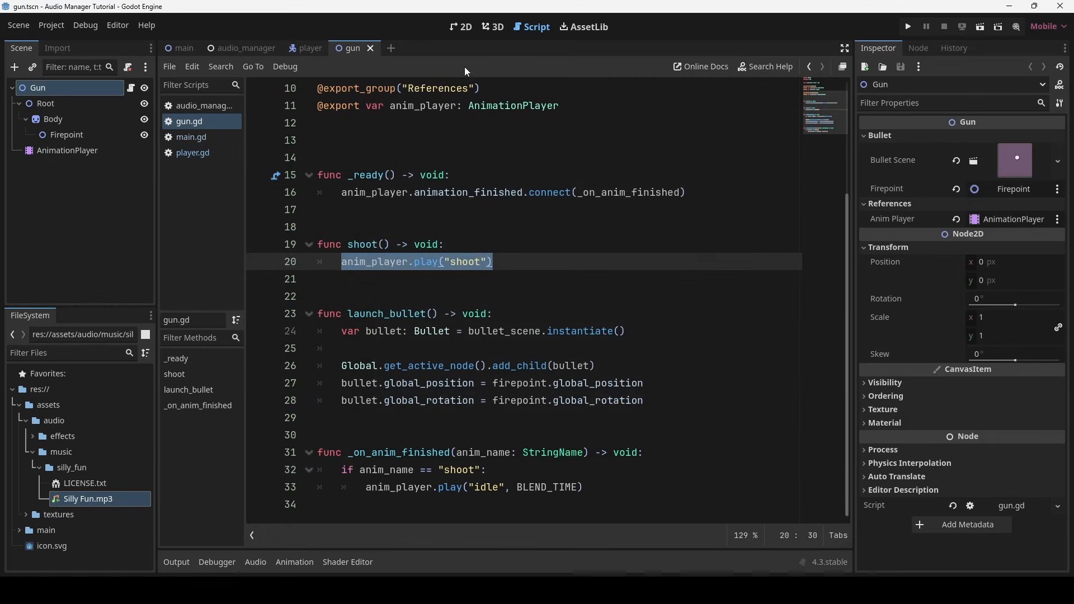
click(460, 26)
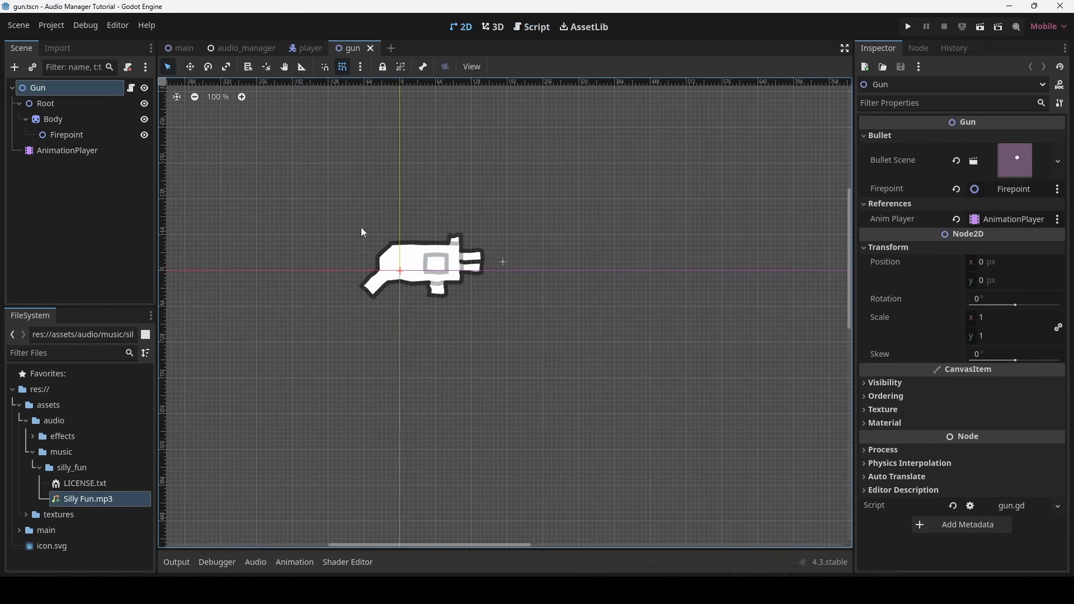
click(67, 150)
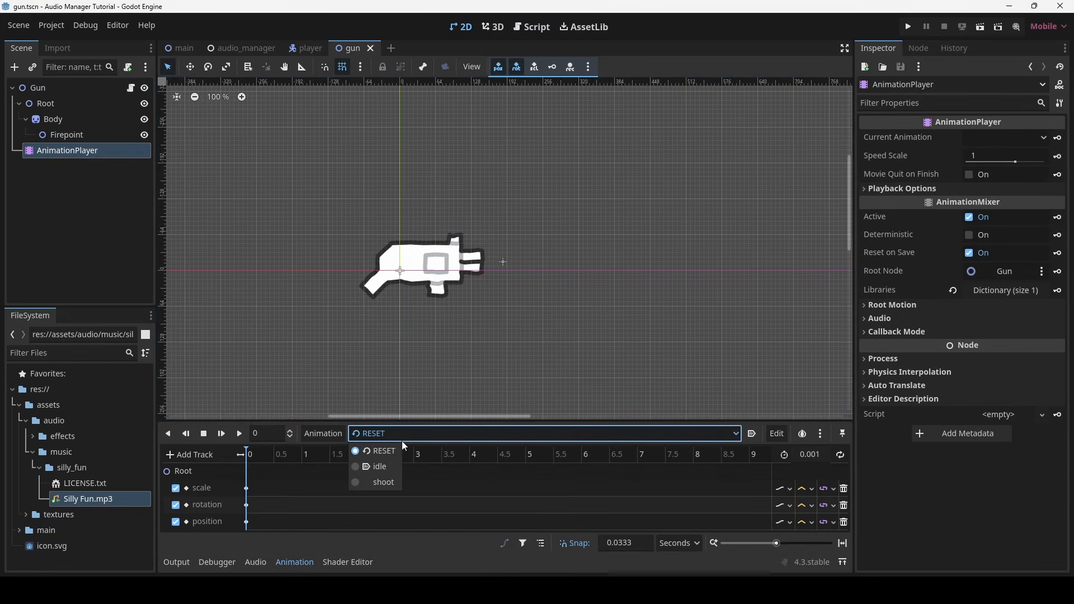
click(384, 481)
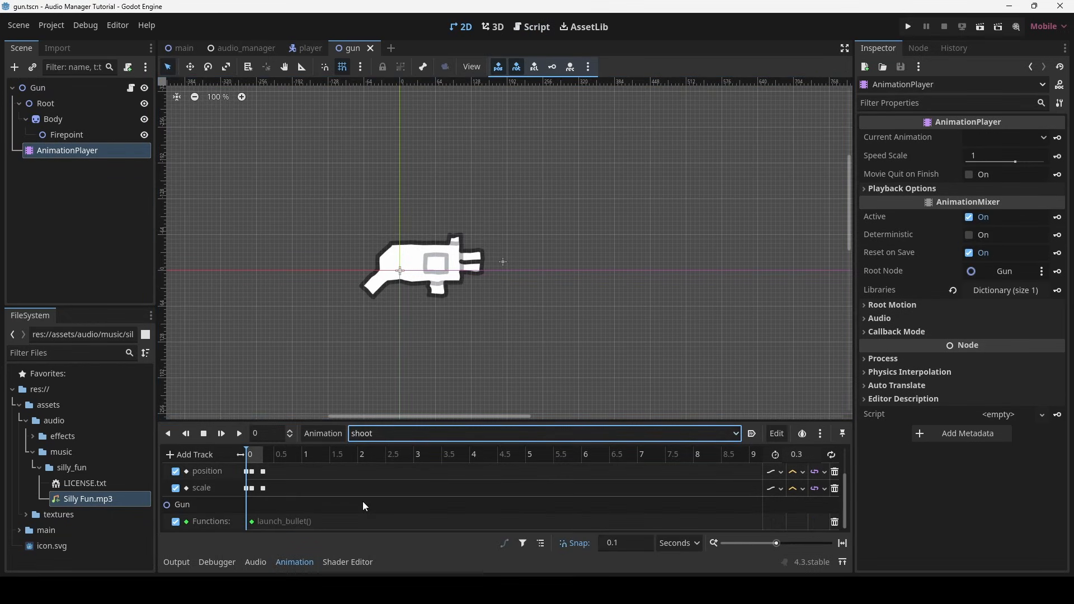
click(252, 471)
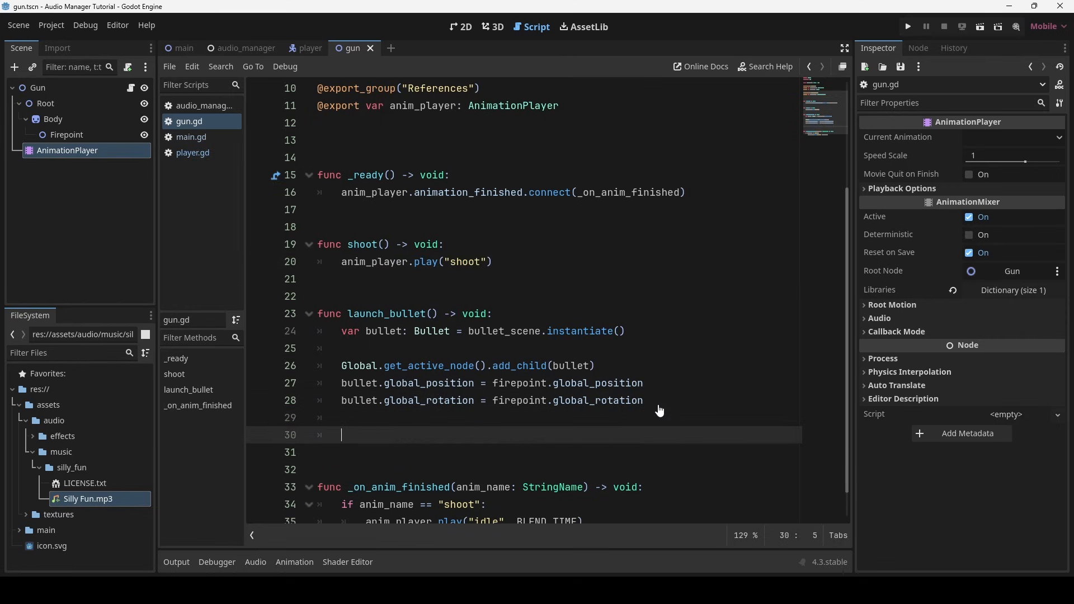
Check the Shoot clip name in the audio manager scene and call AudioManager.play("Shoot") in launch_bullet
text(AudioManager.play(")
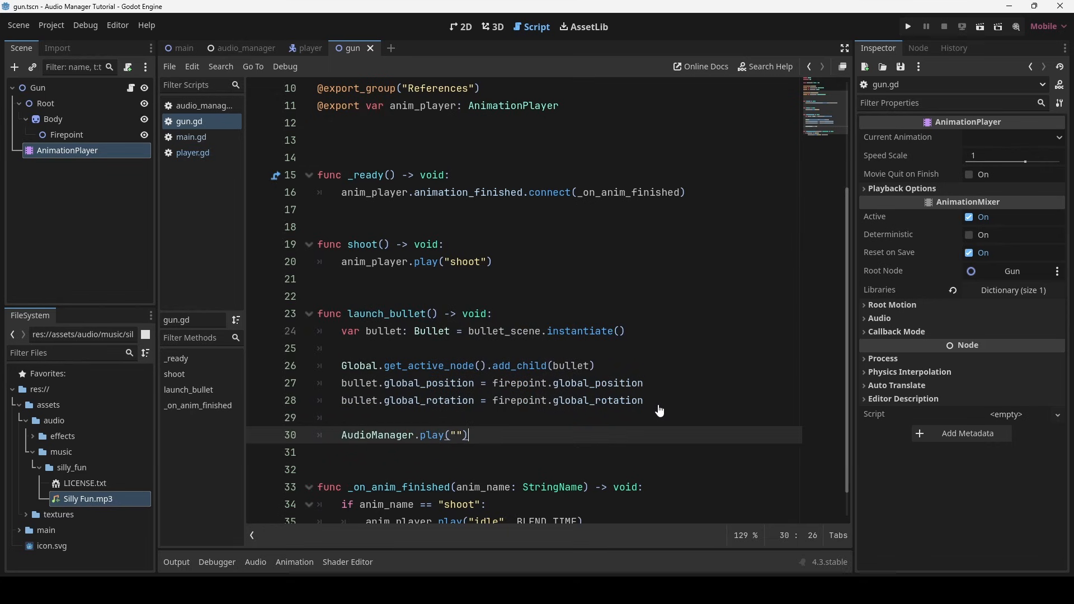
click(462, 25)
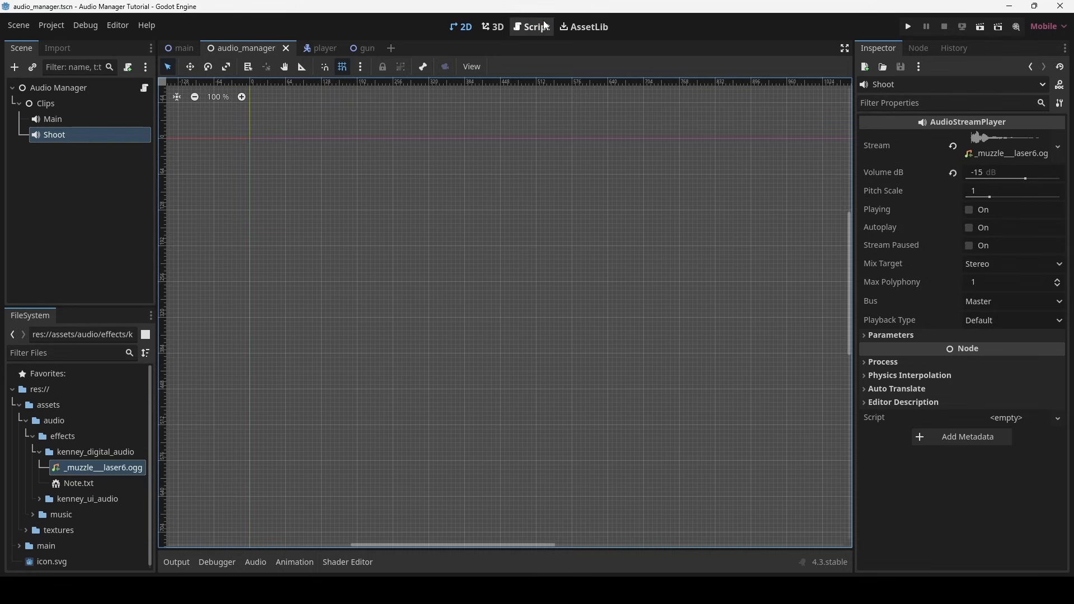
click(534, 27)
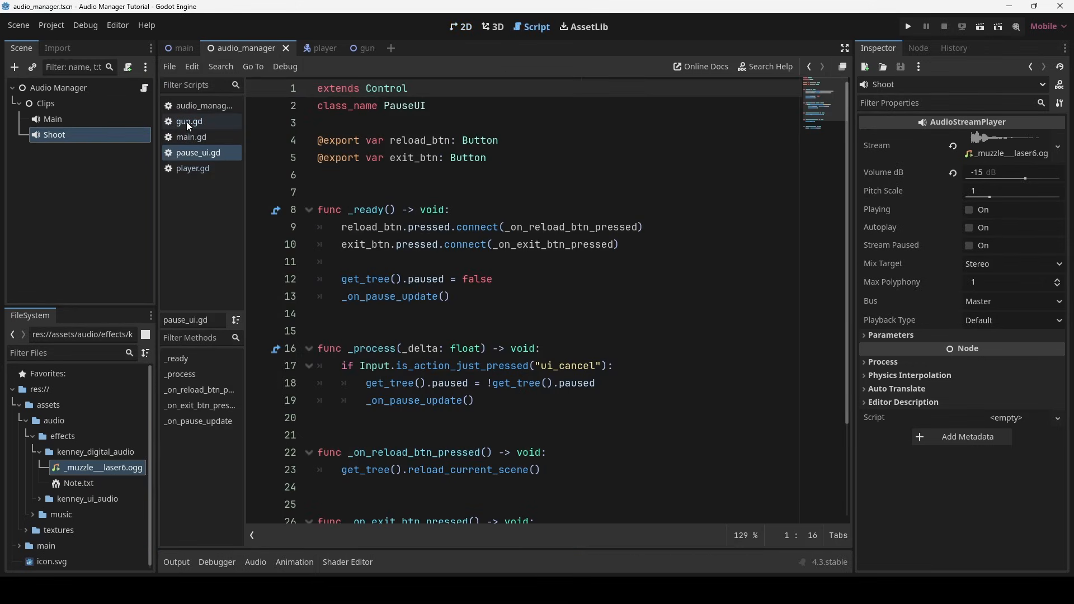
click(190, 121)
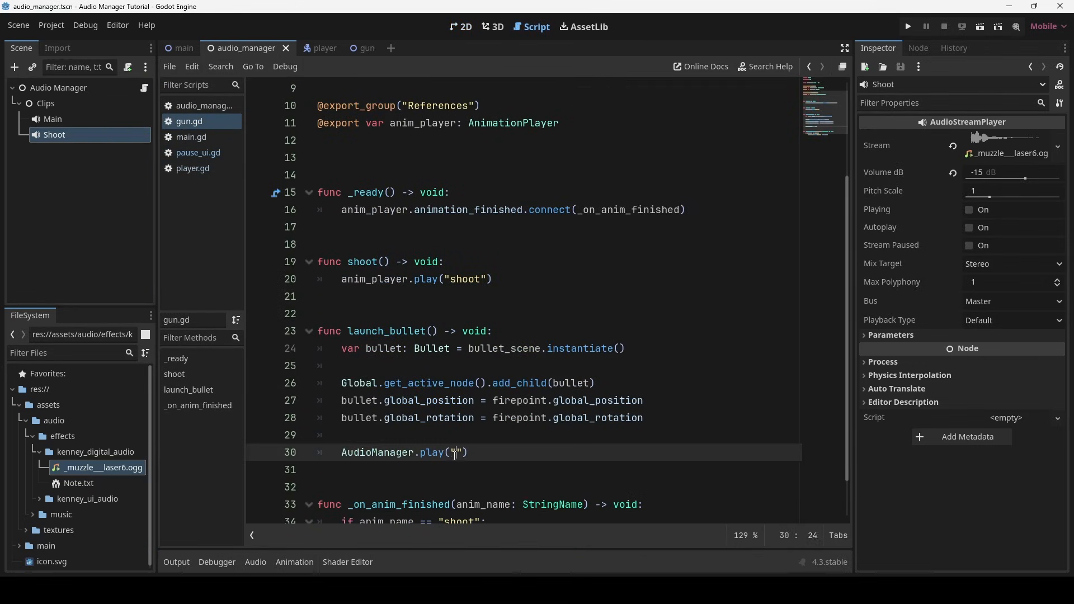
text(Shoot)
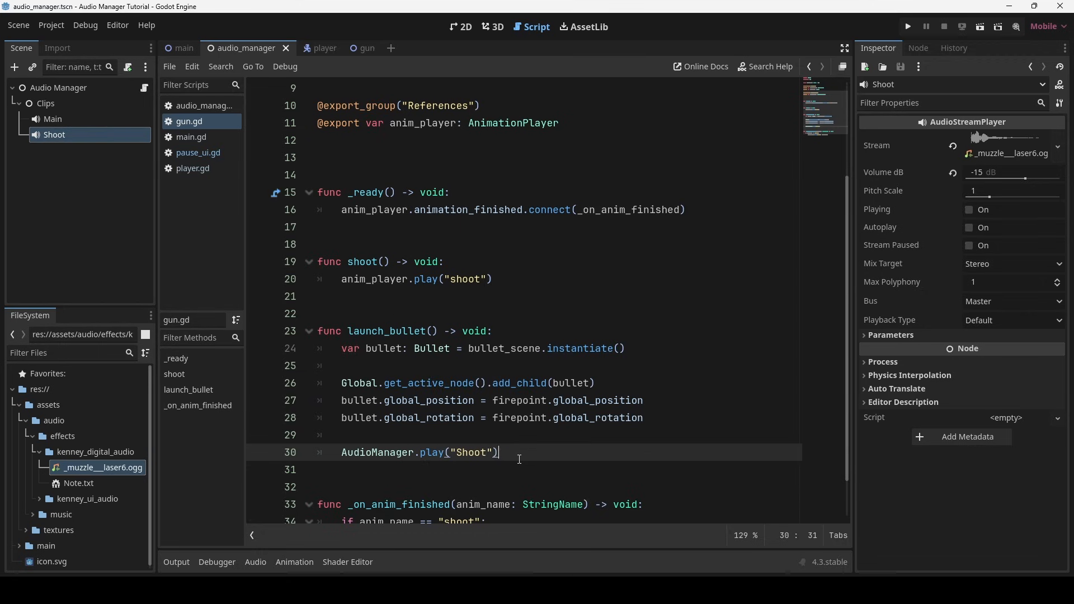
Run the game to hear the shot, then change shoot() to anim_player.play("shoot", -1, 5)
click(905, 25)
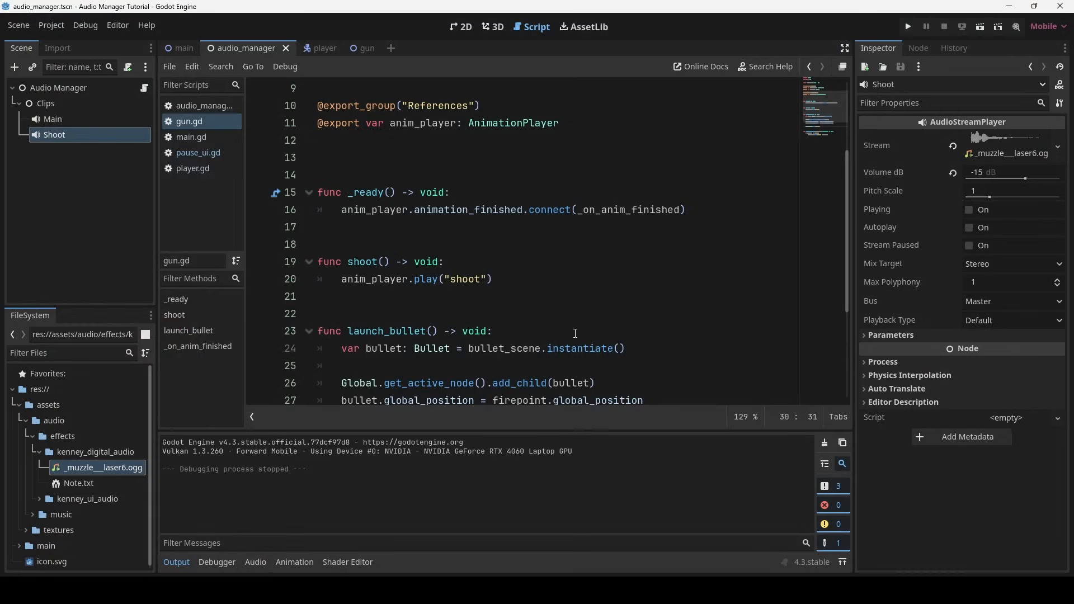
text(AudioManager.play("Shoot"))
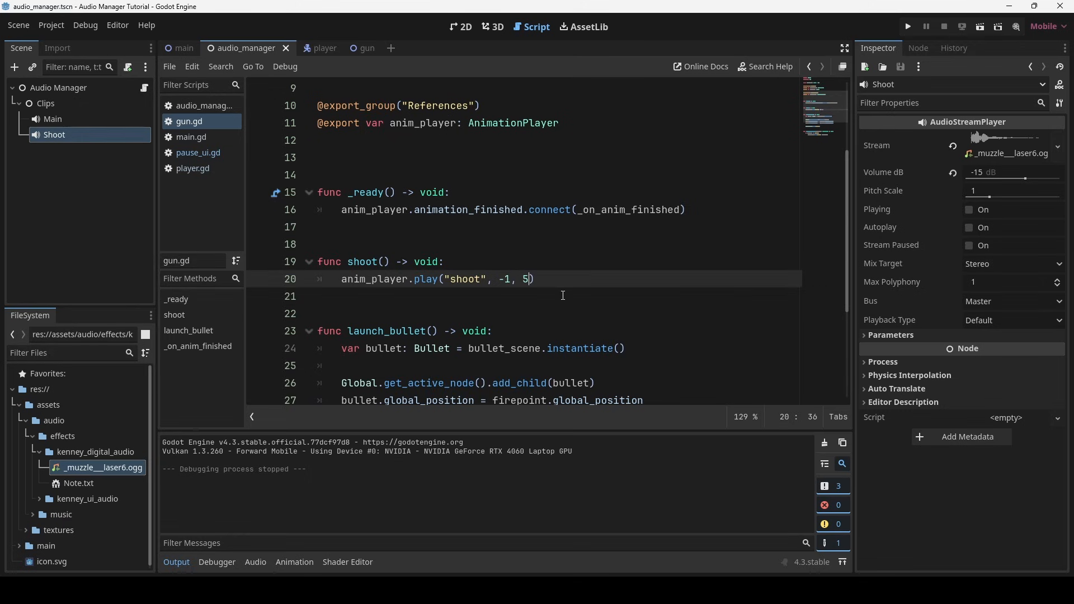
click(906, 26)
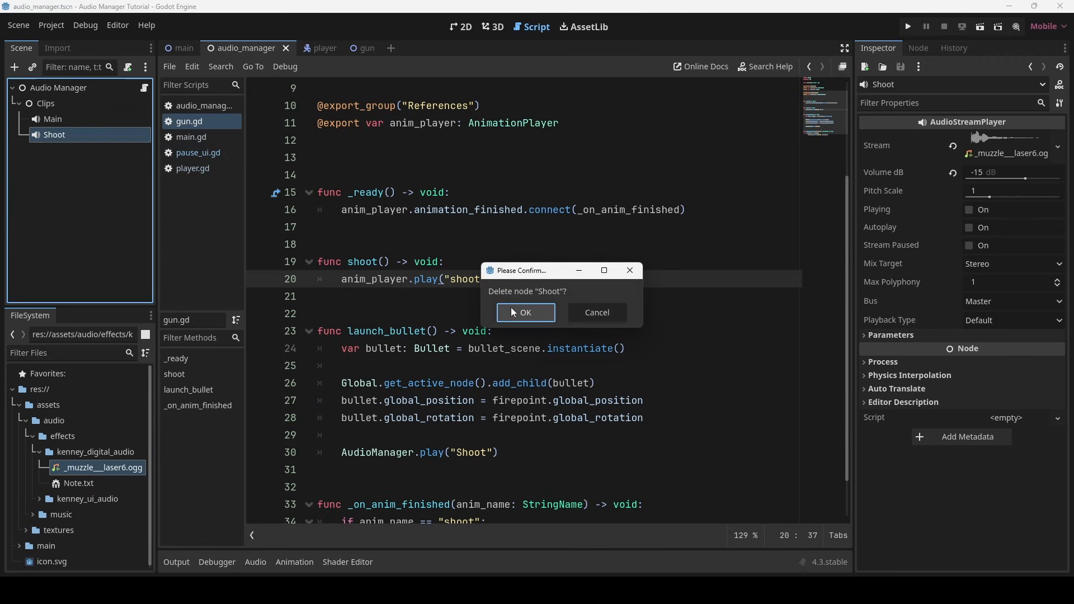
Delete the Shoot node and create a new scene with an AudioStreamPlayer root
click(525, 312)
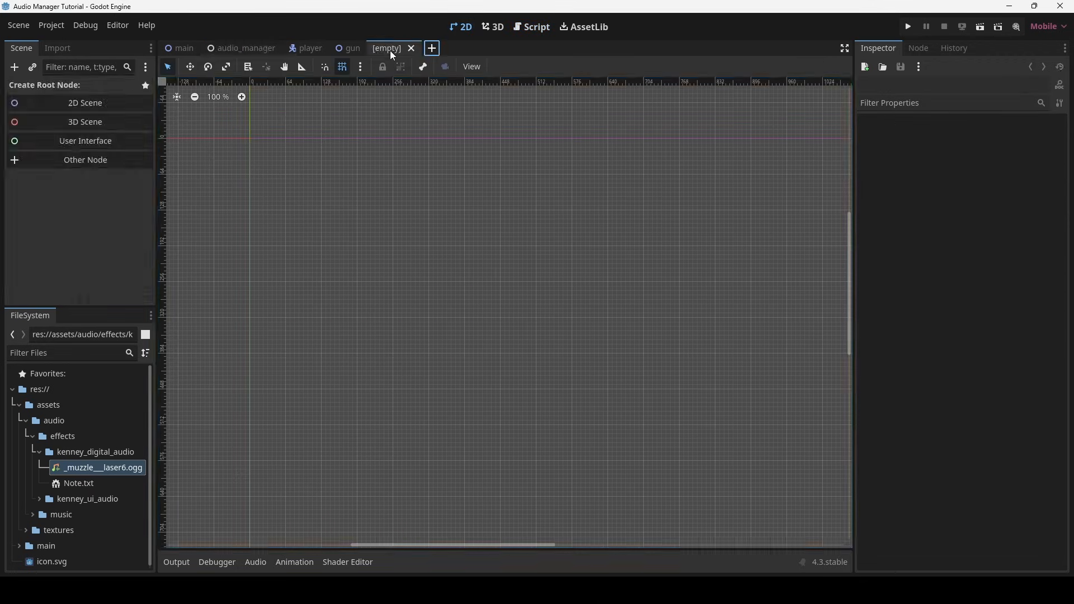
click(85, 160)
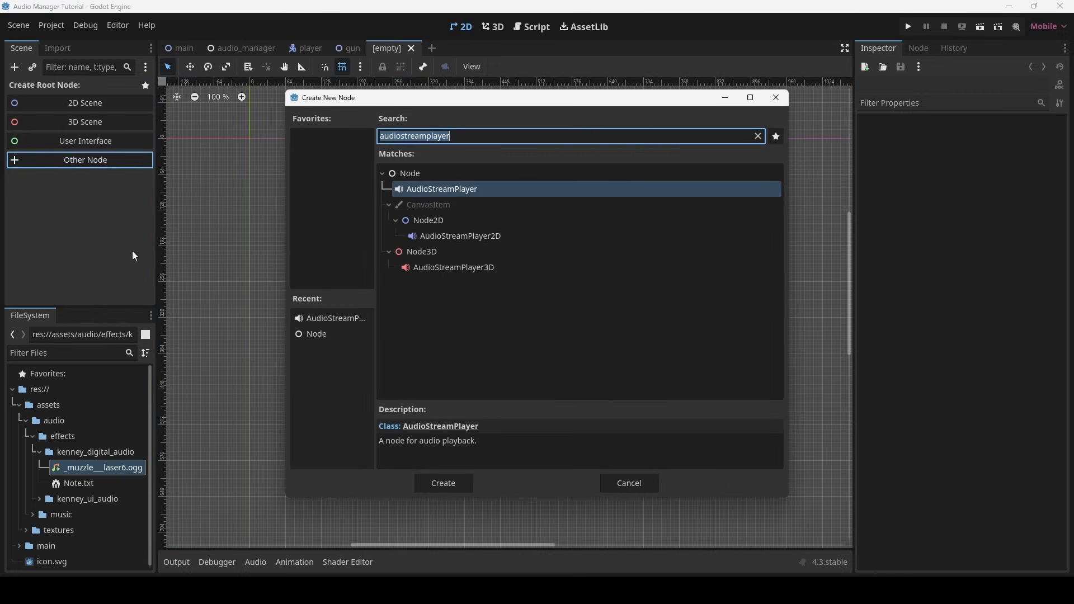
click(428, 220)
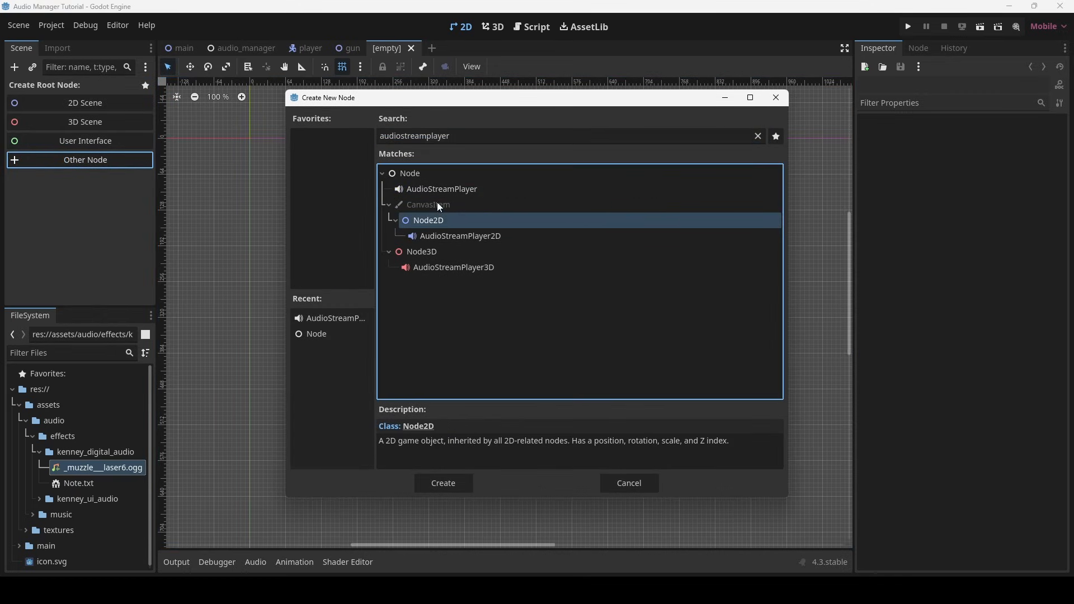
click(442, 484)
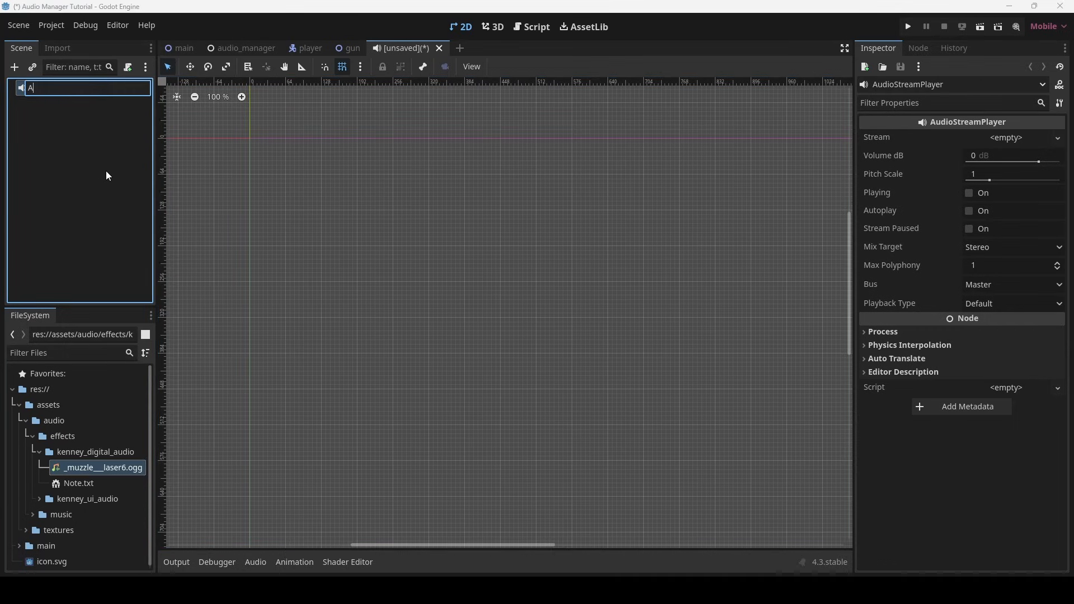
Name the root Audio One Shot and save the scene in a new audio_one_shot folder
text(udio One Shot)
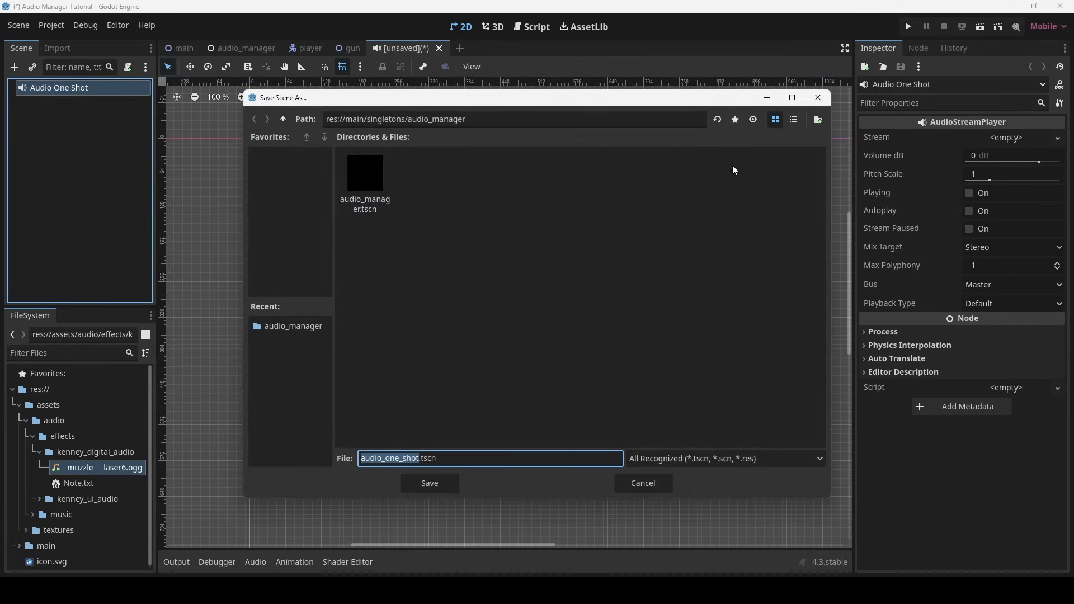
click(817, 118)
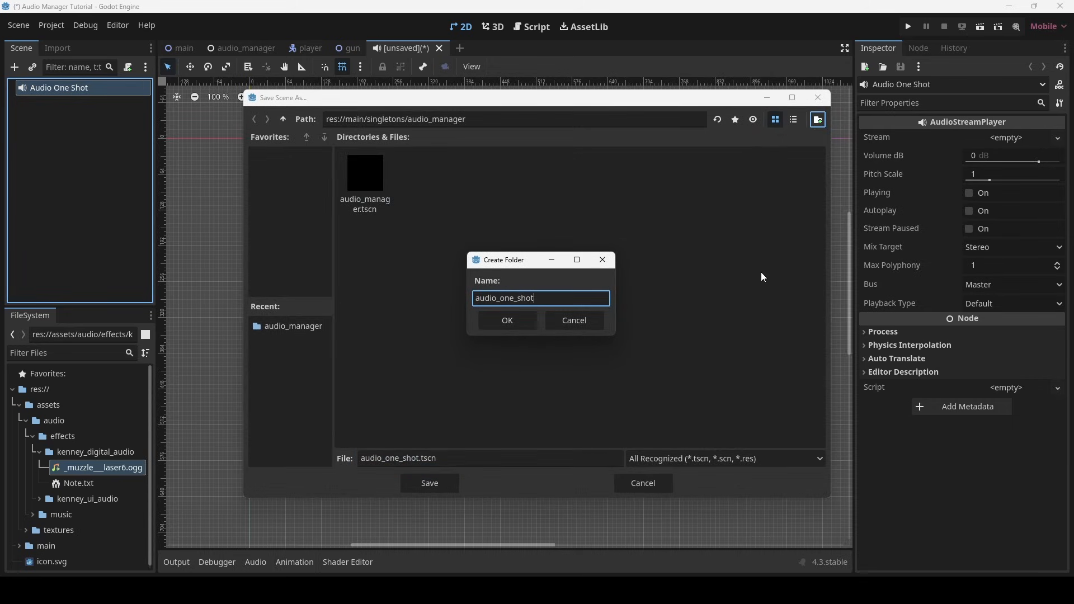
click(506, 320)
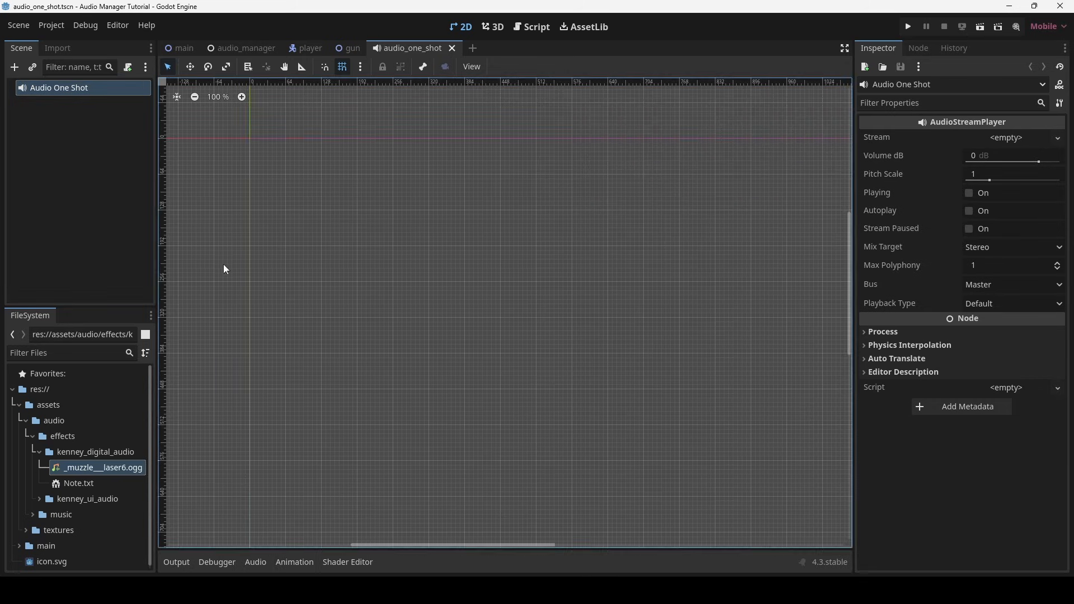
Attach audio_one_shot.gd with class_name AudioOneShot, a from_position var and a _ready function
click(535, 27)
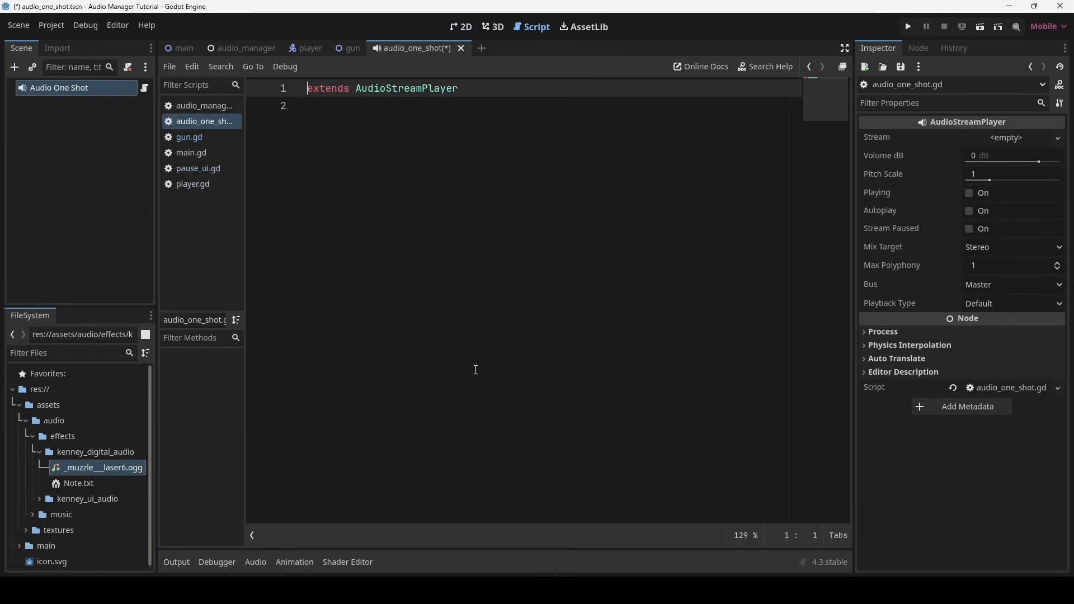
text(class_name AudioOneShot)
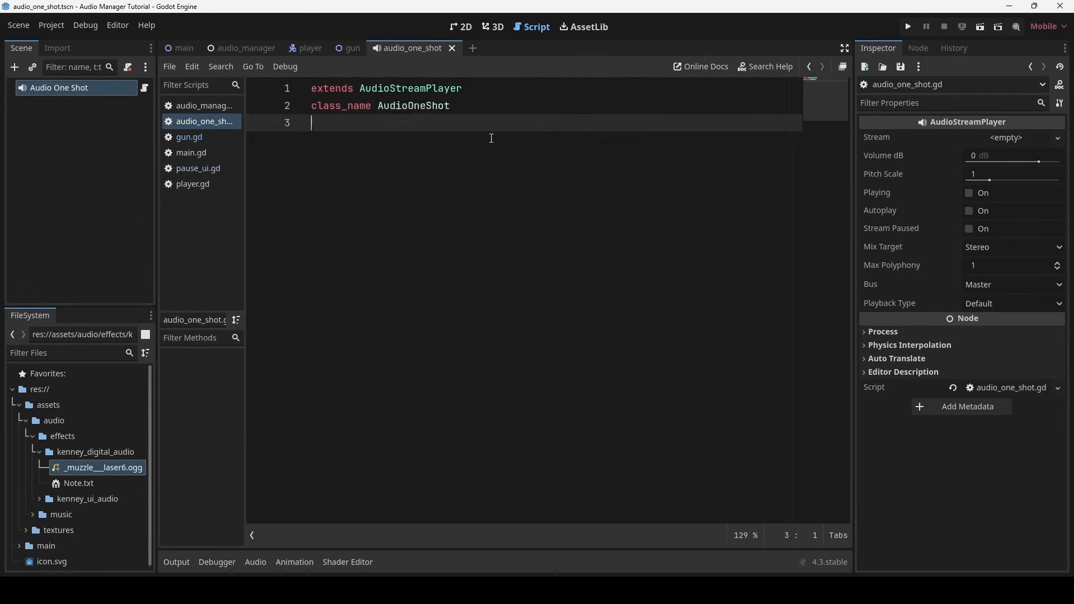
text(var play_from: float = 0.0)
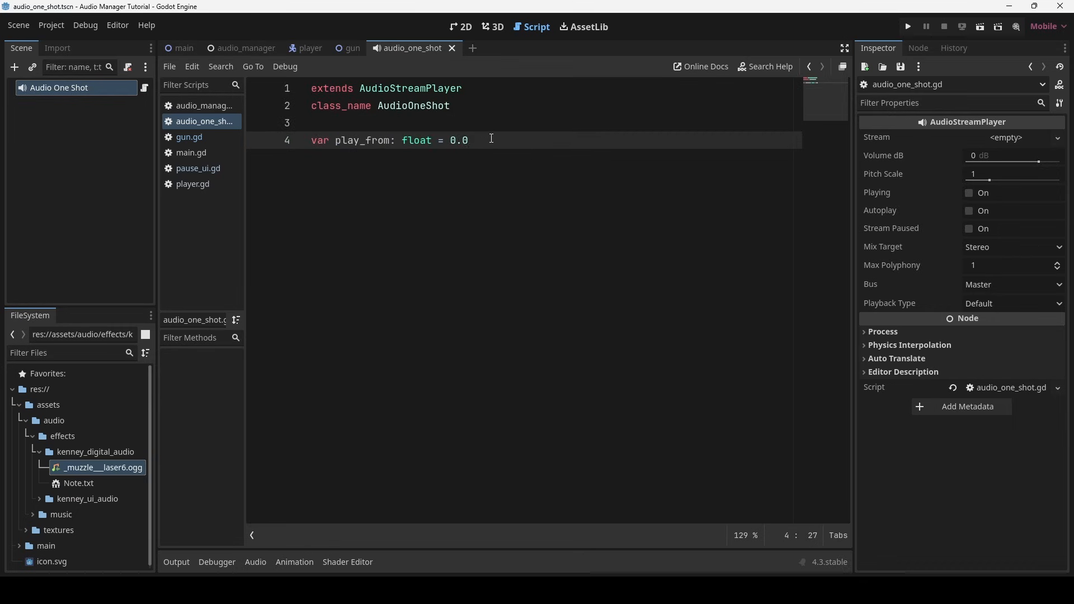
text(func _ready() -> void:)
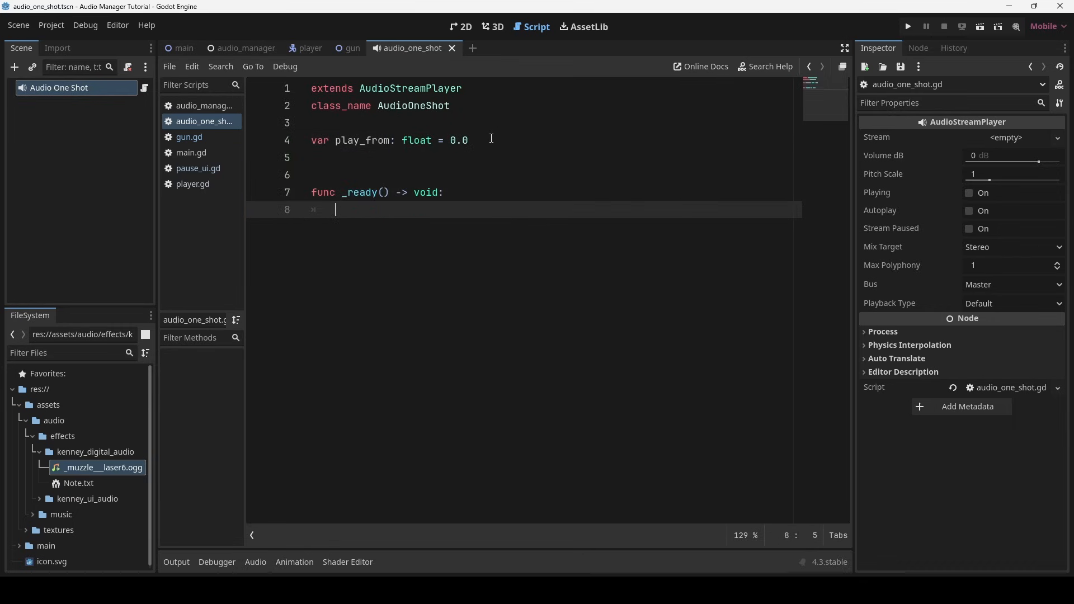
text(finished)
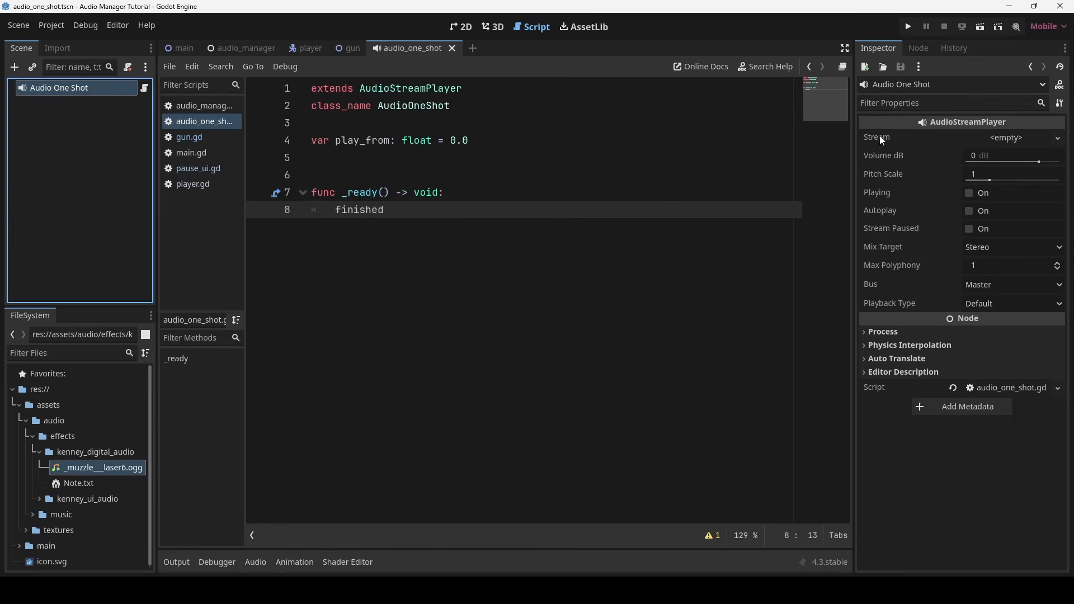
In _ready, connect finished to queue_free and play from from_position
click(918, 48)
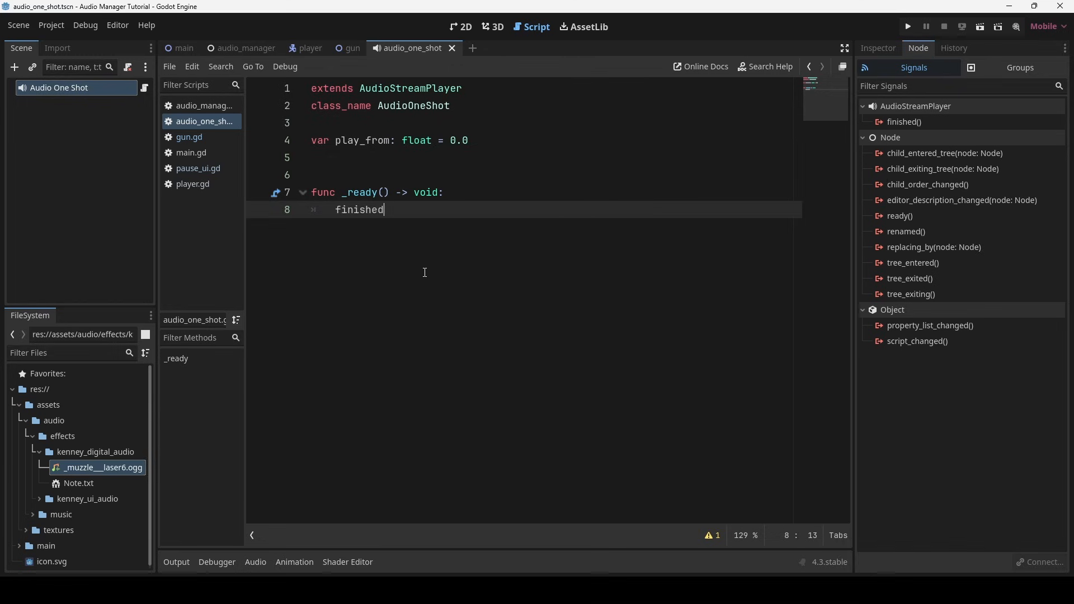
text(.connect(self.queue_free()))
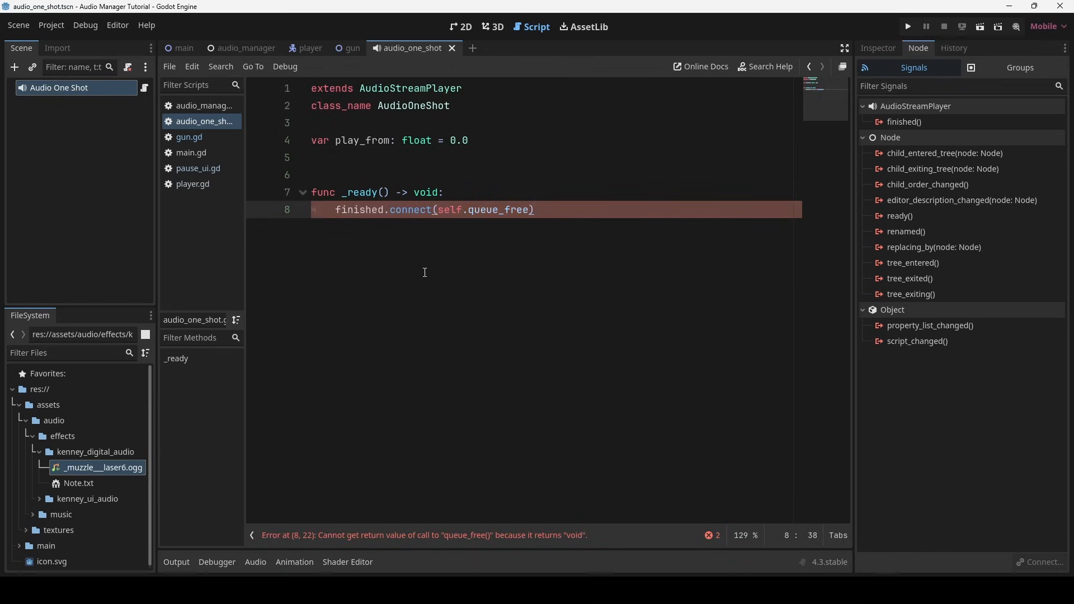
text(play(play_from)
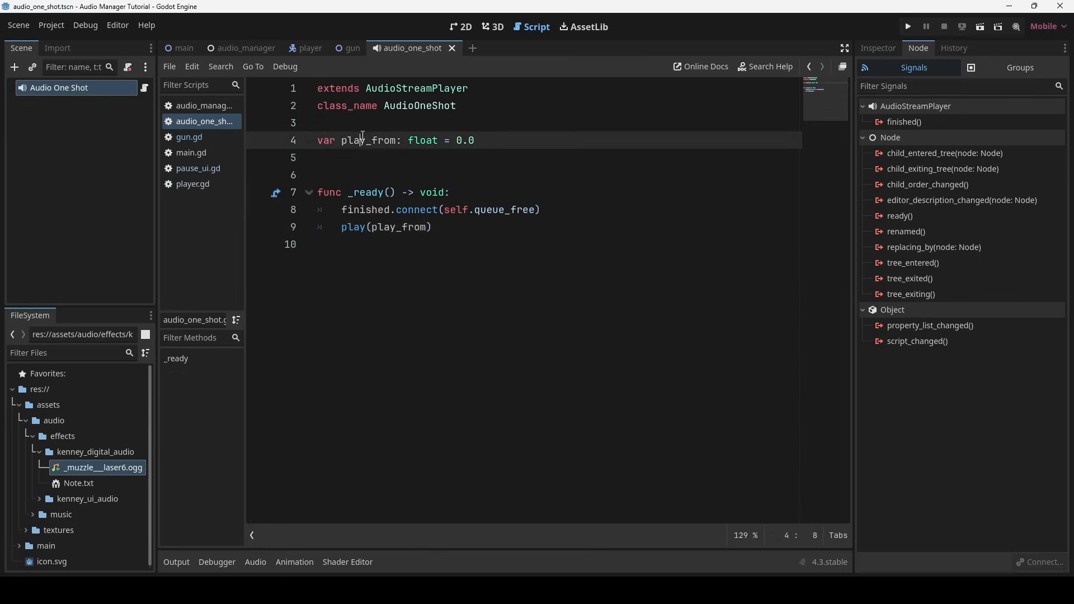
text(from_position)
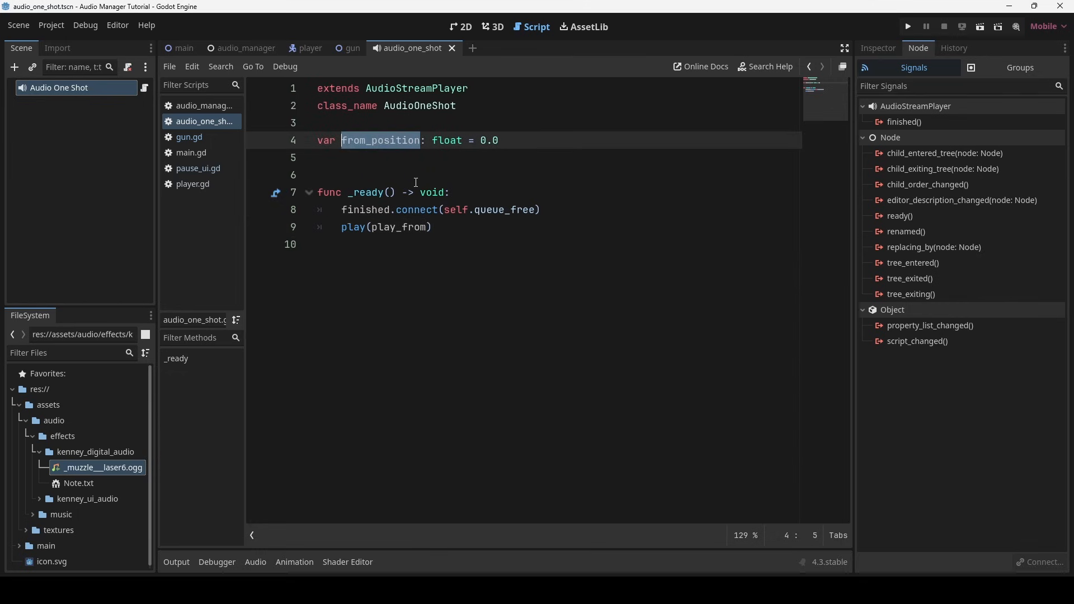
text(from_position))
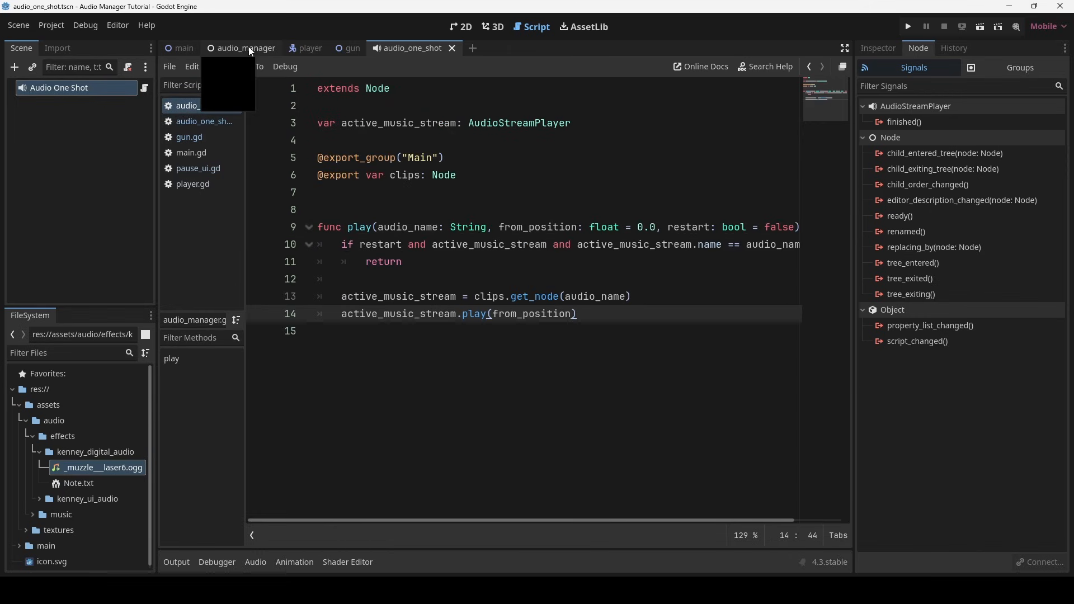
Add a One Shots child node to the Audio Manager scene
click(245, 48)
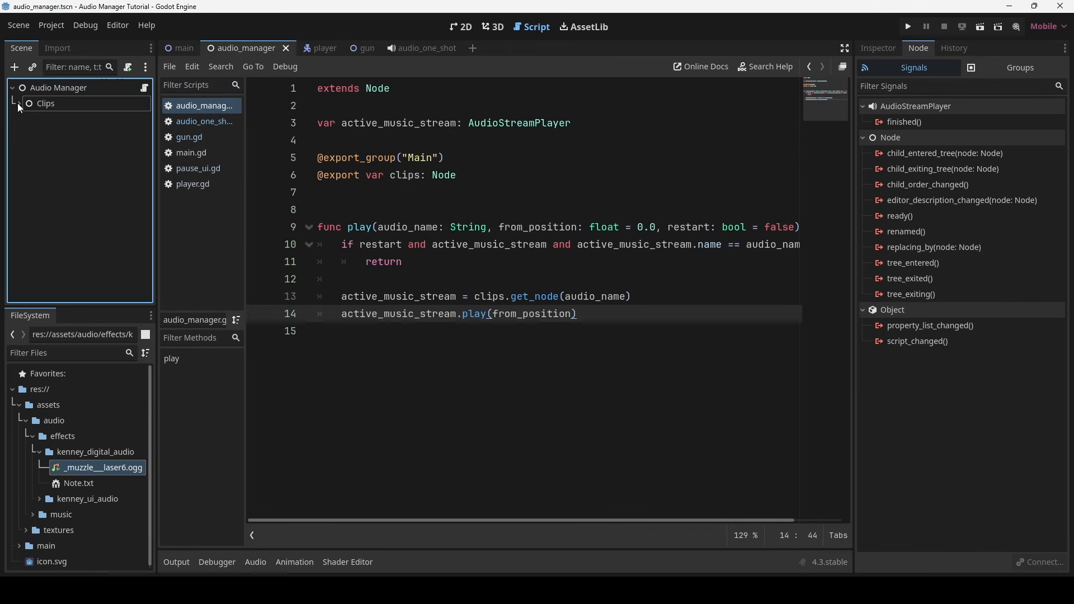
click(58, 87)
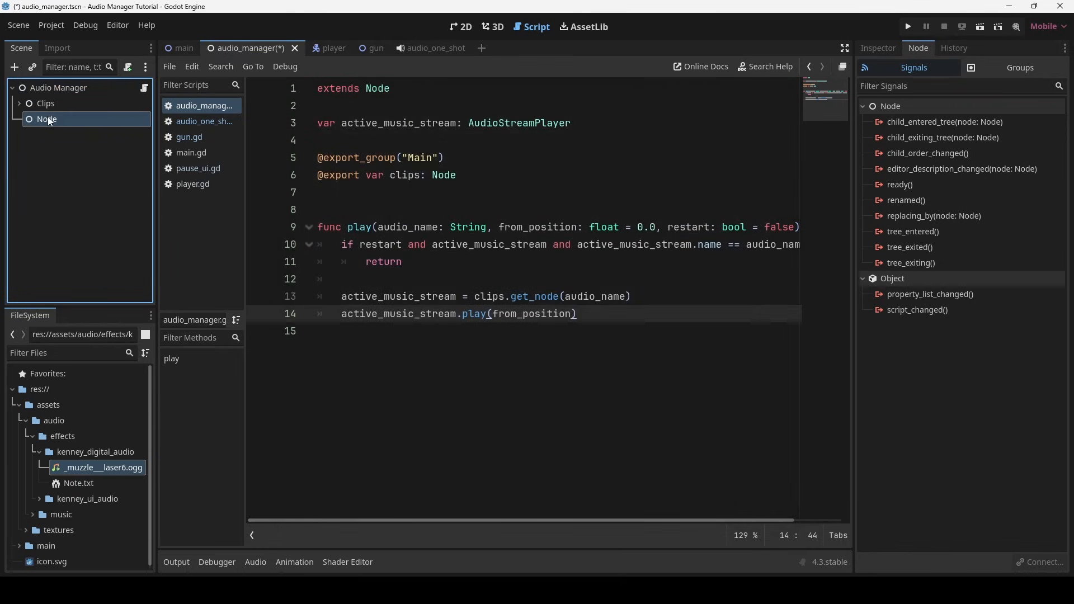
double_click(46, 118)
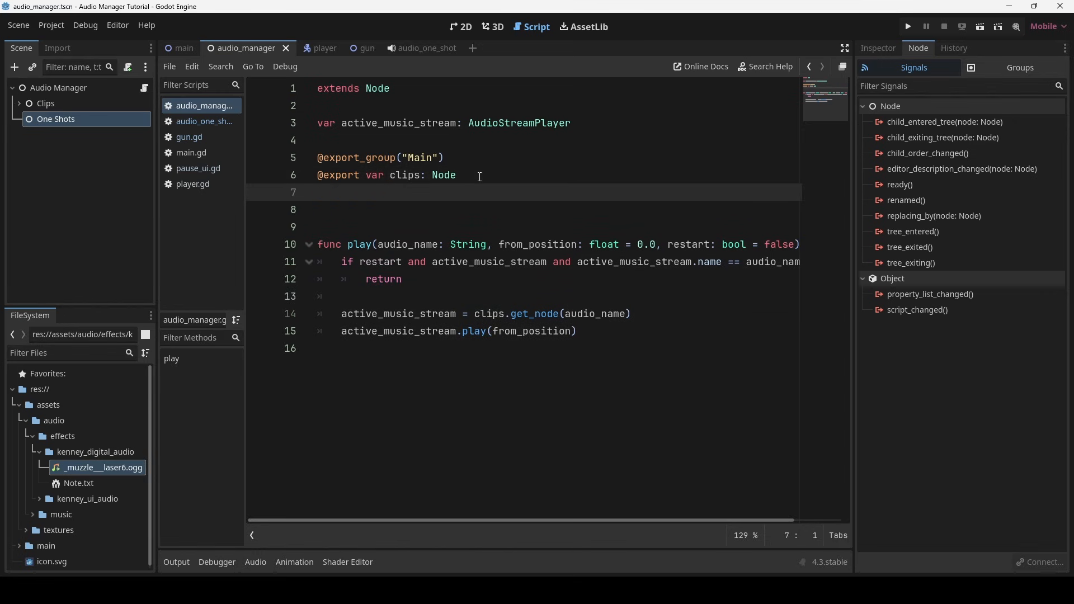
Export one_shots: Node and audio_one_shot_scene: PackedScene in audio_manager.gd
text(@export var one_shots: Node)
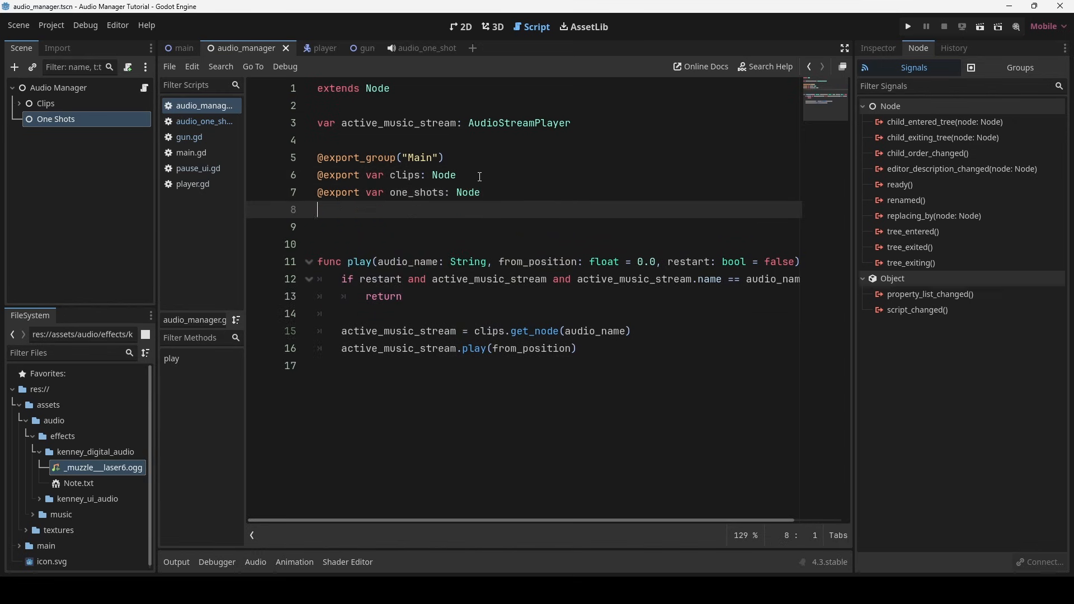
text(@export var audio_)
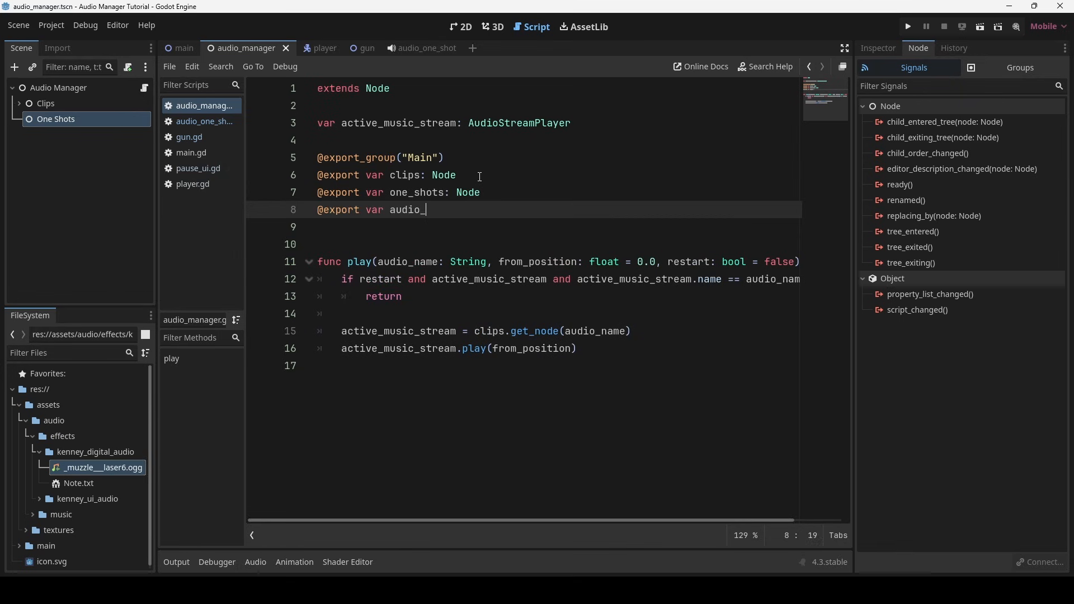
text(one_shot_scene: PackedScene)
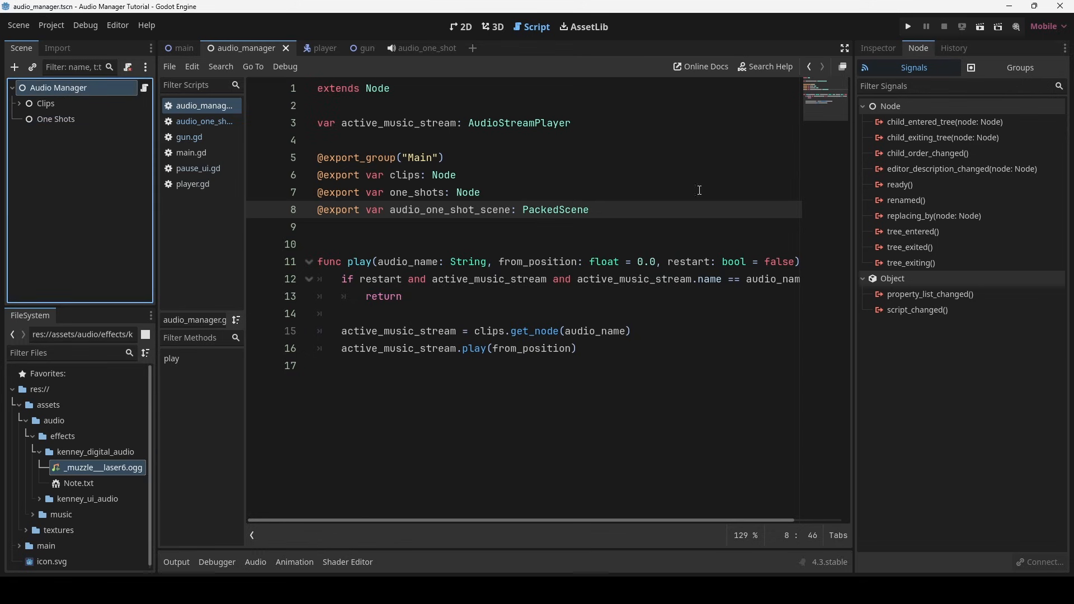
Assign the One Shots node and audio_one_shot.tscn to the Audio Manager's exported properties
click(877, 48)
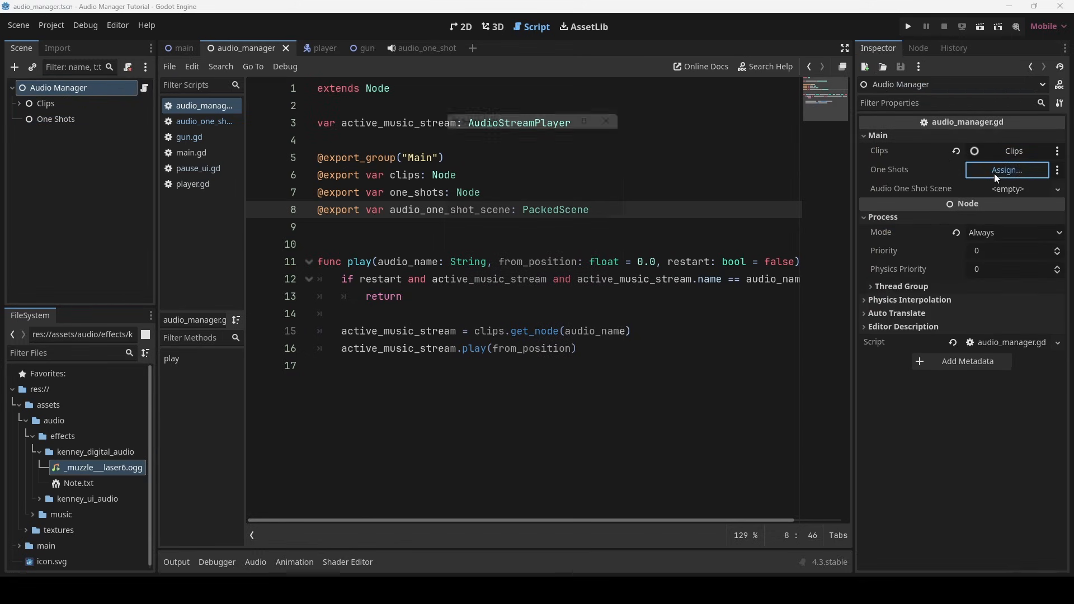
click(1006, 169)
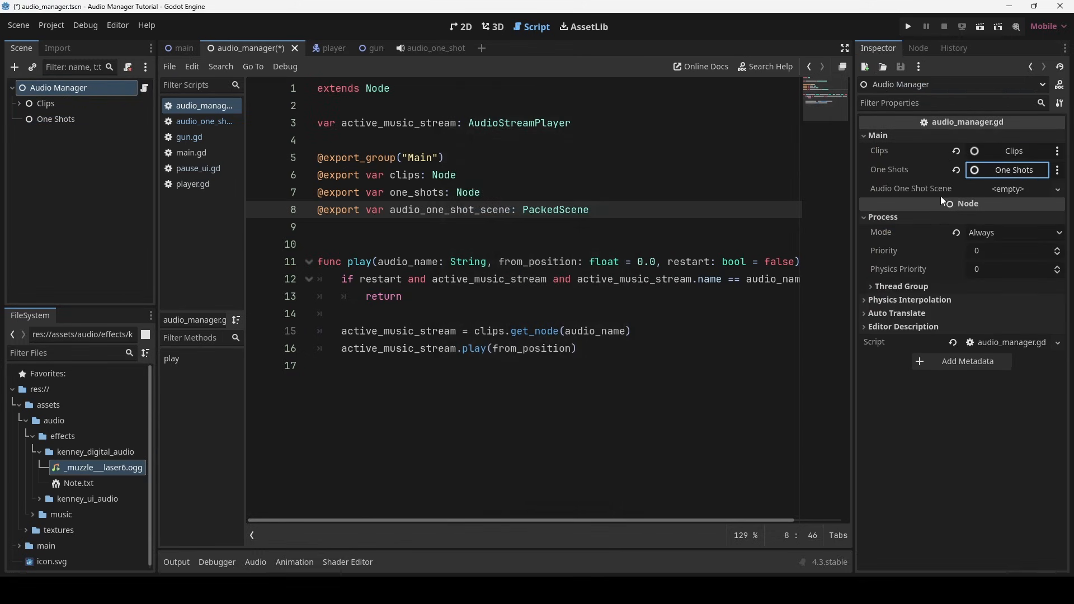
click(1007, 188)
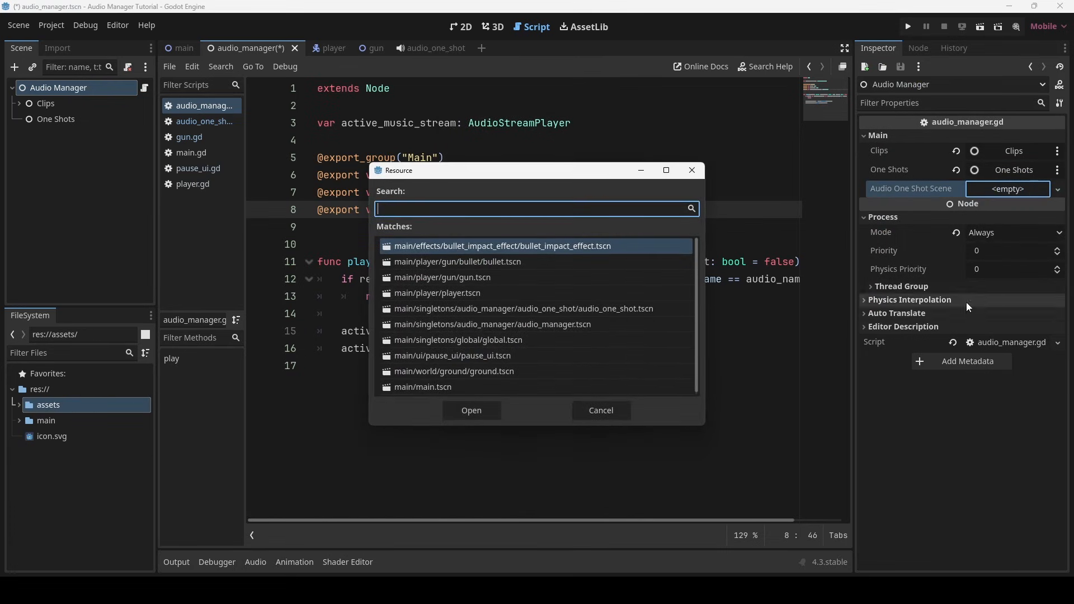
text(audio_one)
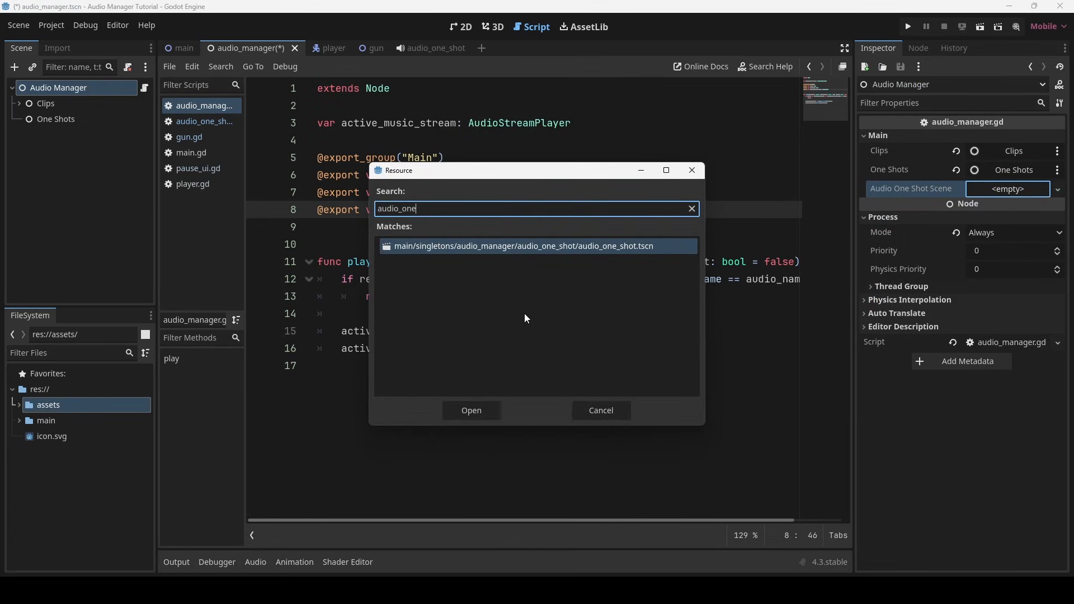
click(471, 410)
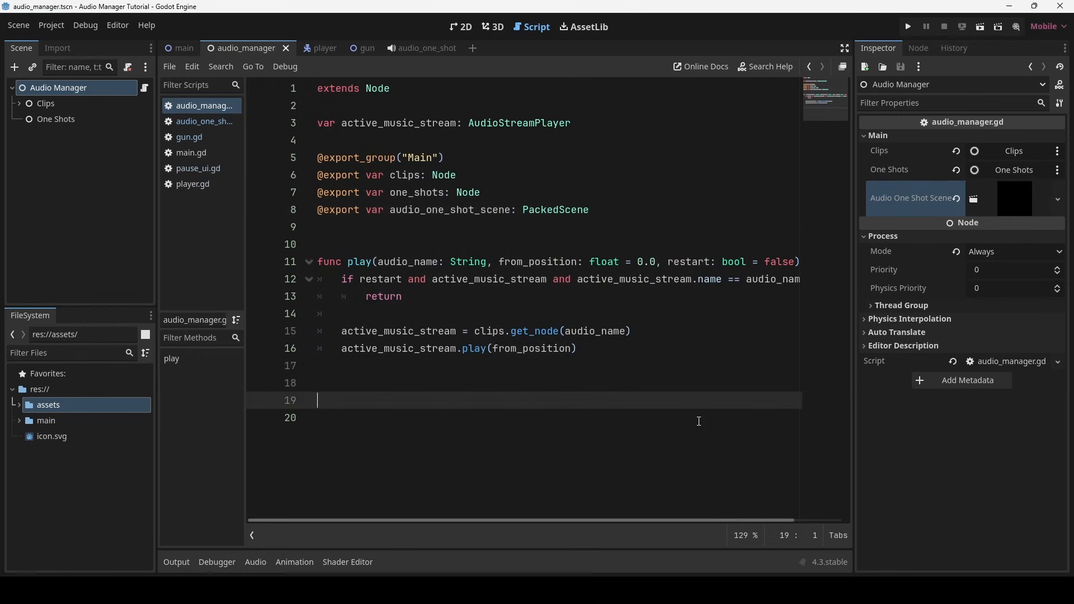
Declare play_audio_one_shot(audio_stream, volume_db, from_position) -> AudioOneShot instantiating the one-shot scene
text(func play_audio)
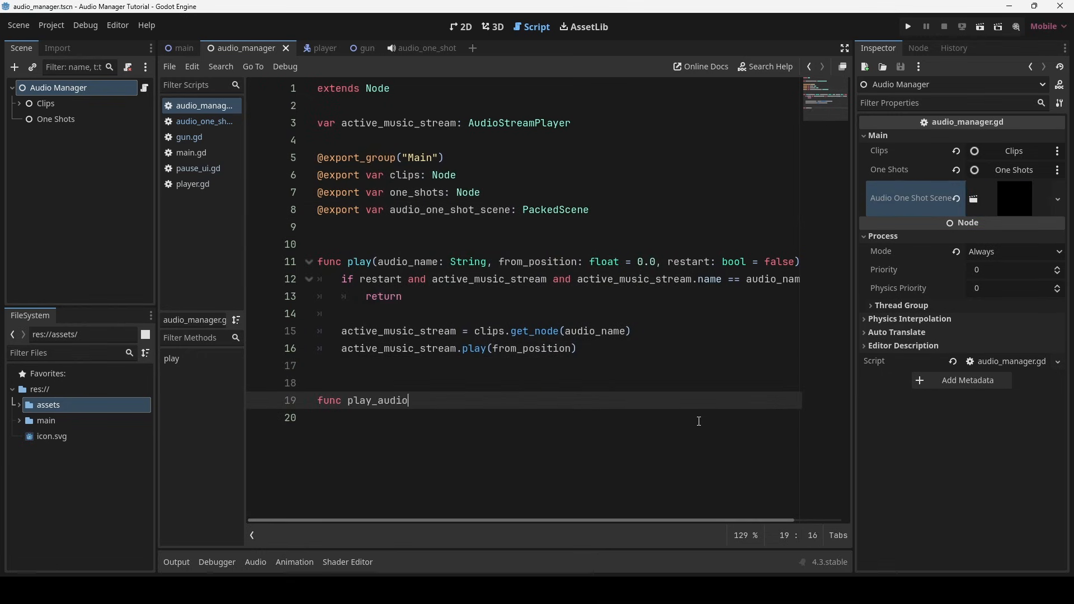
text(_one_shot(audio_stream: AudioStream, volume_db: float = 0.0, from_position: fl)
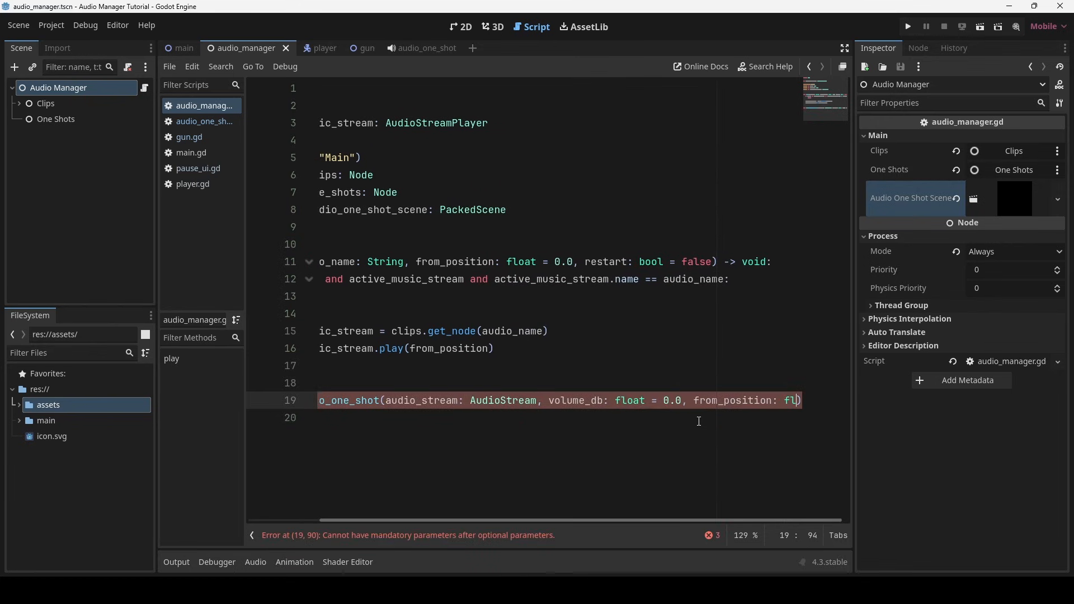
text(-> A)
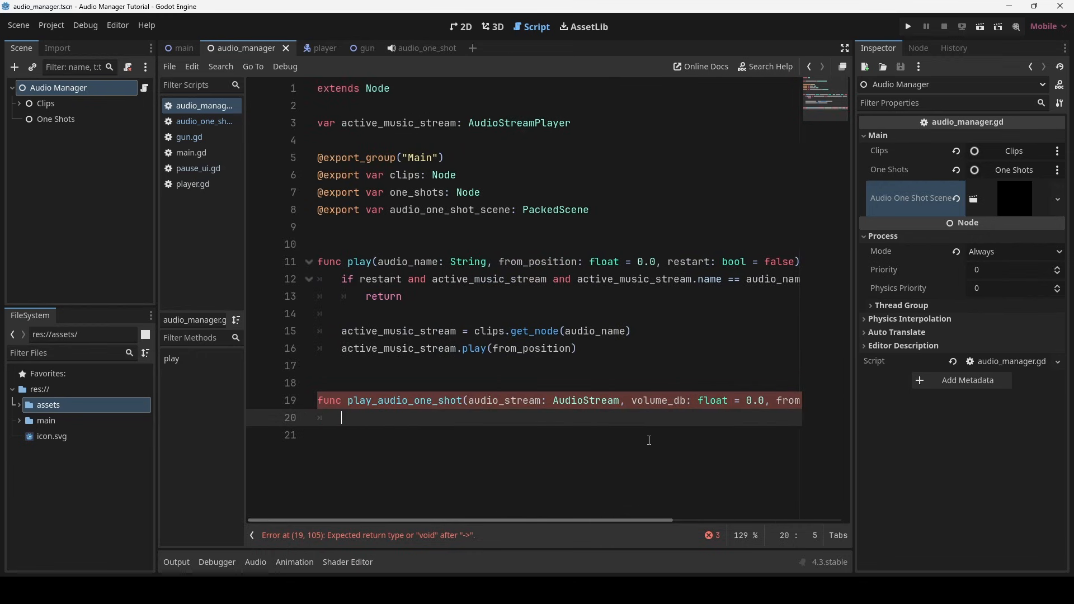
text(var a)
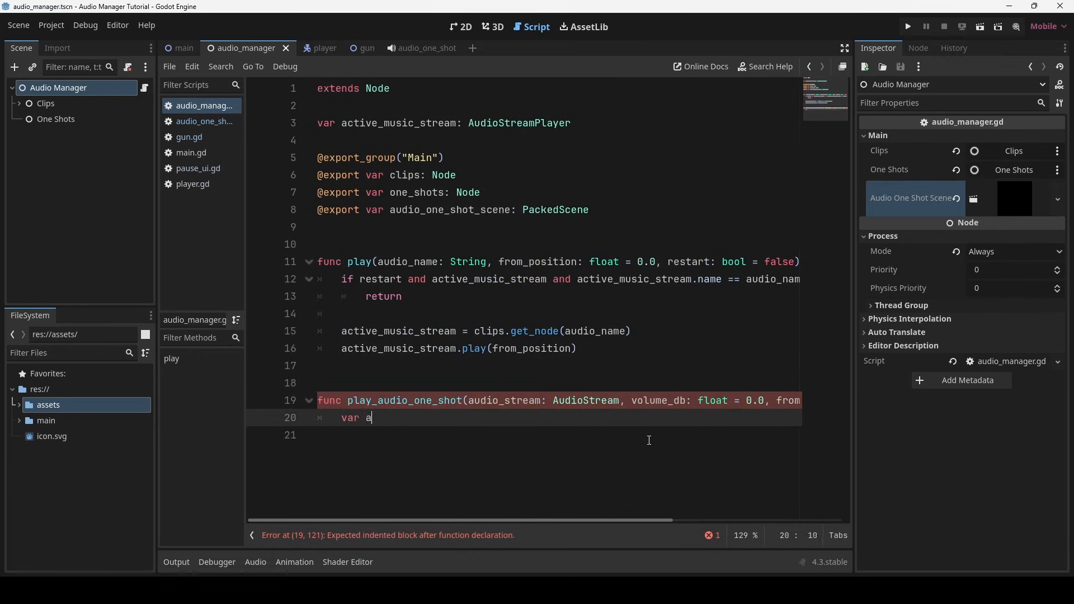
text(udio_one_shot)
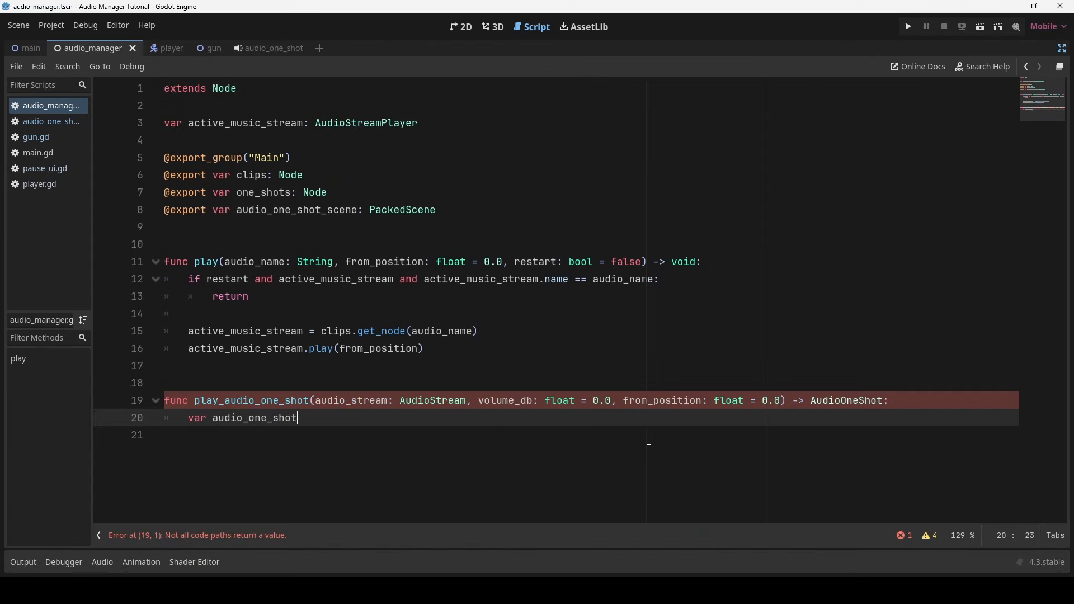
text(: AudioOneShot = audio_one_shot_scene.instantiate()
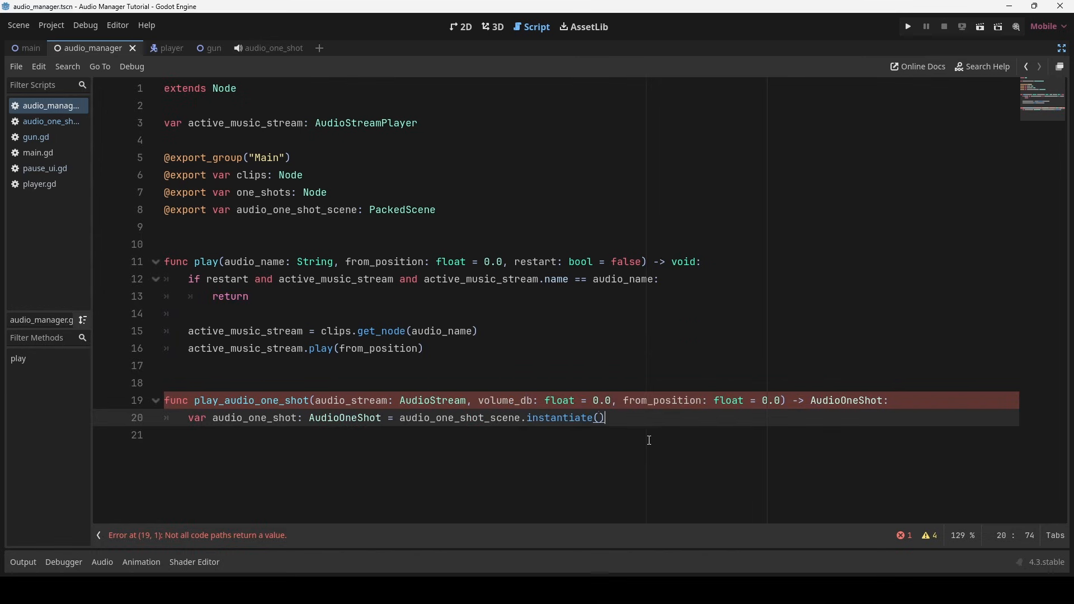
Set the one-shot's stream, volume and from_position, add it to one_shots and return it
text(audio_one_shot.stream = audio_)
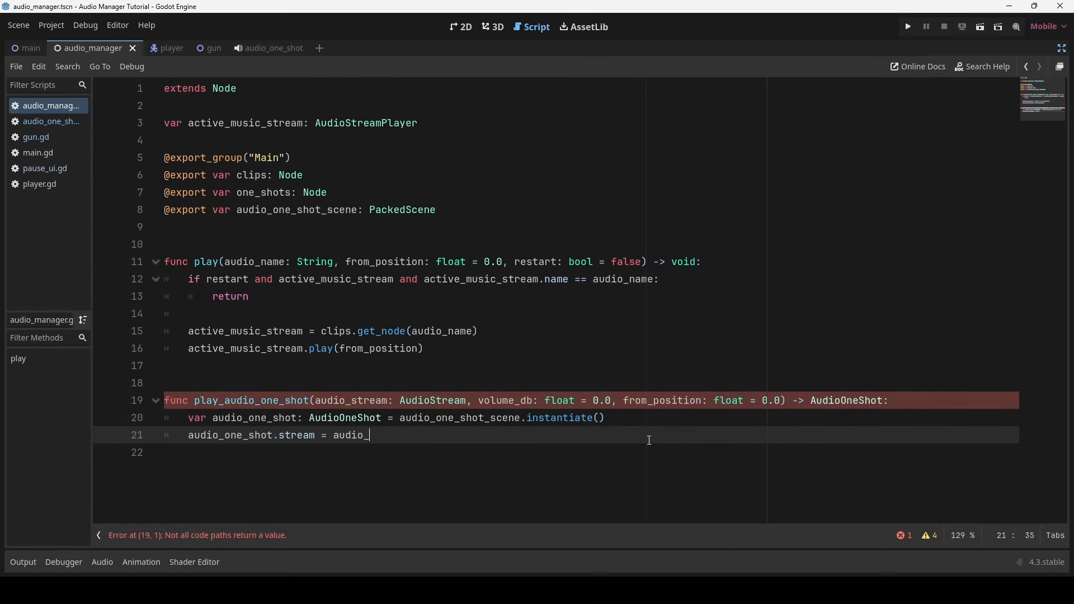
text(stream)
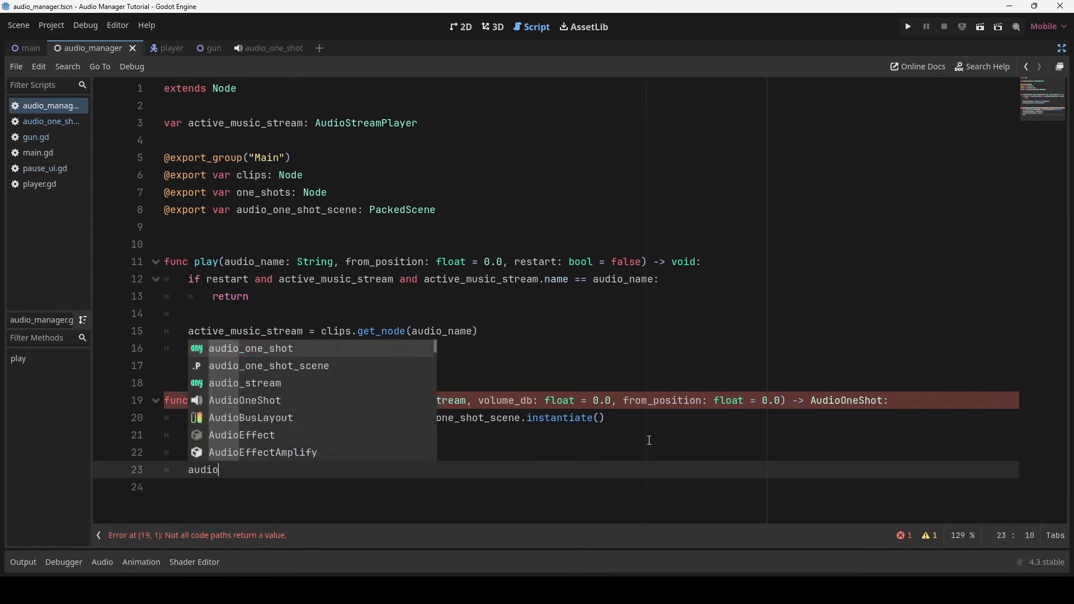
text(from_position = from_positi)
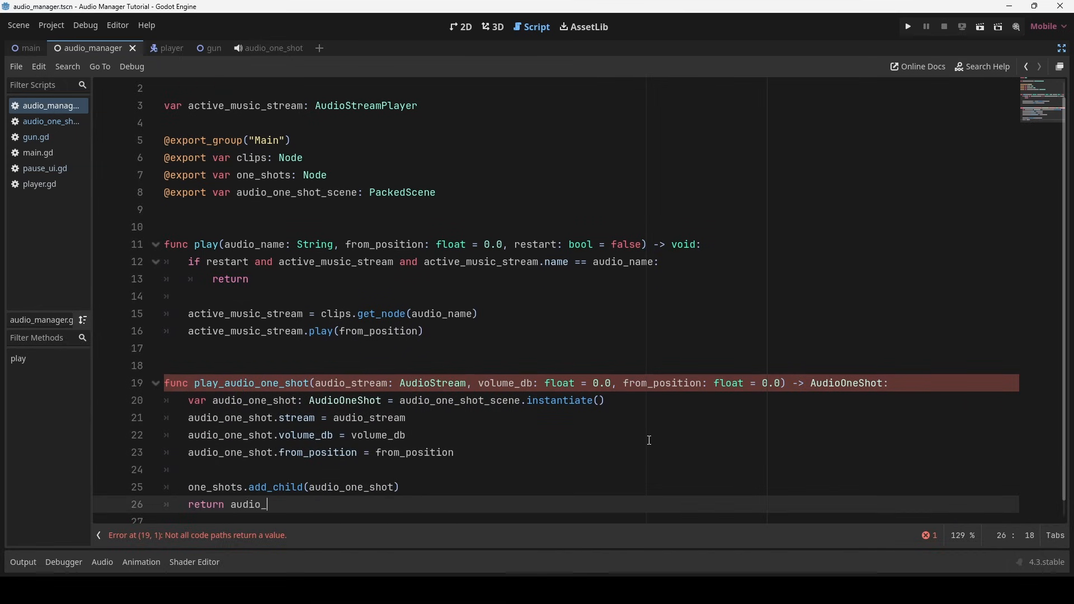
text(one_shot)
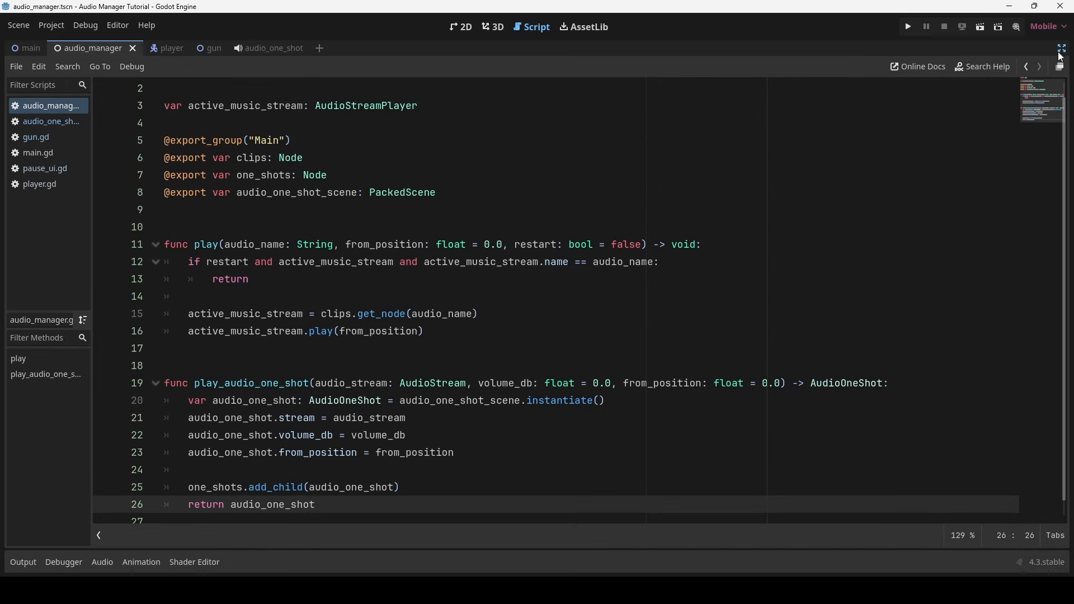
click(1057, 48)
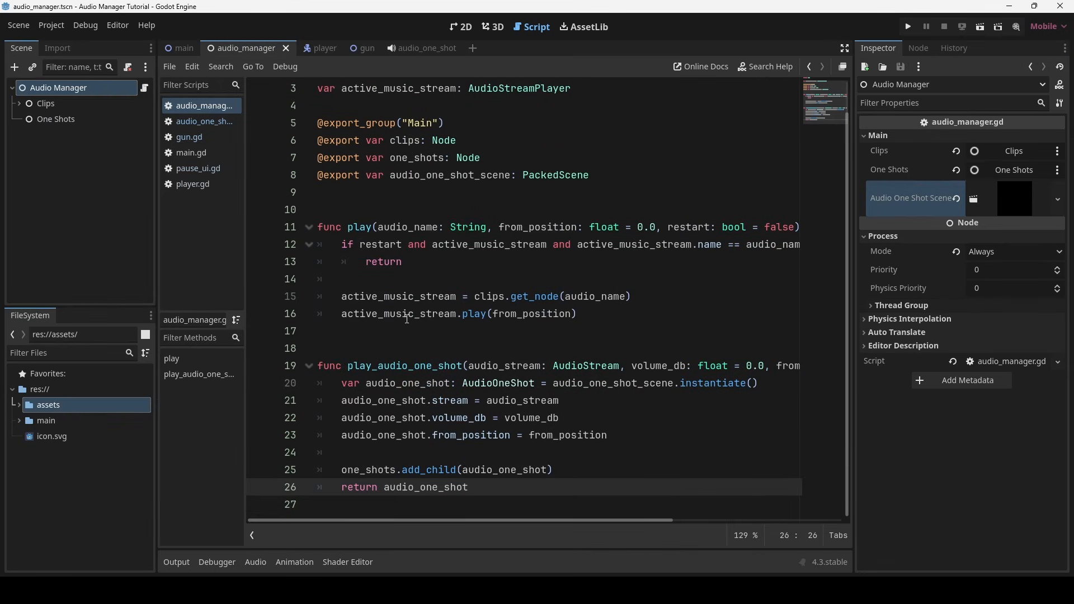
click(349, 48)
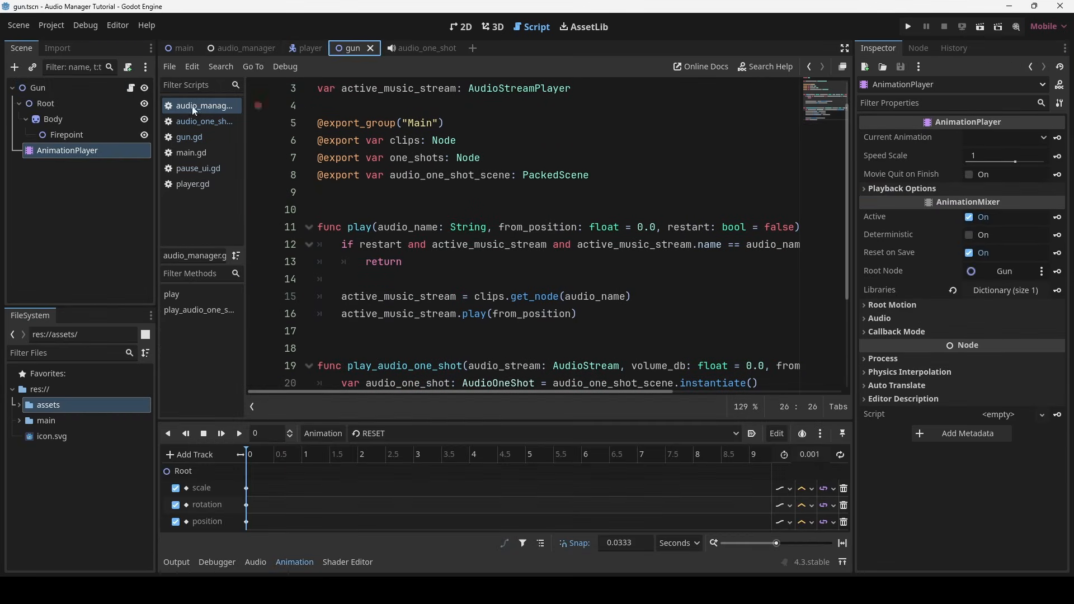
click(189, 136)
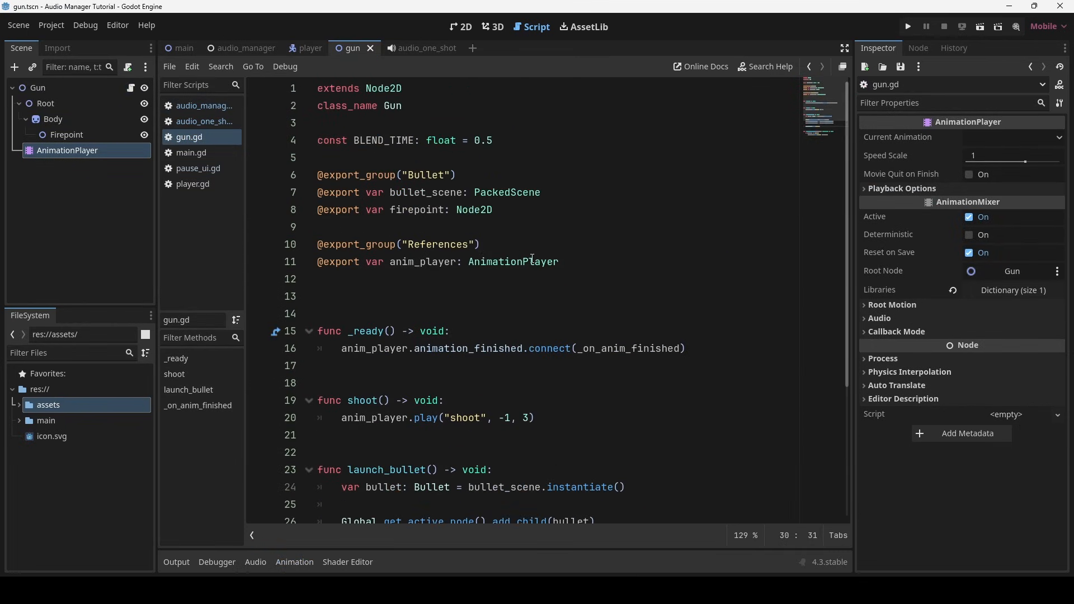
text(@export var muzzle_audio: Au)
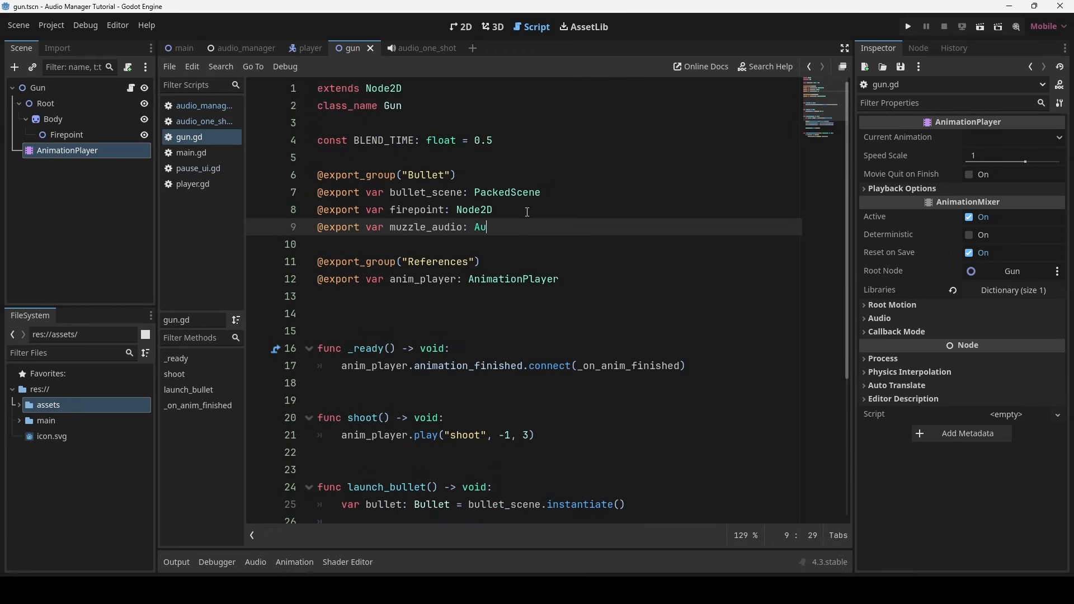
text(dioStream)
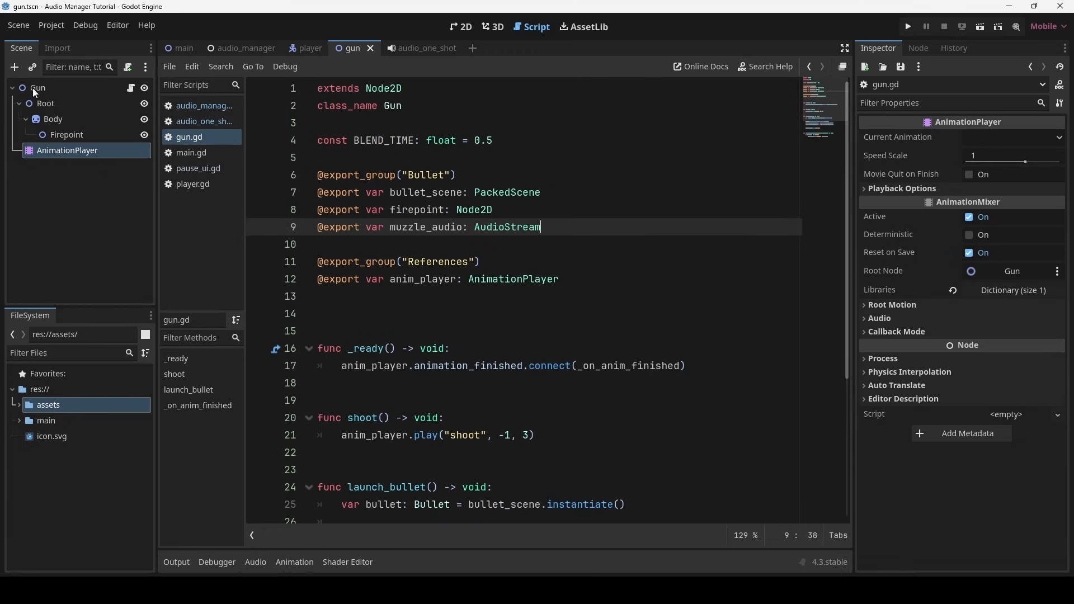
Assign the laser6 sound to the Gun's Muzzle Audio and start replacing the Shoot play call
click(38, 87)
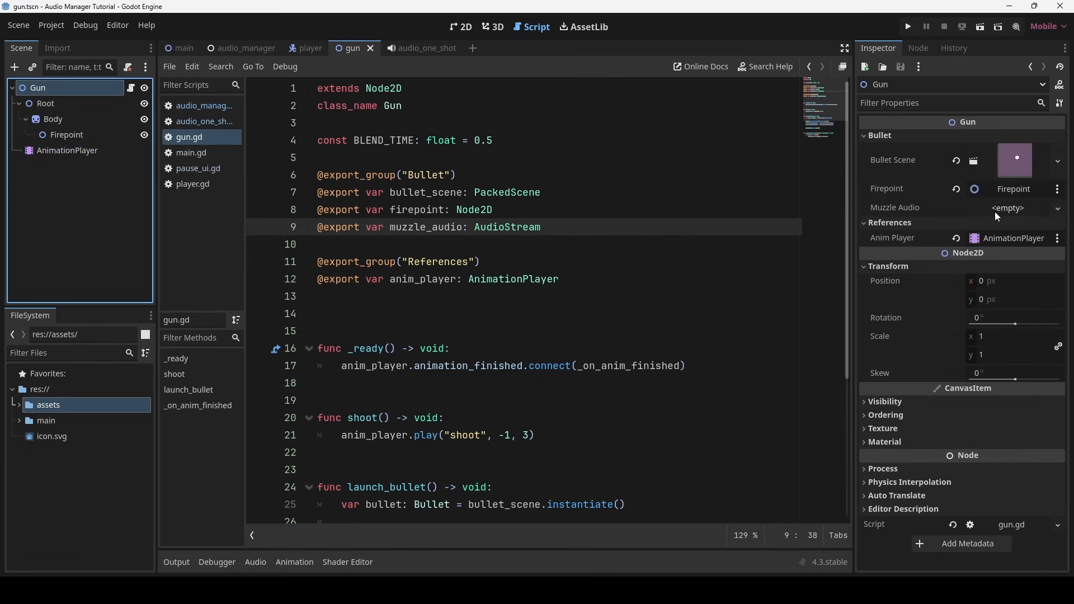
click(48, 405)
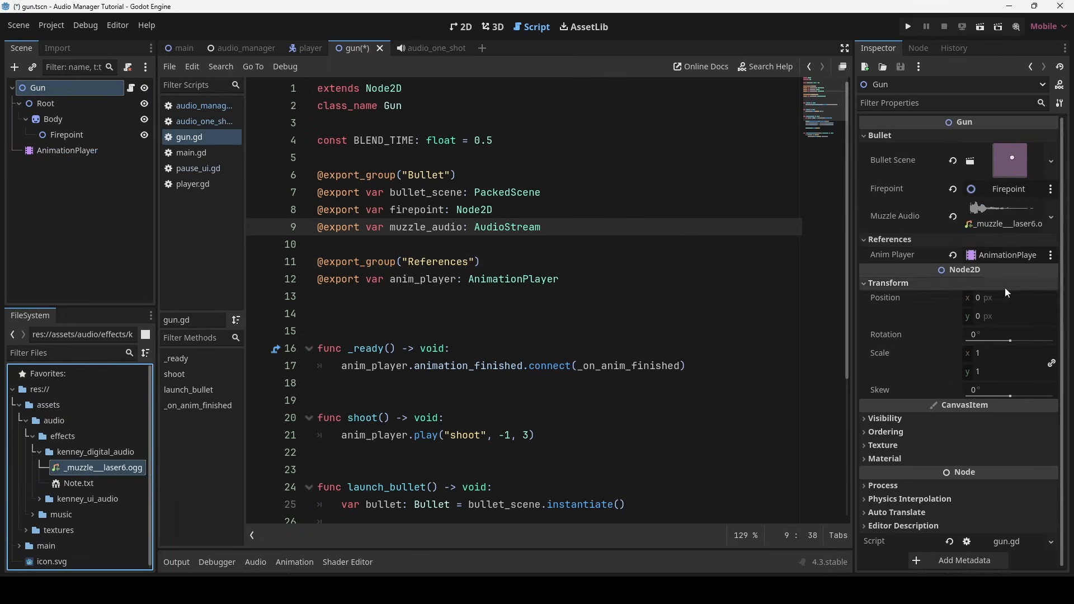
text(AudioManager.play("Shoot"))
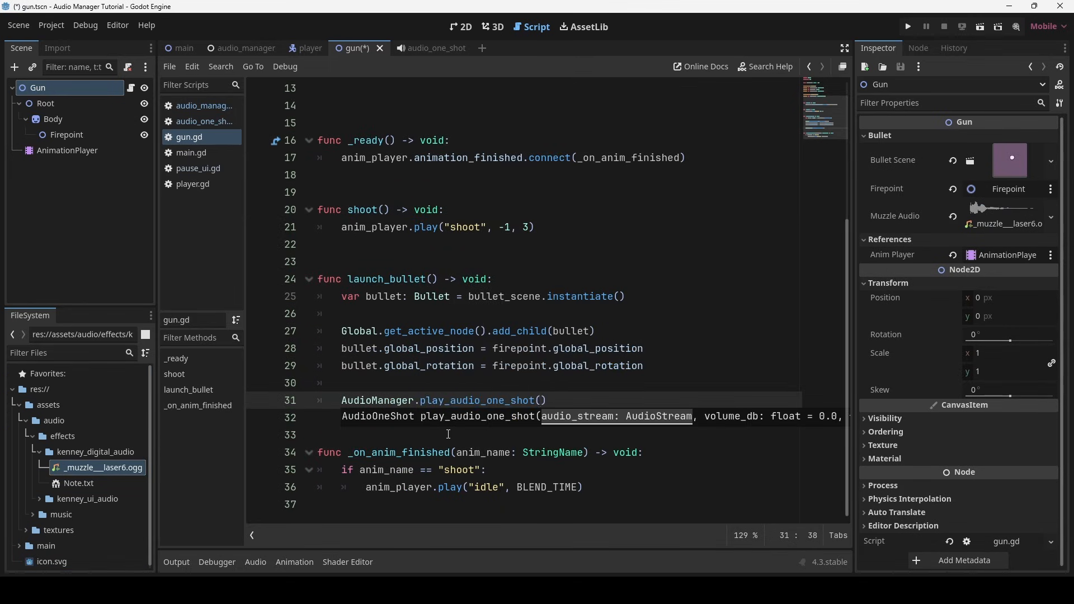
Call AudioManager.play_audio_one_shot(muzzle_audio, -15) in launch_bullet, save and run the game
text(muzzle_audio,)
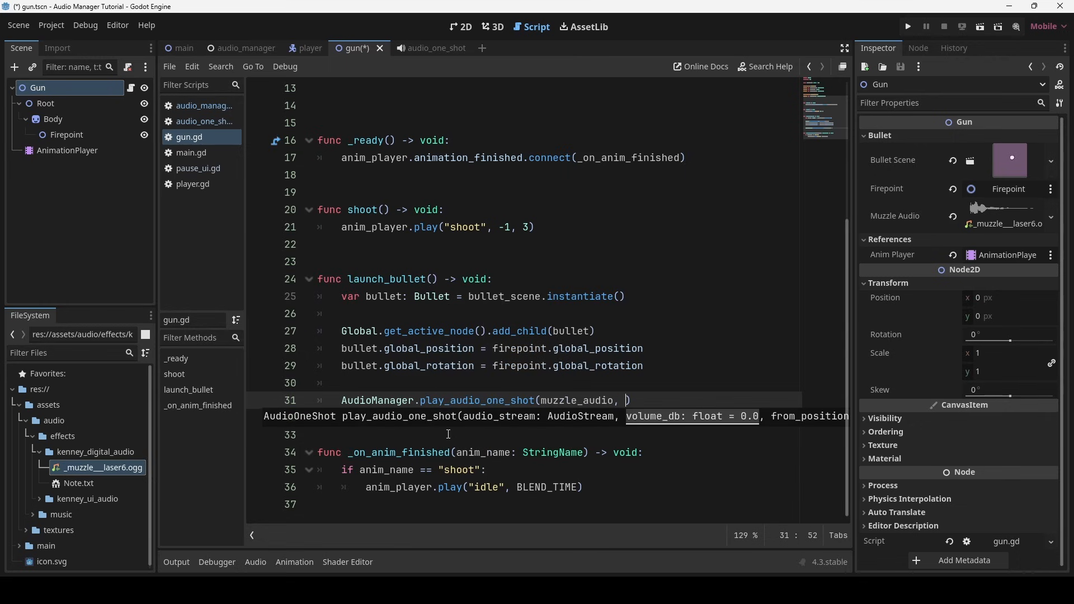
text(-15)
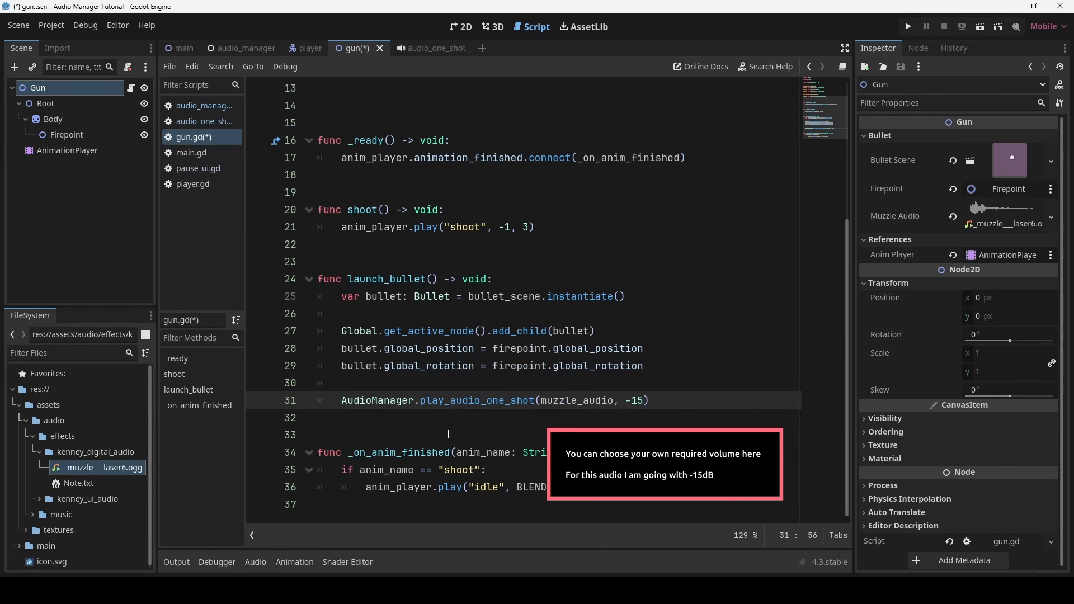
key(ctrl+s)
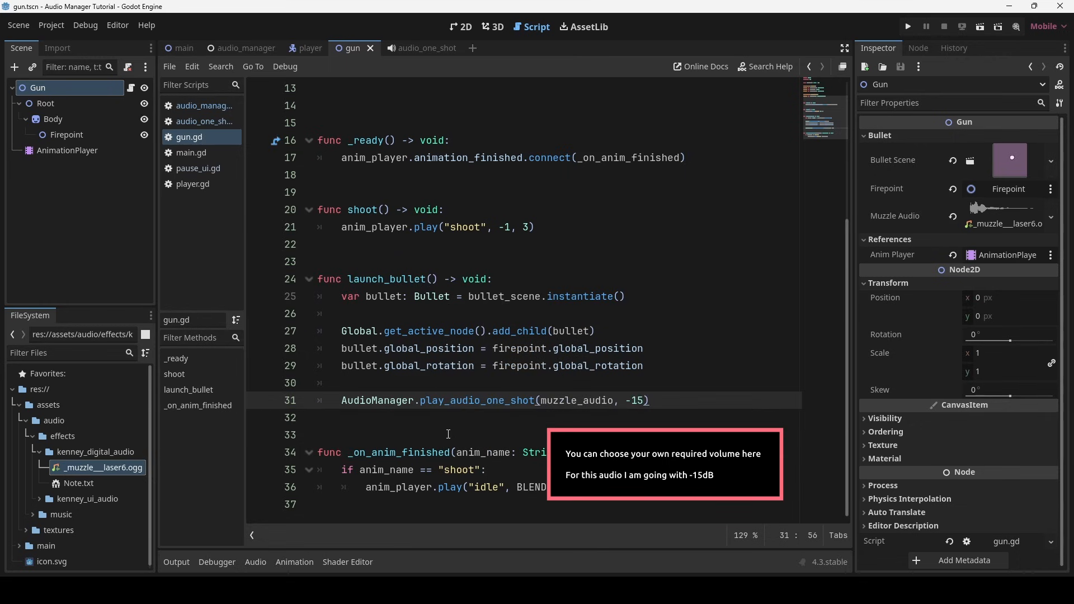
click(905, 26)
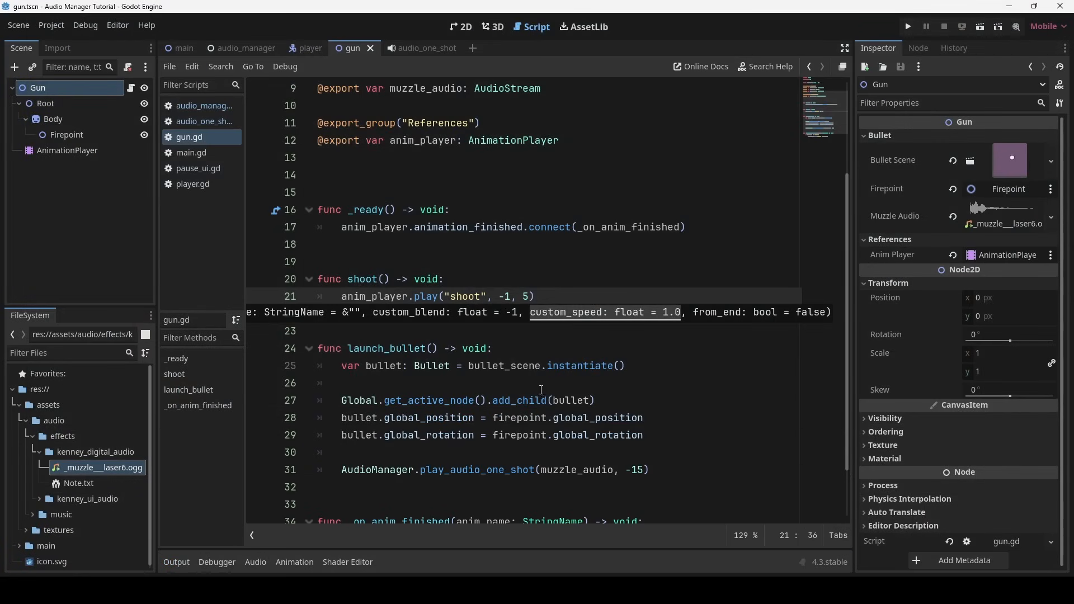
Bring up the audio manager scene again
click(623, 365)
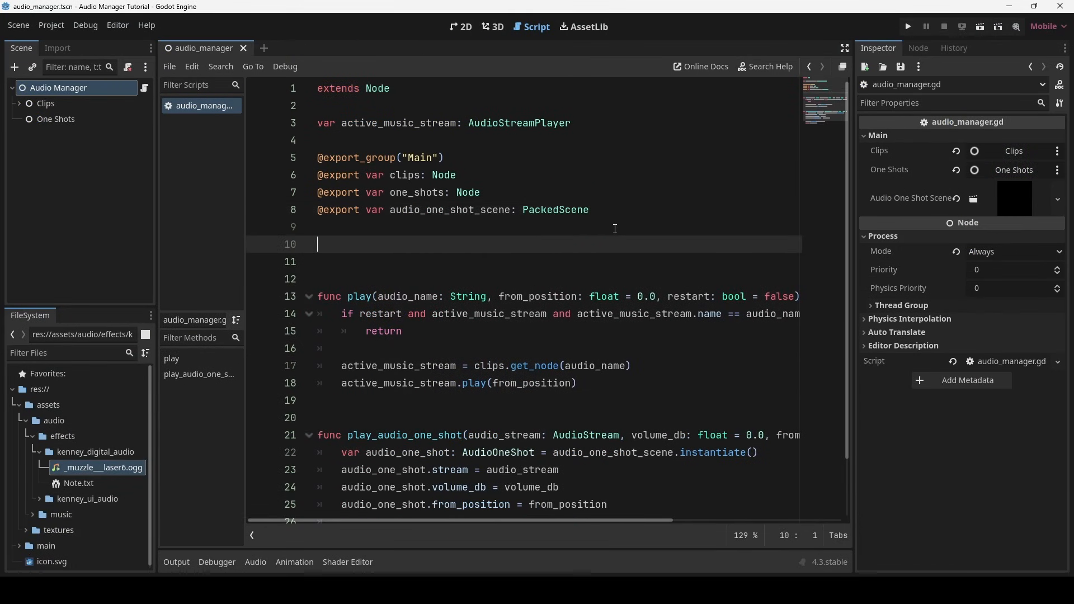
Add an exported Extras group with a click_audio AudioStream variable to audio_manager.gd
text(@export_group("A"))
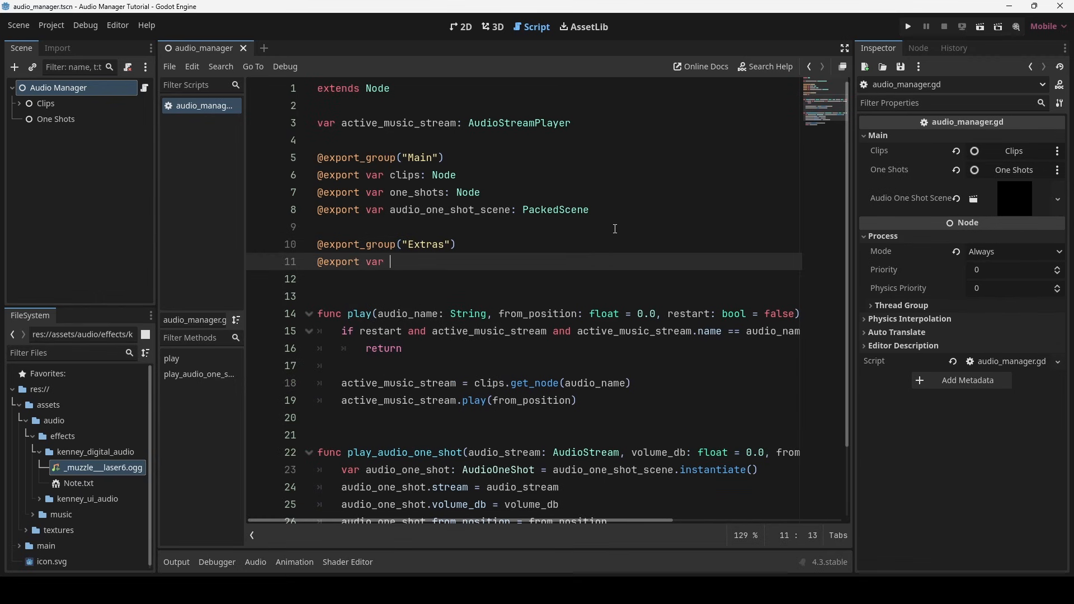
text(click_audio: AudioS)
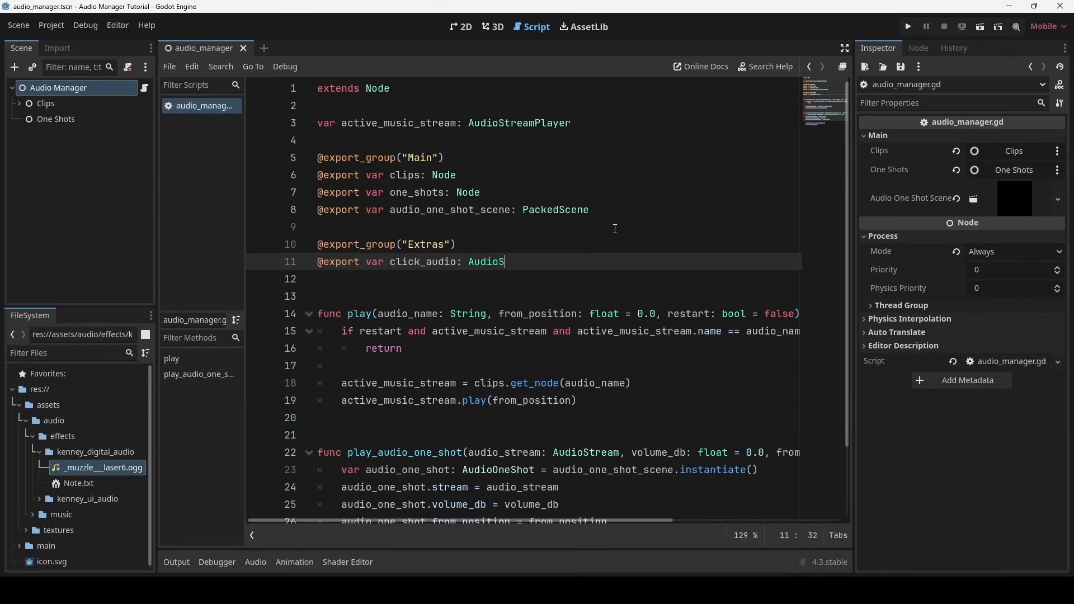
text(tream)
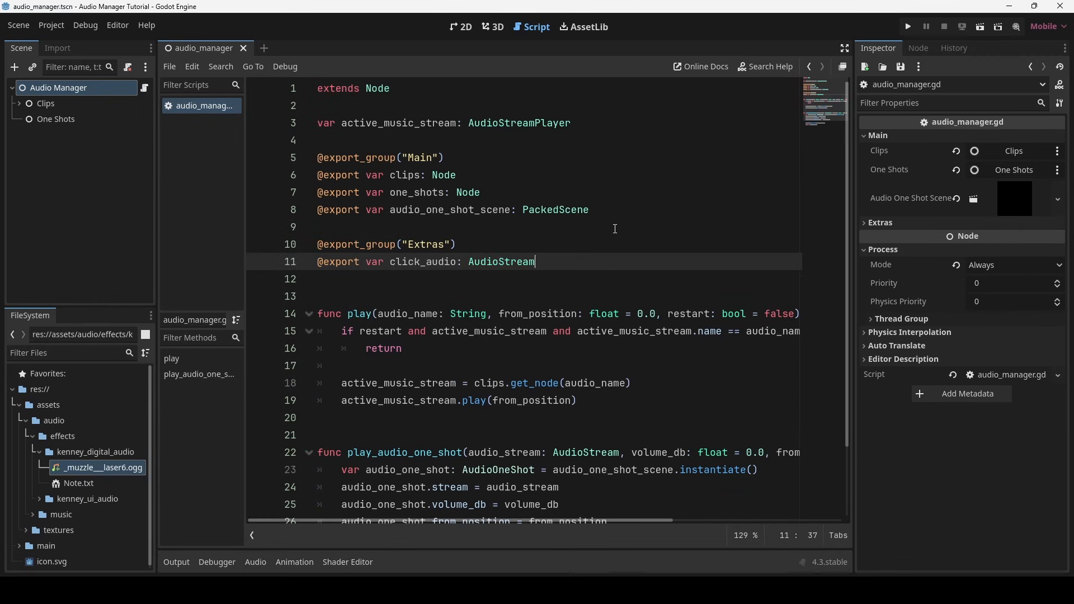
Add play_click_audio() that calls play_audio_one_shot(click_audio, 0, 0.015)
scroll(down, 3)
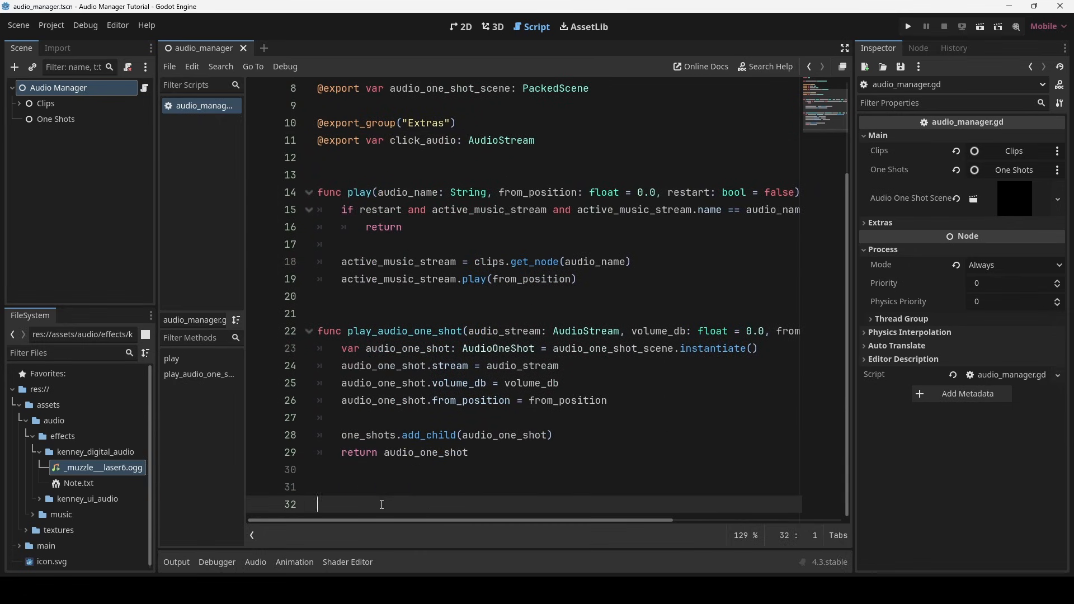
text(func play_click_audio() -> void:)
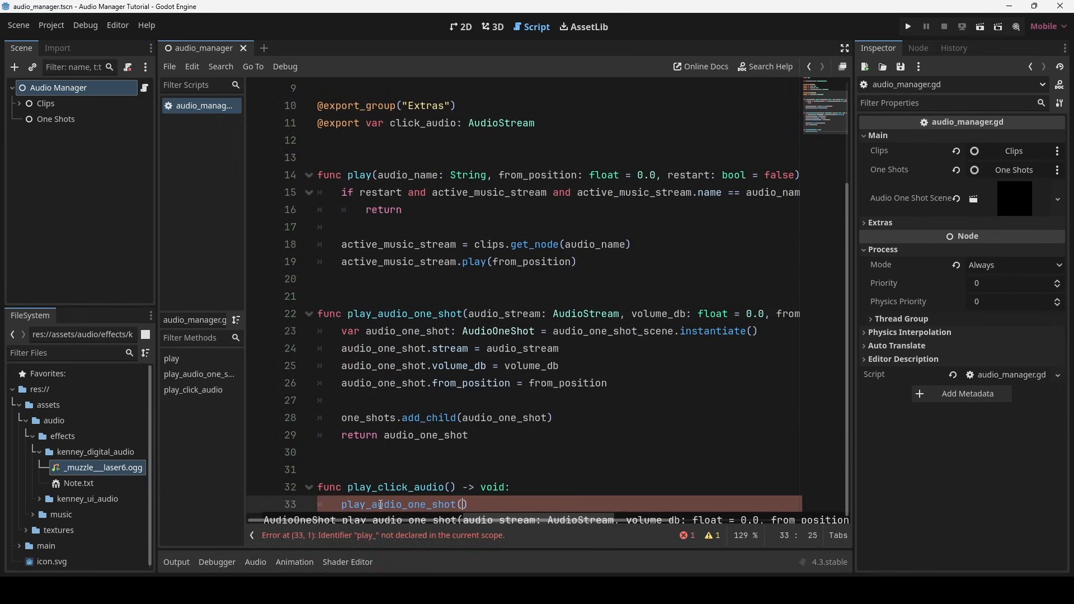
text(click_audio, 0,)
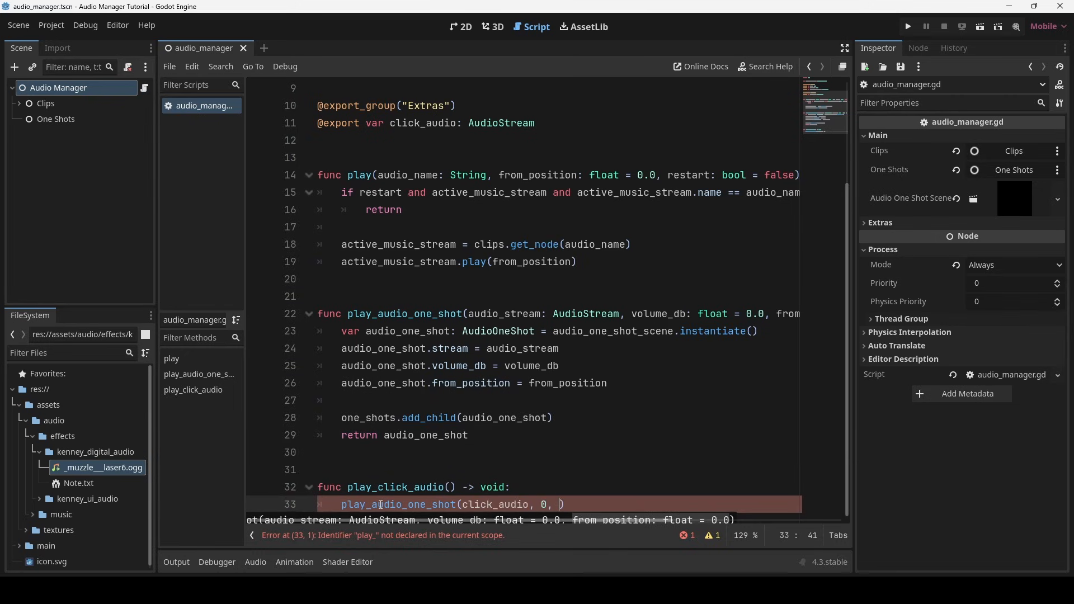
text(0.015)
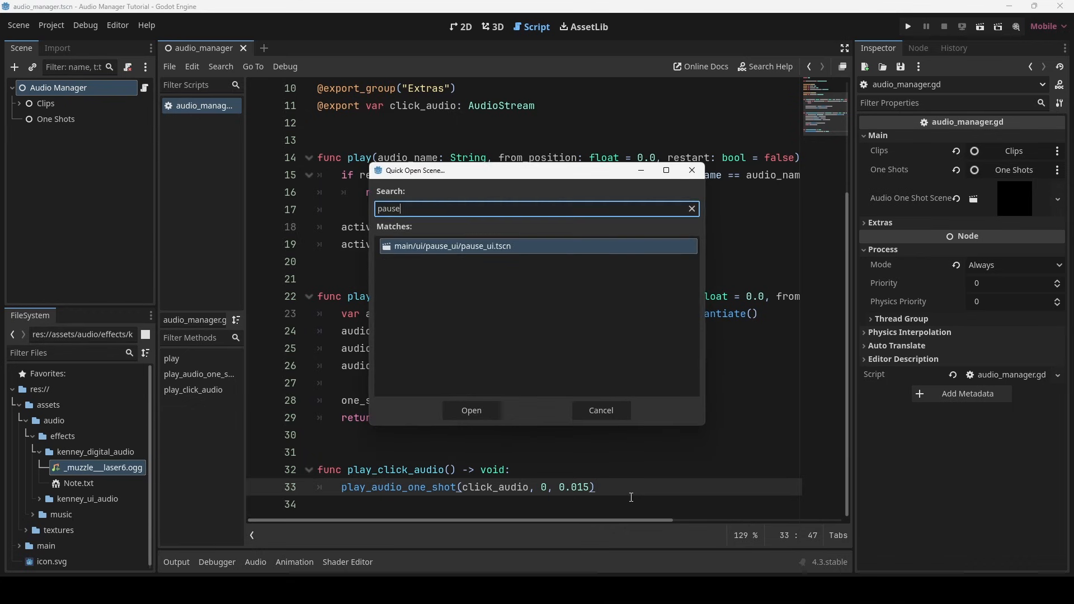
Bring up the pause menu scene, its Exit button and the pause_ui.gd script
click(471, 411)
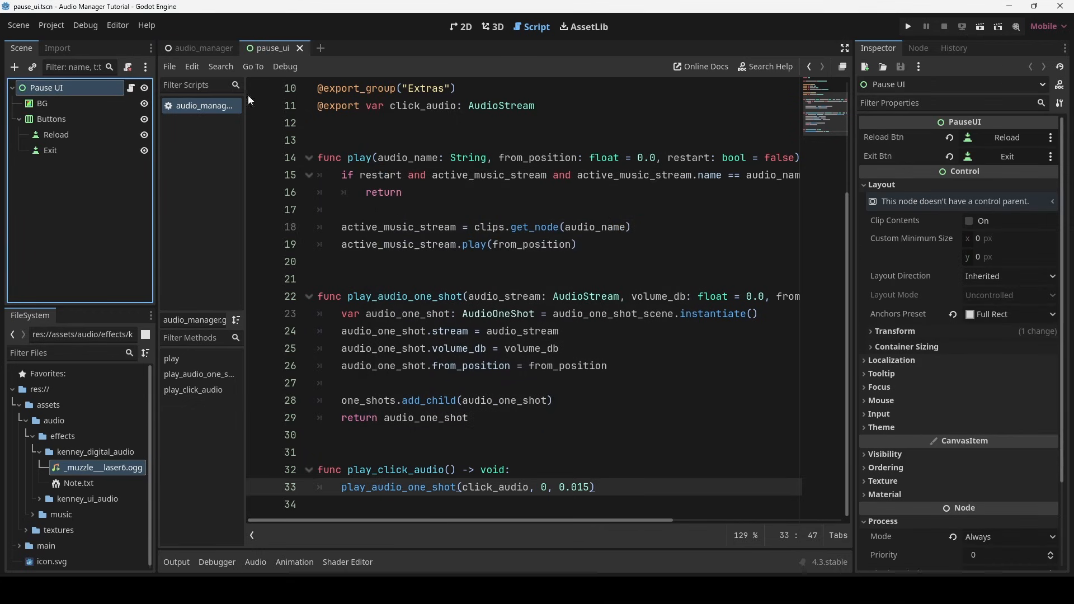
click(460, 27)
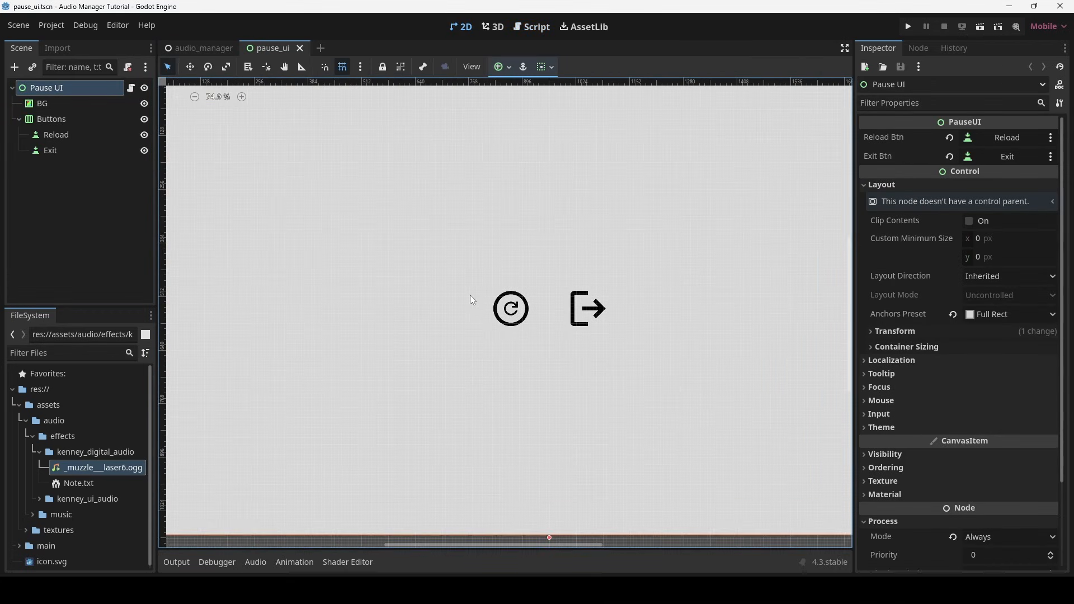
click(50, 150)
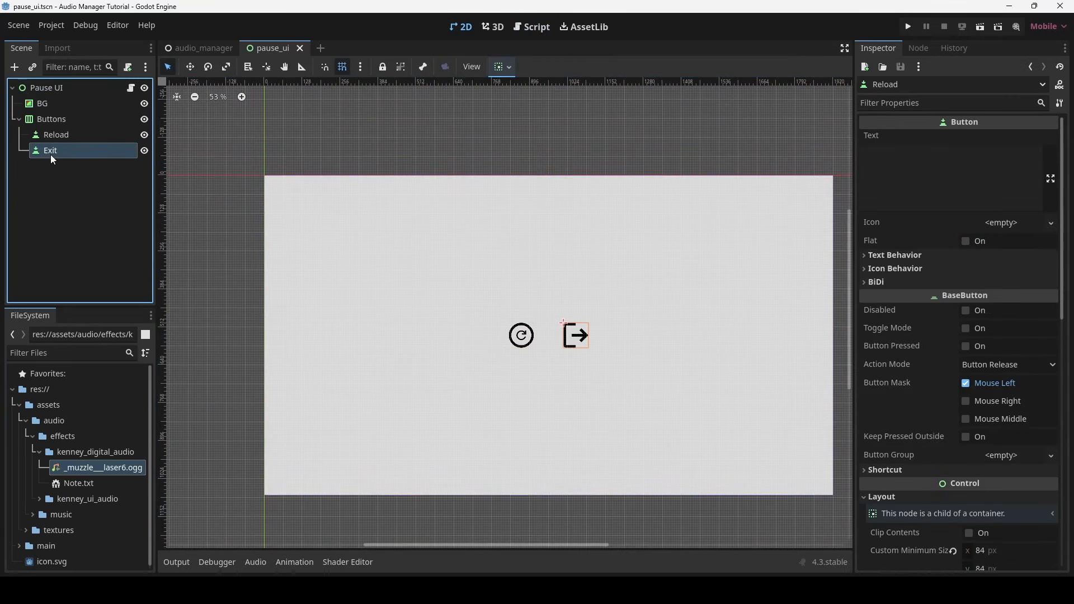
click(535, 27)
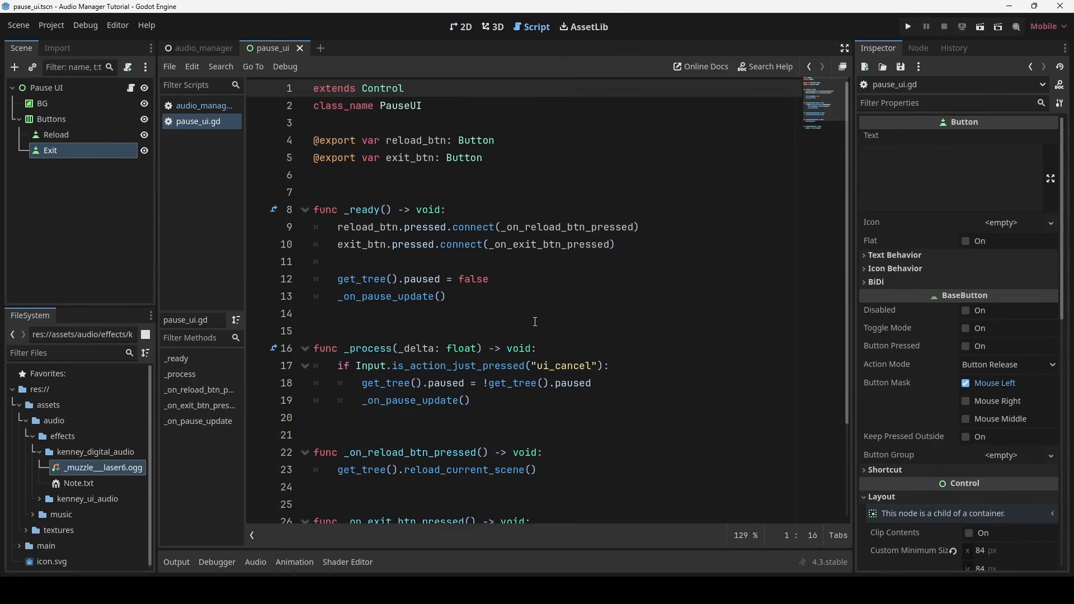
Call AudioManager.play_click_audio() in the reload and exit handlers, save, and run the game
double_click(365, 245)
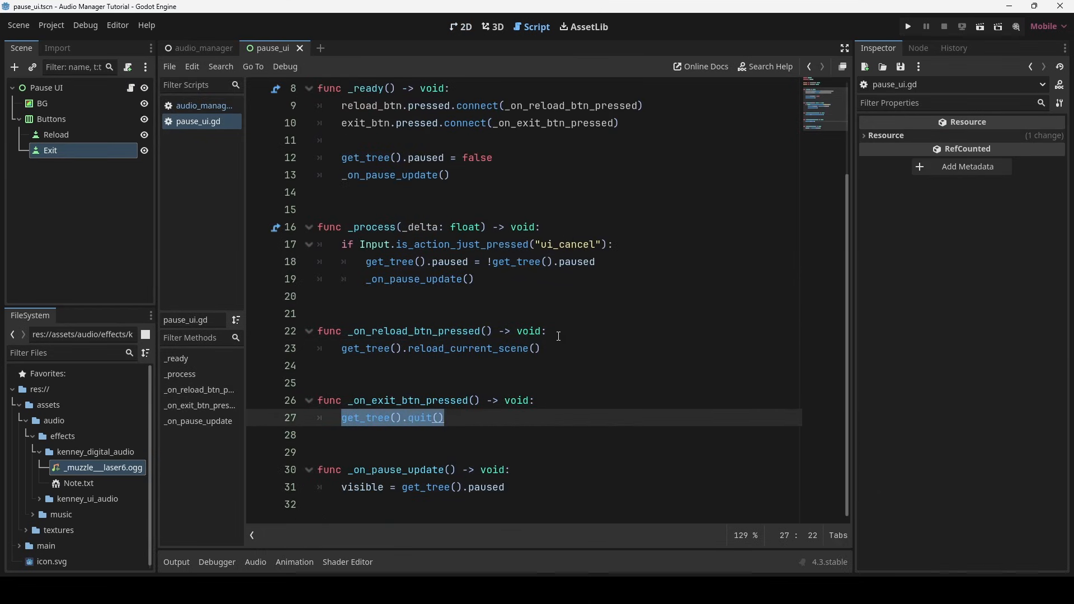
text(AudioMana)
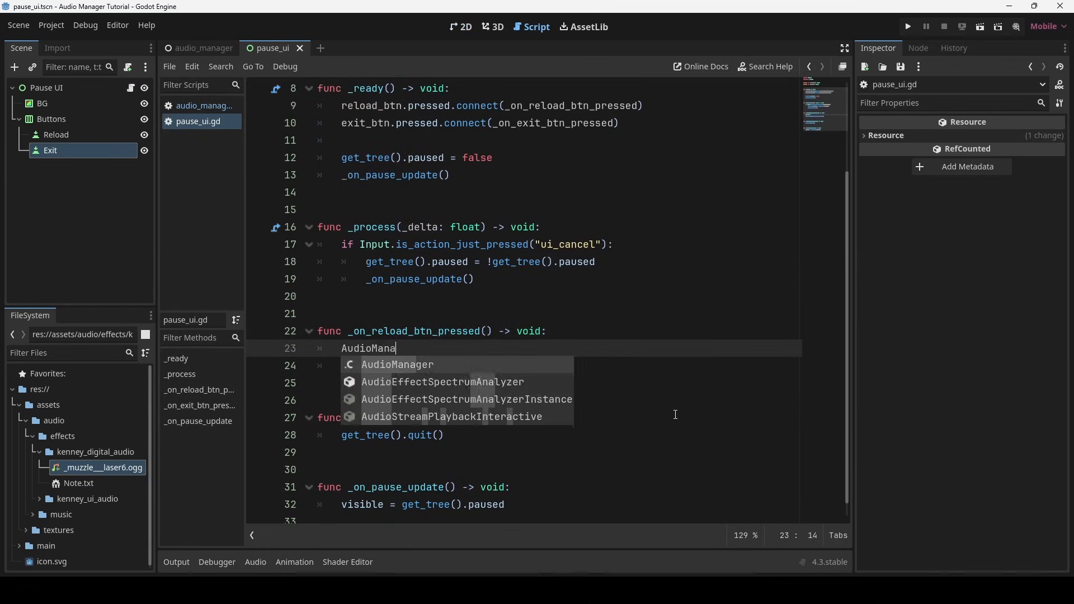
text(AudioManager.play_click_audio())
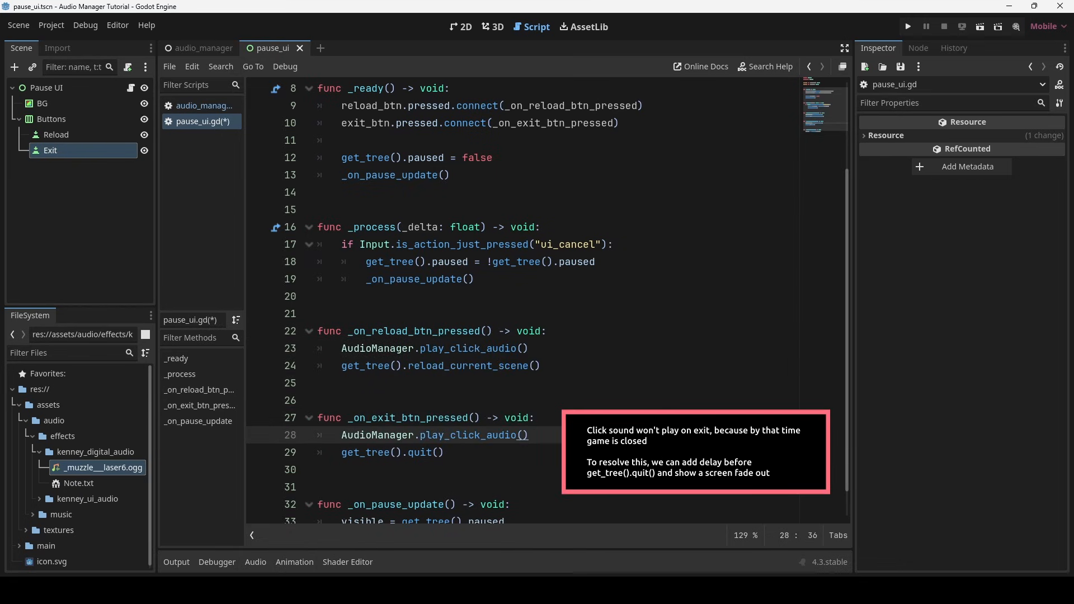
key(ctrl+s)
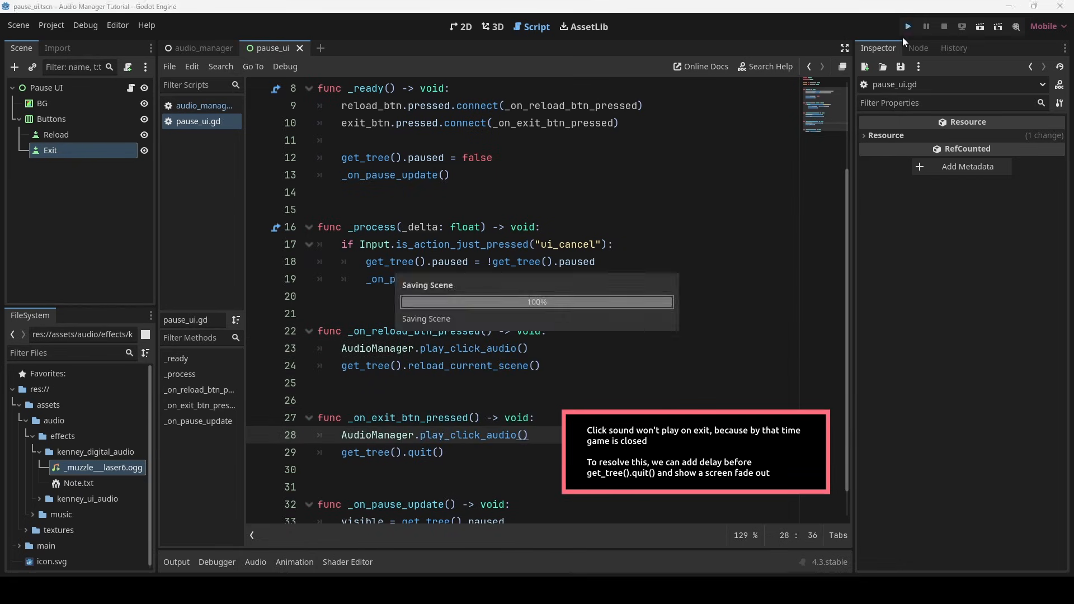
click(907, 26)
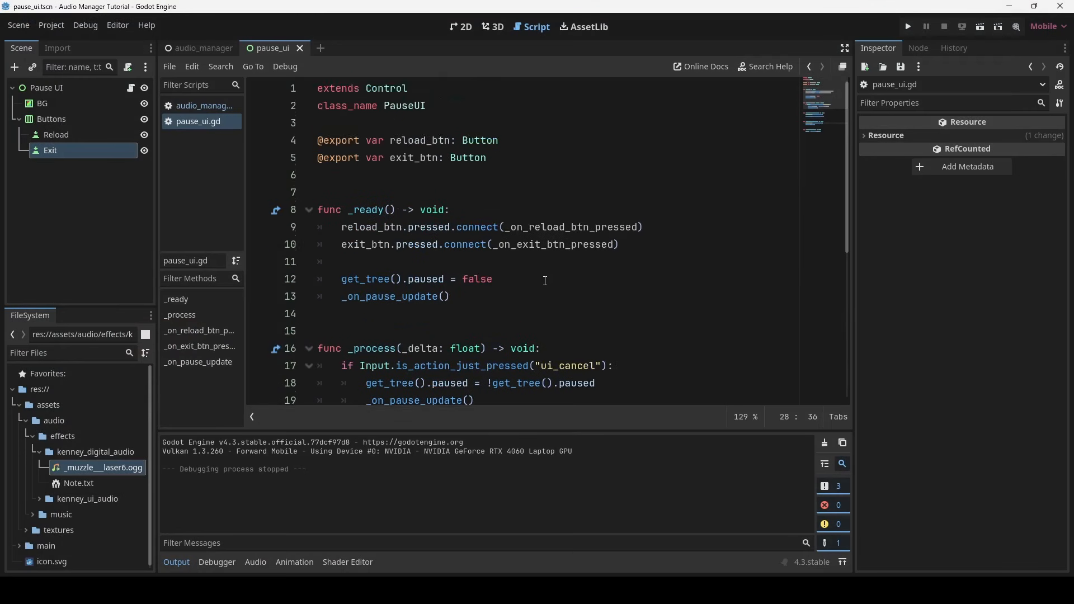
Remove the extra ", -1, 5" blend and speed arguments from anim_player.play("shoot") in gun.gd
scroll(down, 3)
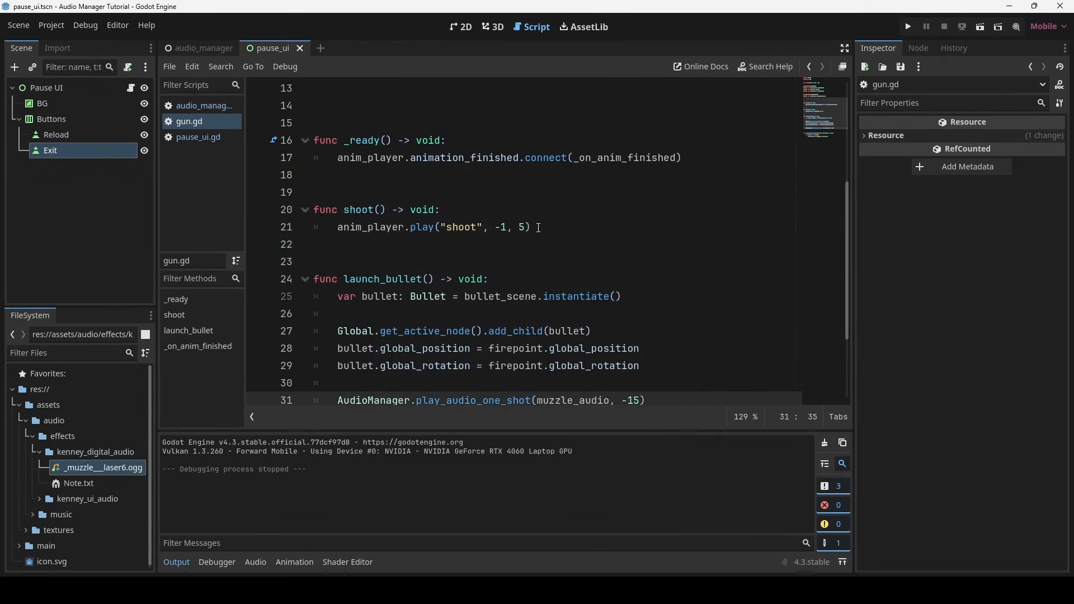
double_click(524, 227)
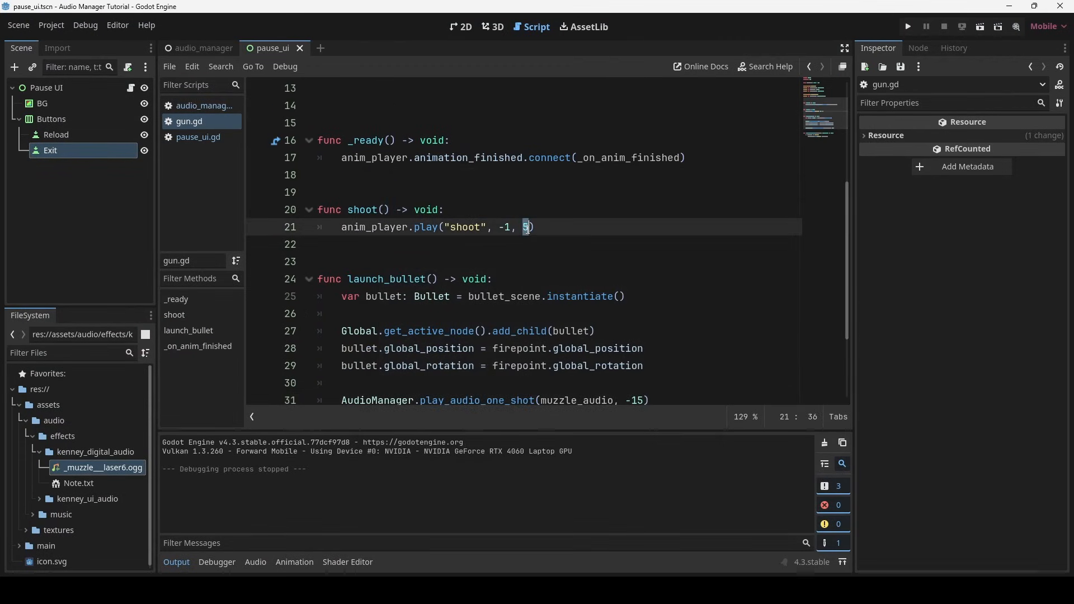
drag(523, 227, 488, 227)
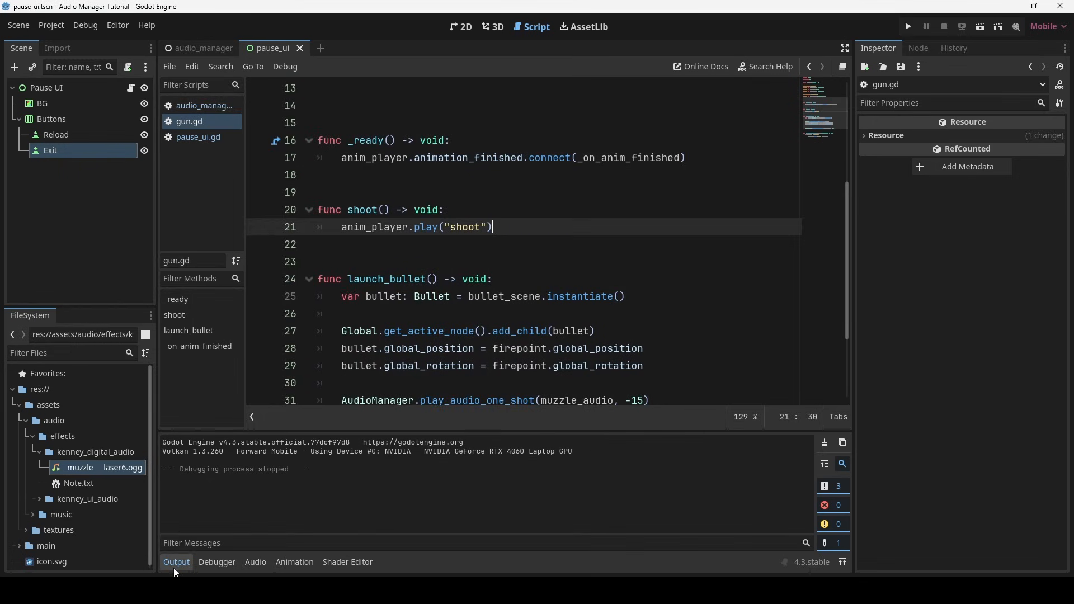
click(198, 136)
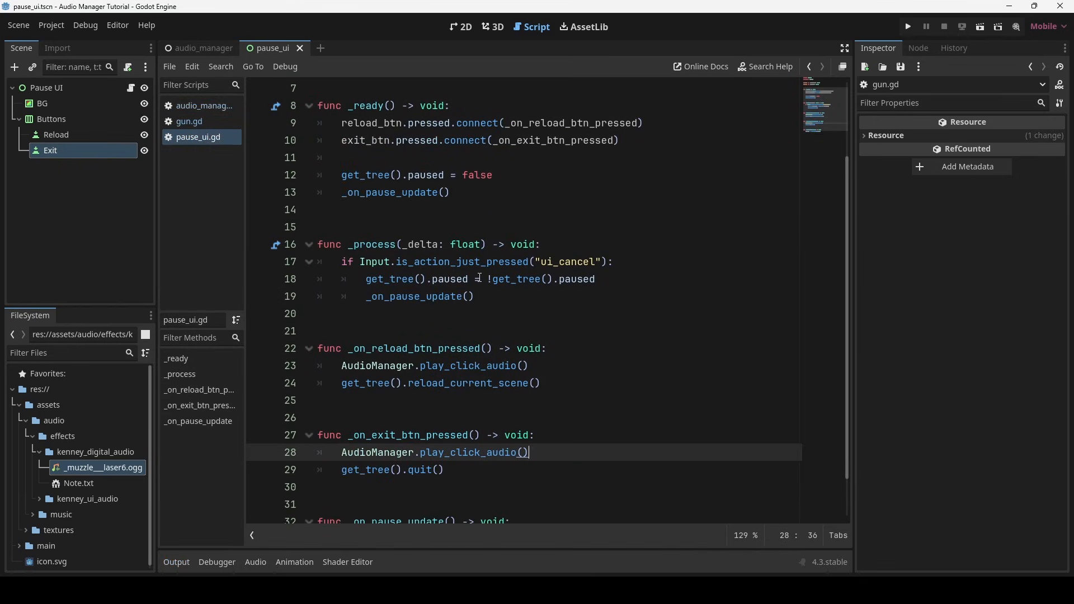
click(907, 27)
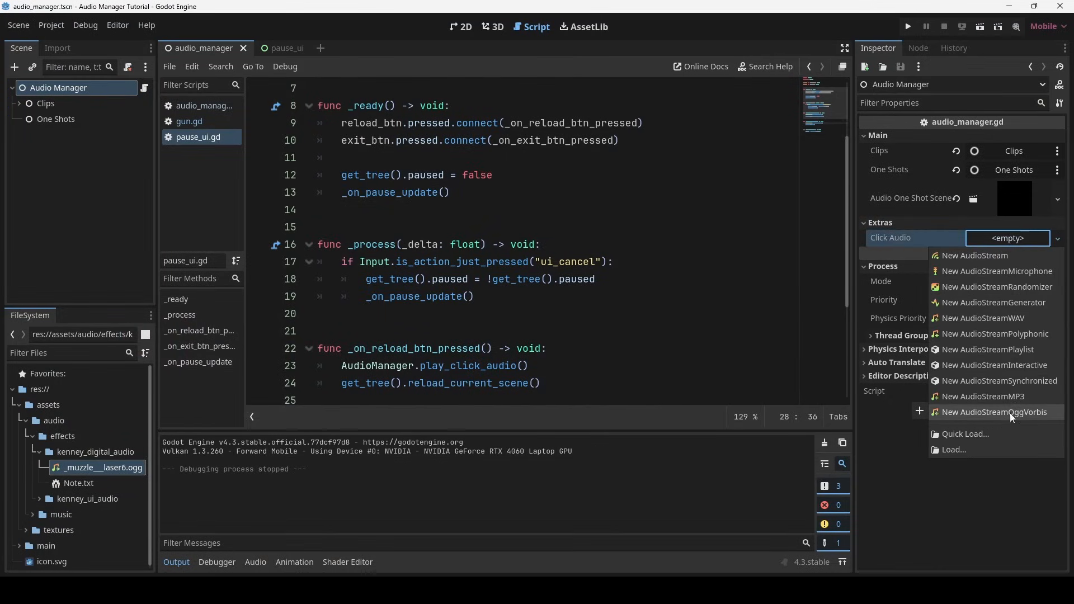
Load click3.ogg into the Audio Manager's Click Audio slot and run the game to hear it
click(963, 434)
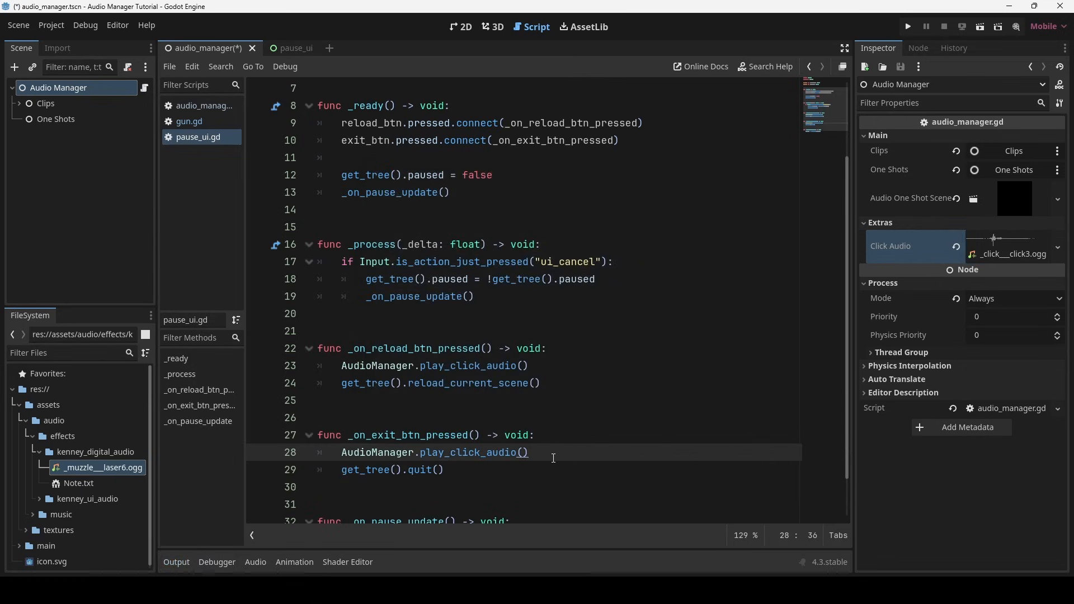
click(907, 26)
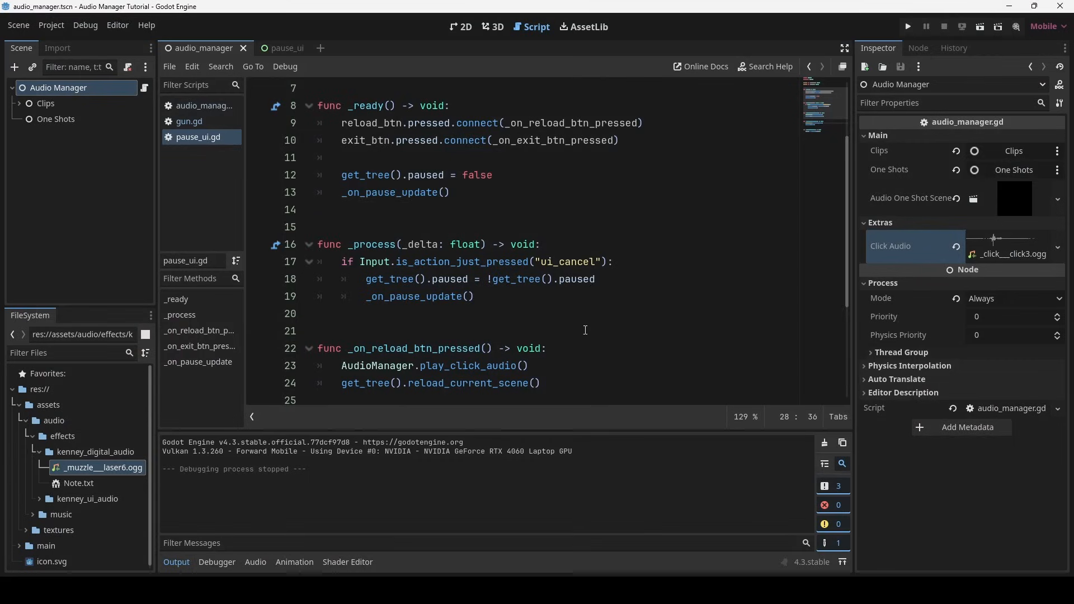
click(907, 26)
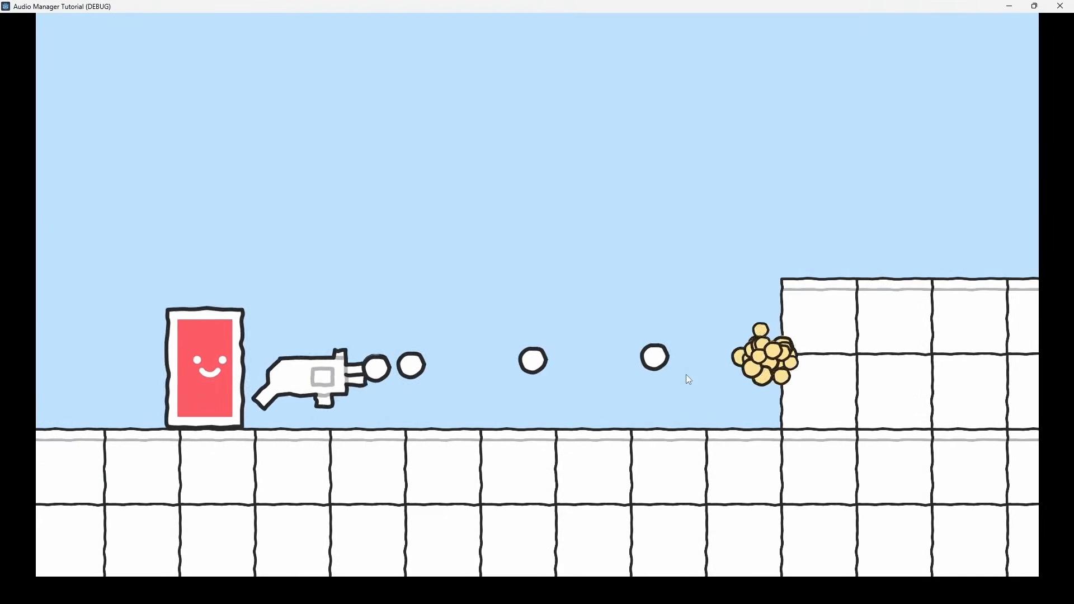